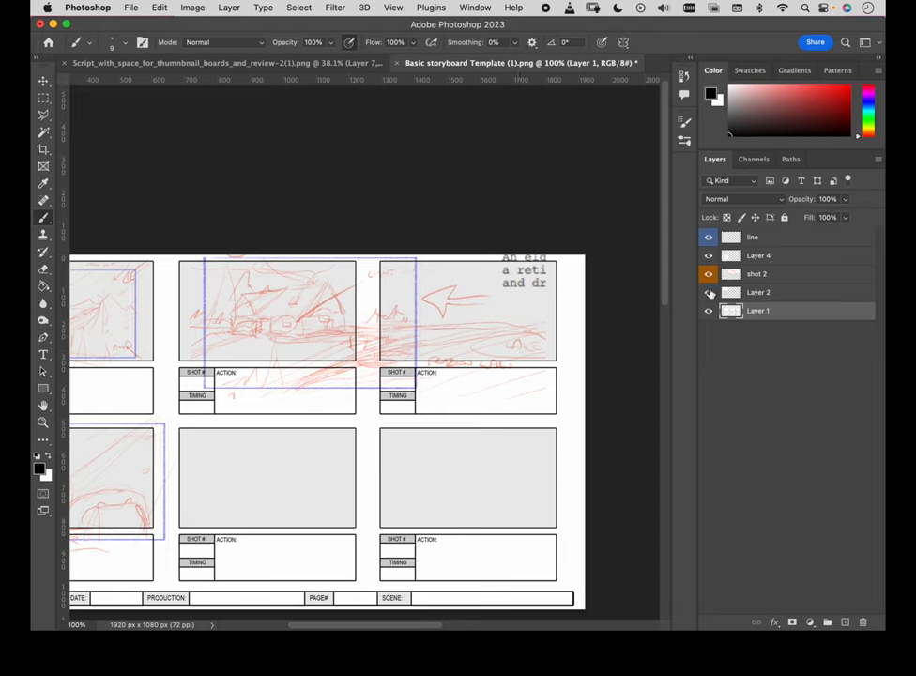
Hide the line, Layer 4, shot 2 and Layer 2 sketch layers
left_click(709, 236)
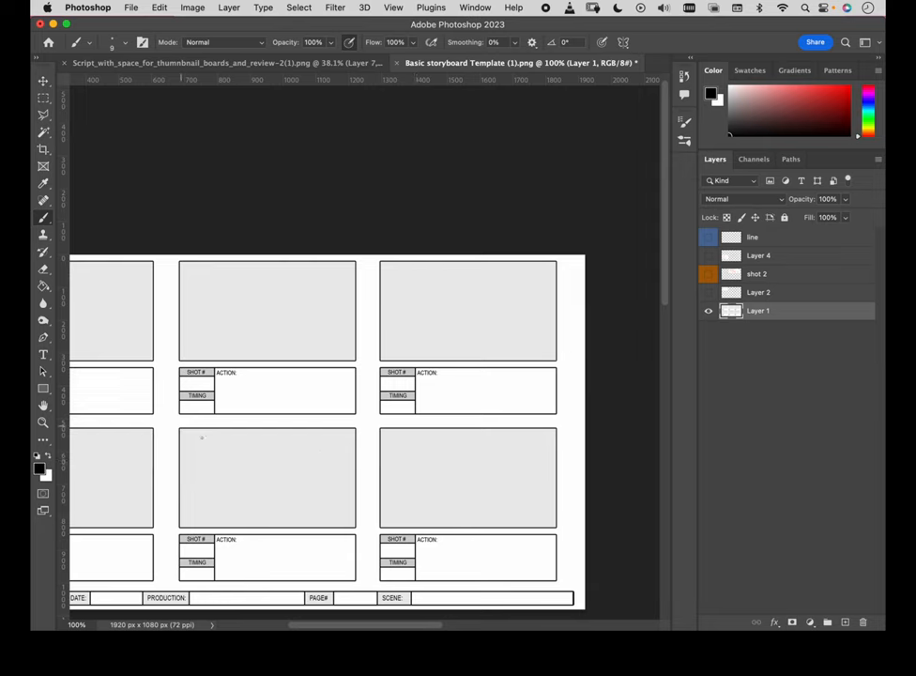
Draw a #ececec light grey rectangle across the top-middle and top-right panels
left_click(43, 387)
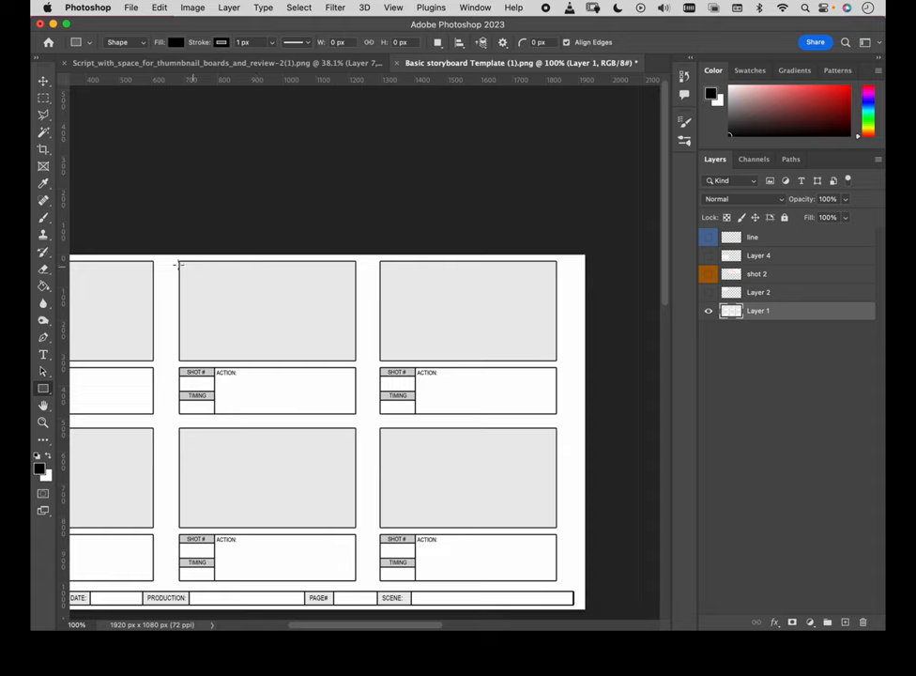
mouse_move(578, 353)
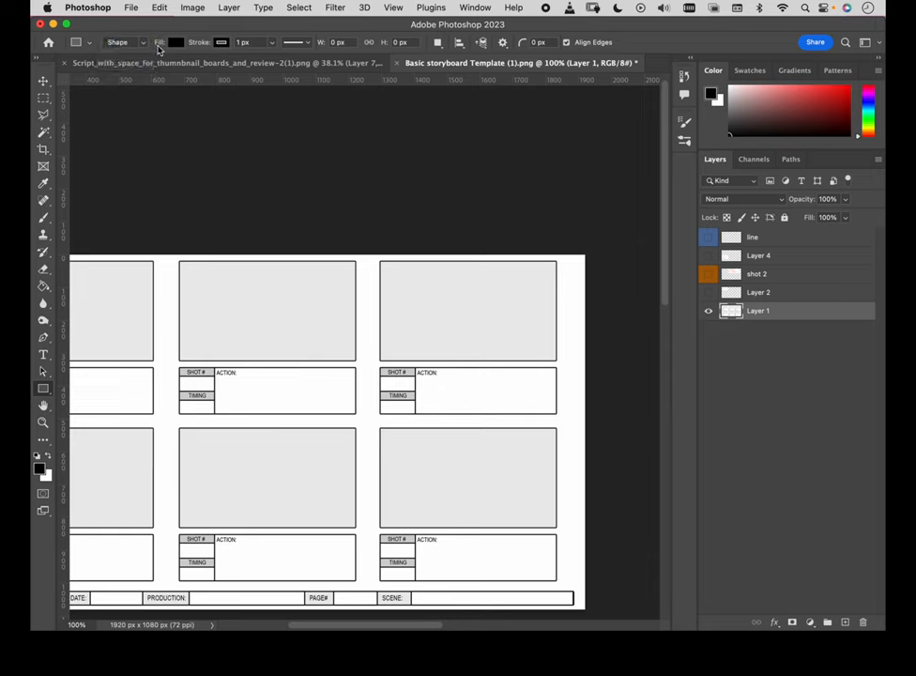
left_click(161, 42)
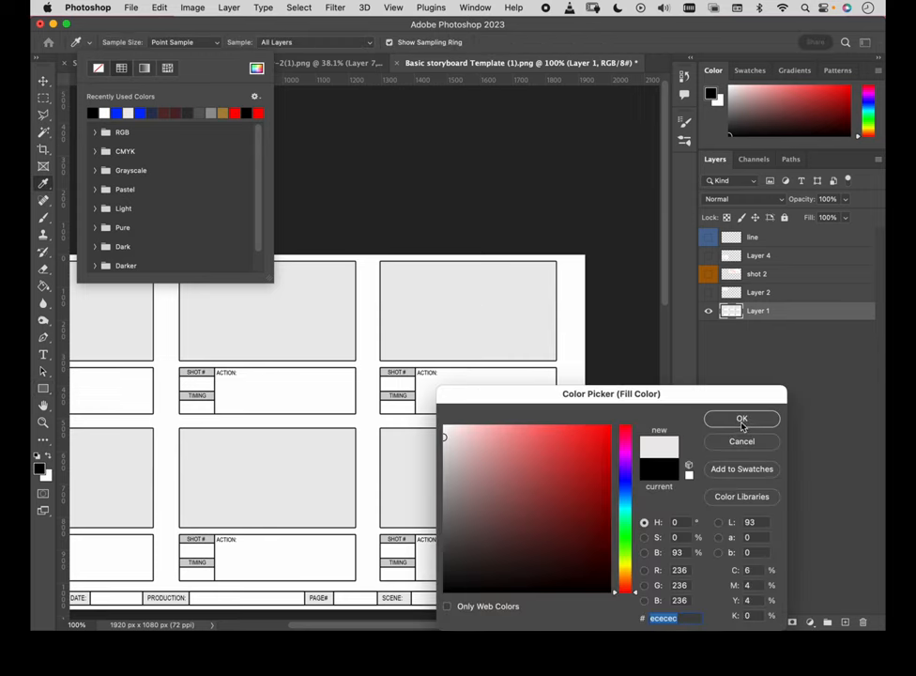
left_click(741, 418)
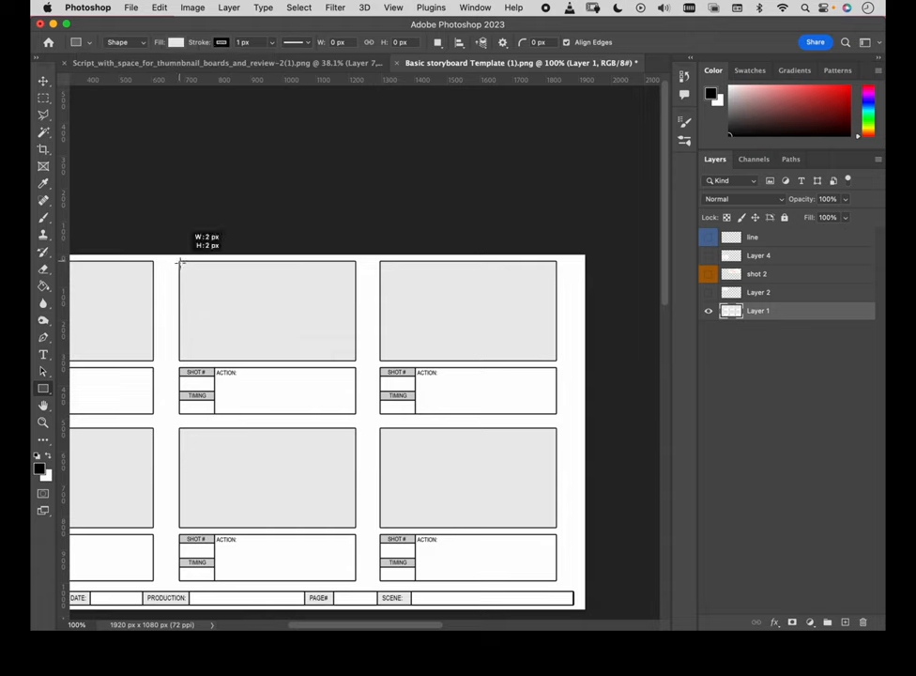
left_click_drag(179, 262, 559, 361)
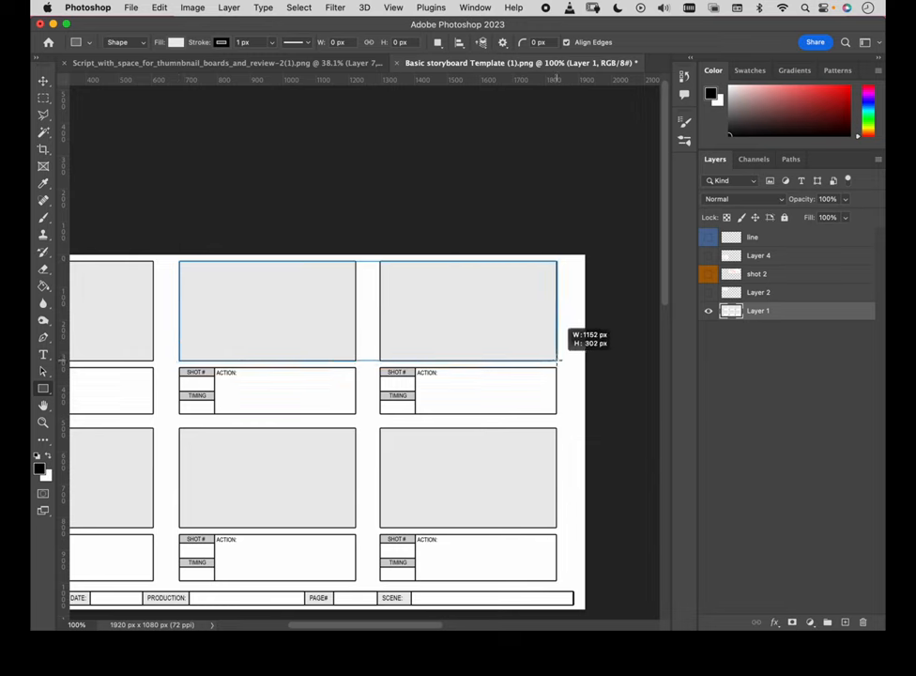
left_click_drag(179, 265, 557, 357)
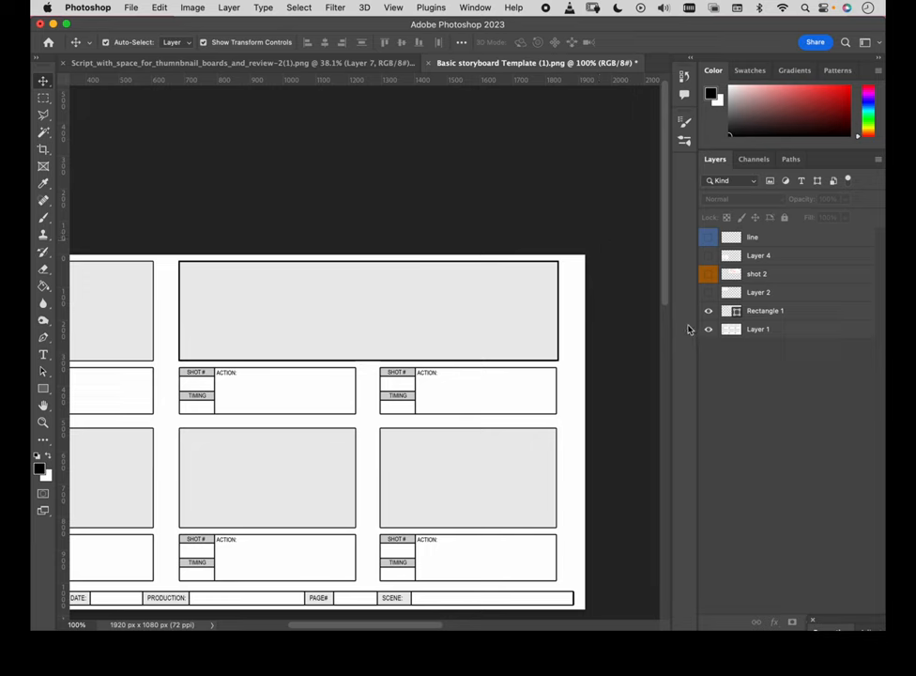
Select Rectangle 1 and reset the workspace to Essentials
left_click(758, 328)
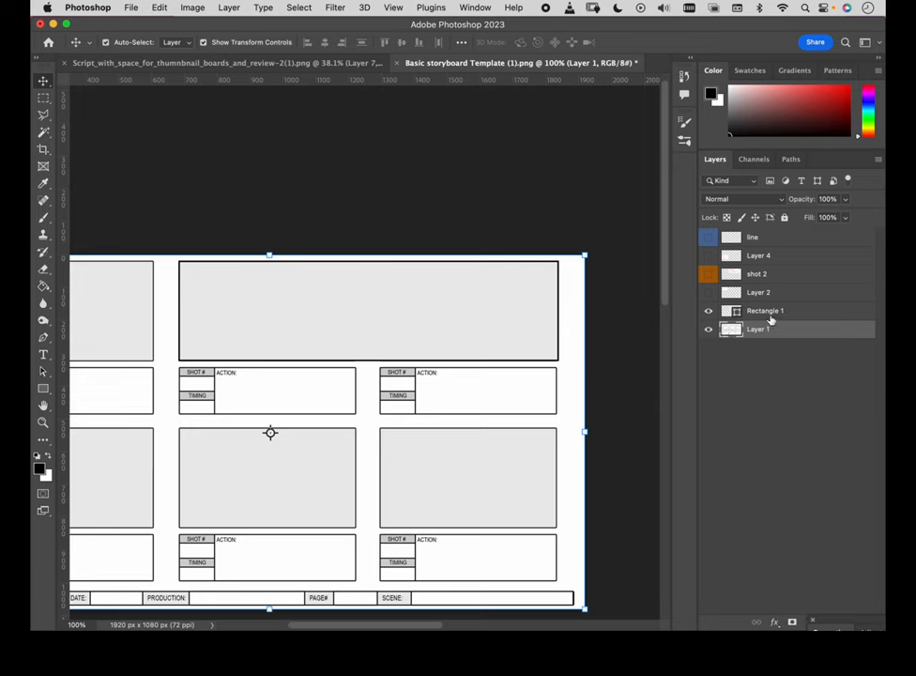
left_click(765, 311)
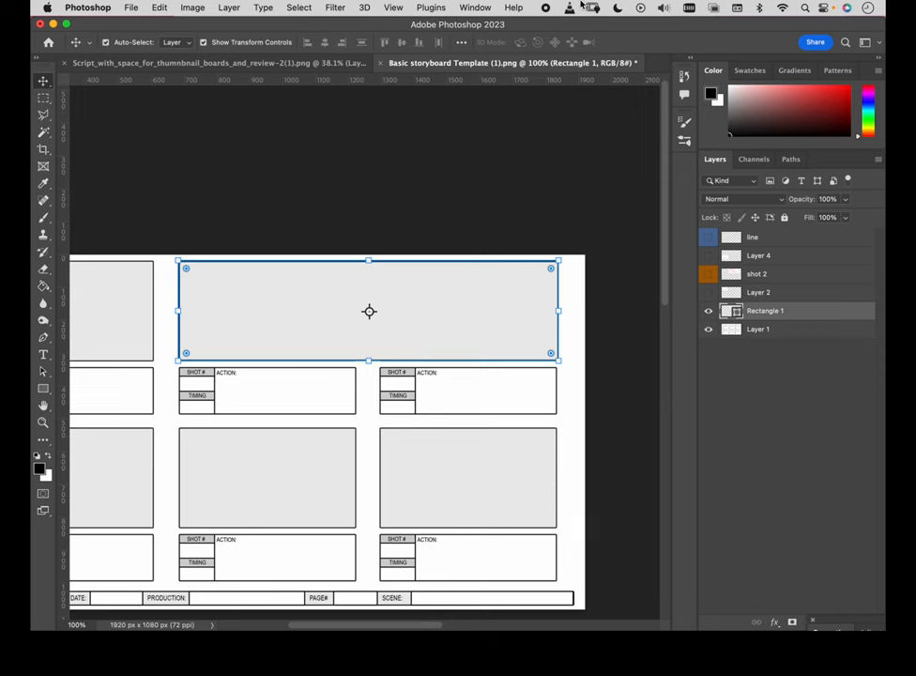
left_click(475, 8)
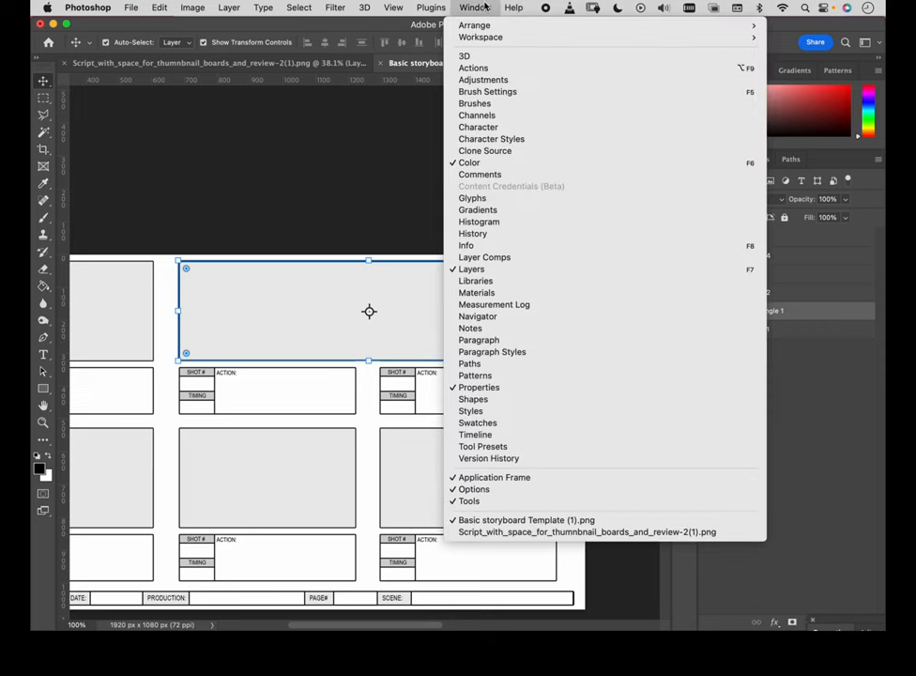
mouse_move(481, 36)
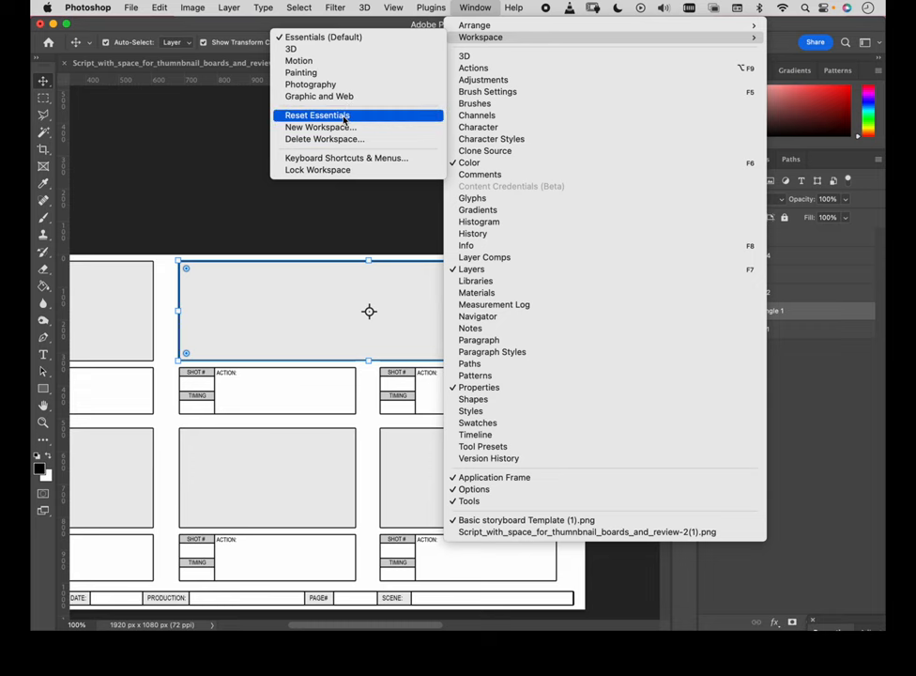
left_click(317, 115)
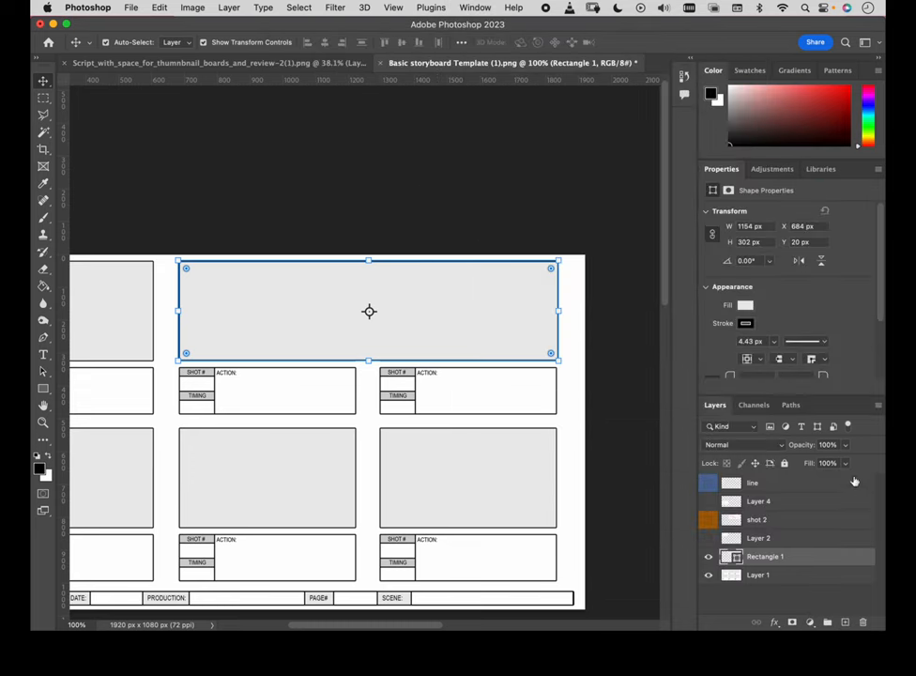
mouse_move(852, 172)
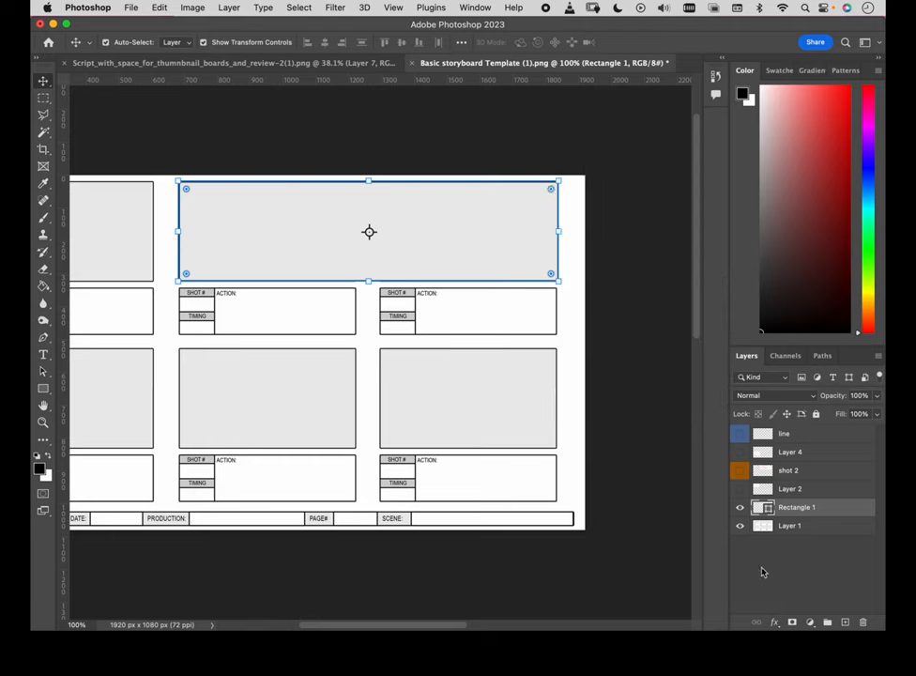
mouse_move(434, 263)
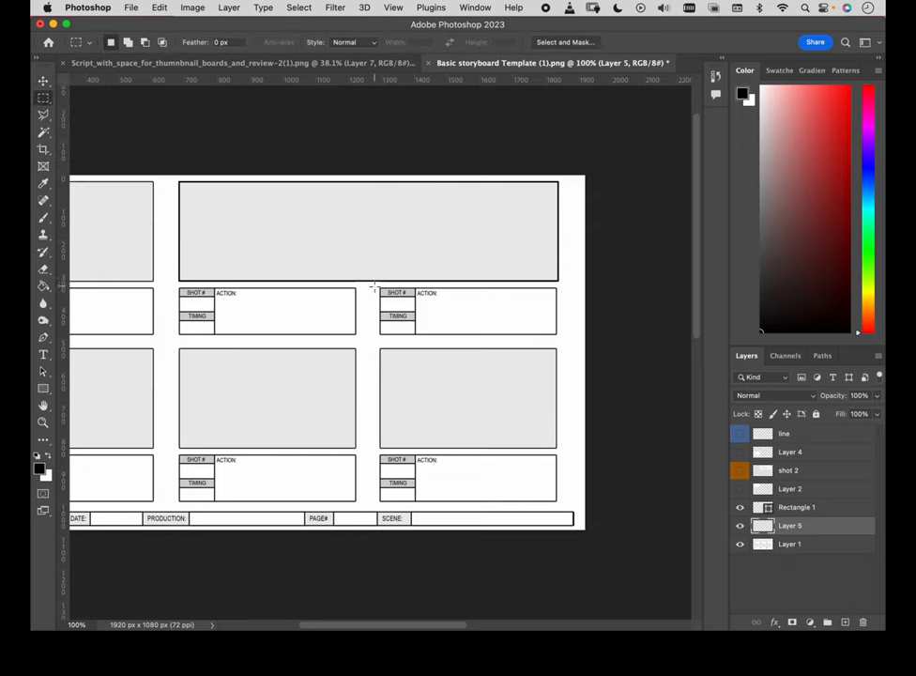
Marquee-select the right caption box and switch to the Paint Bucket to fill it
left_click_drag(374, 284, 554, 341)
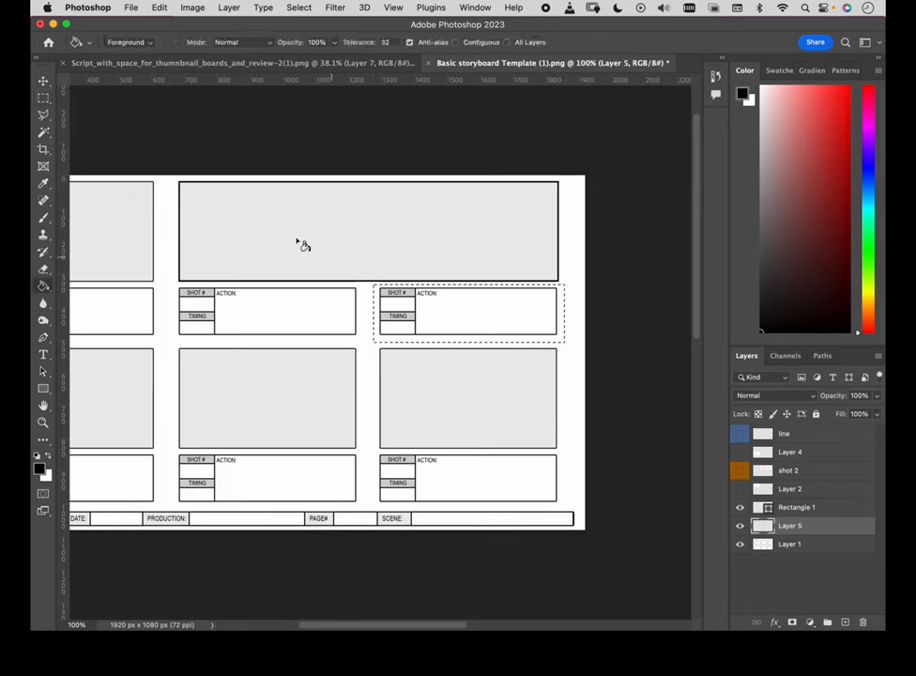
left_click(42, 286)
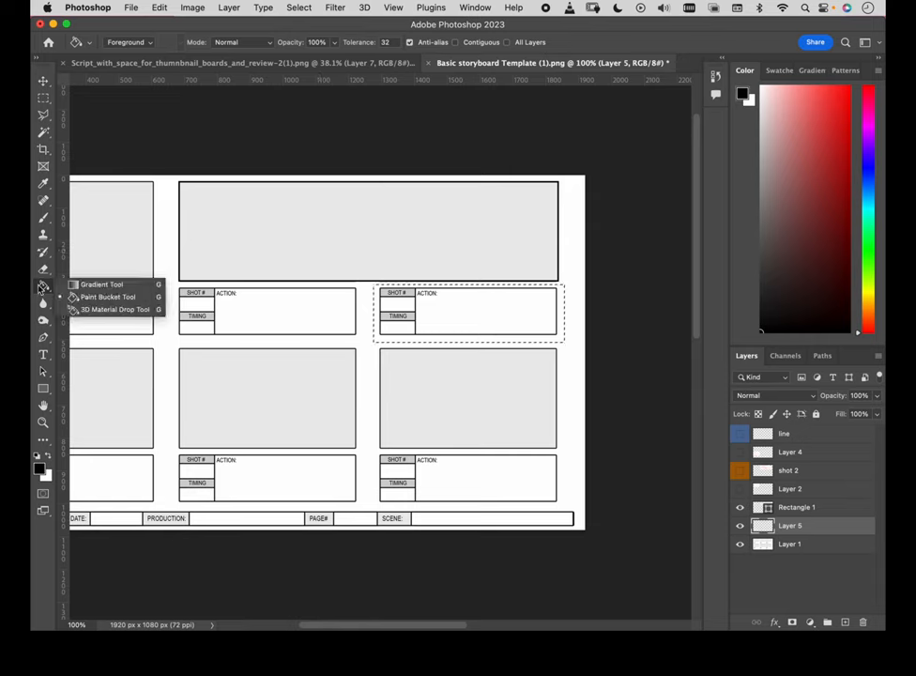
mouse_move(108, 296)
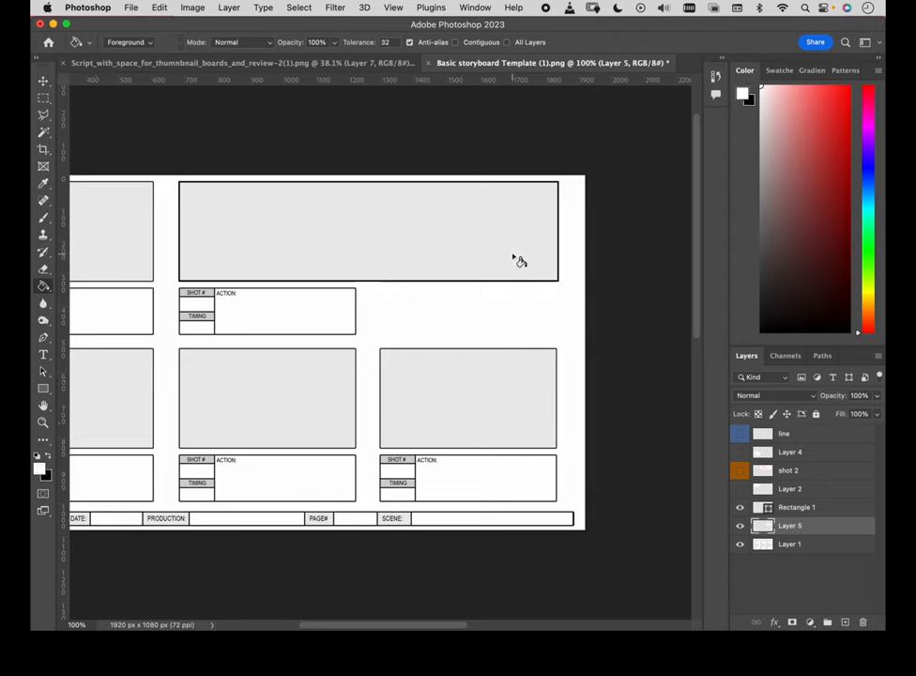
mouse_move(547, 254)
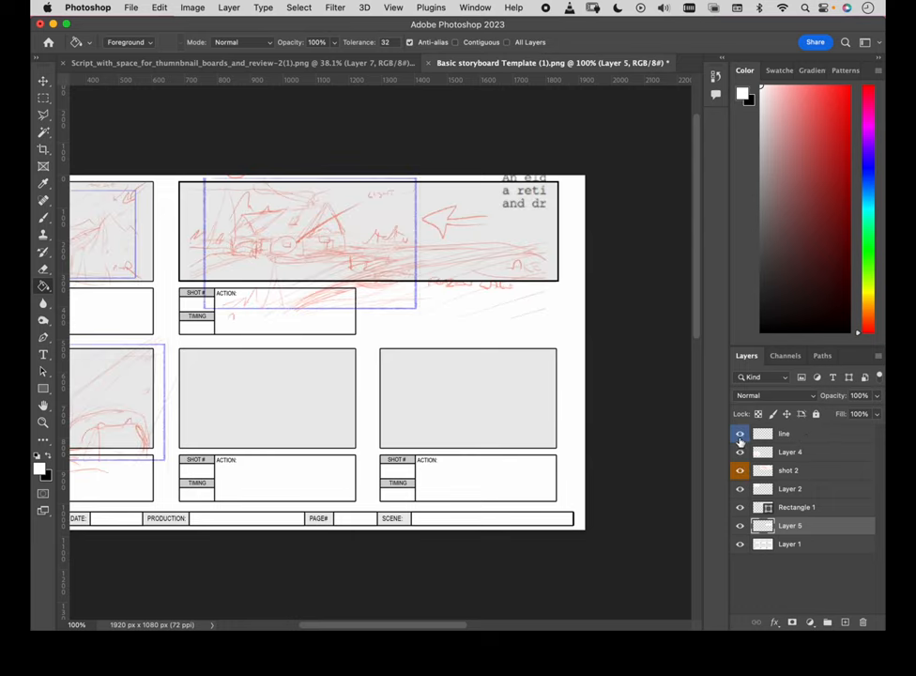
Give the line sketch layer a Green colour label
left_click(784, 432)
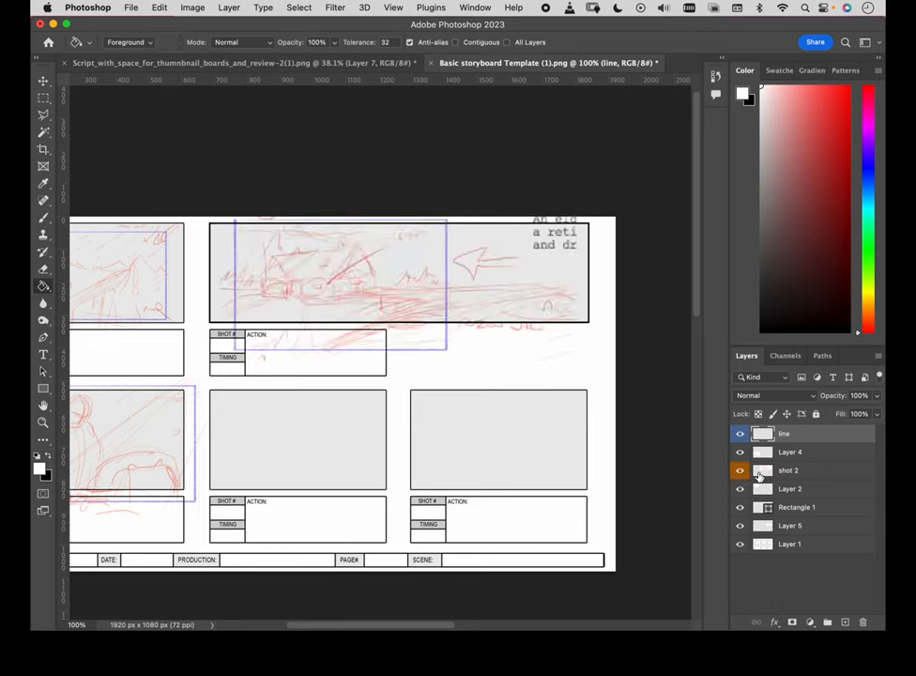
left_click(739, 433)
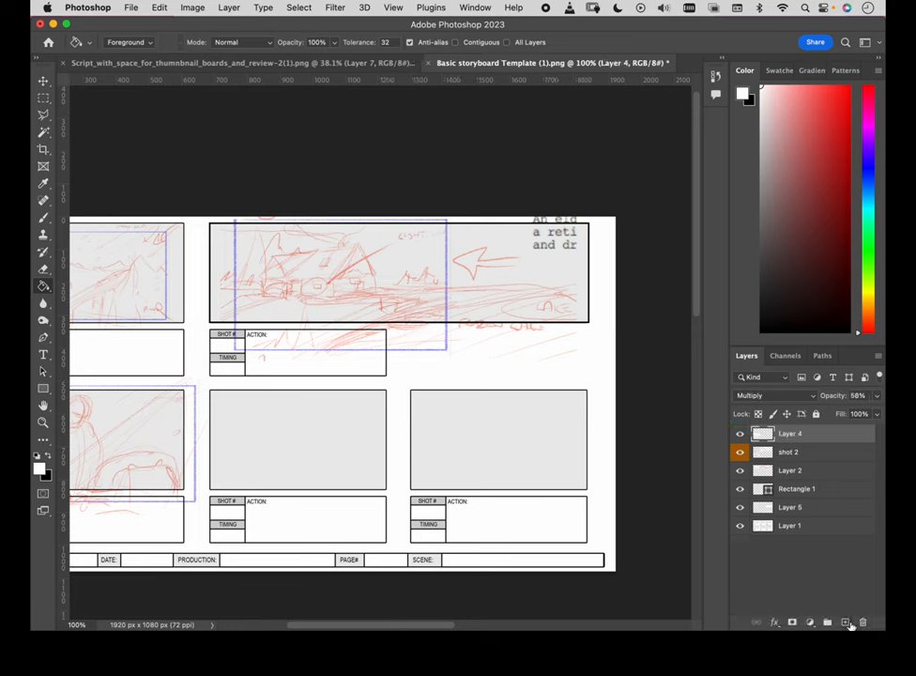
left_click(846, 621)
type("line")
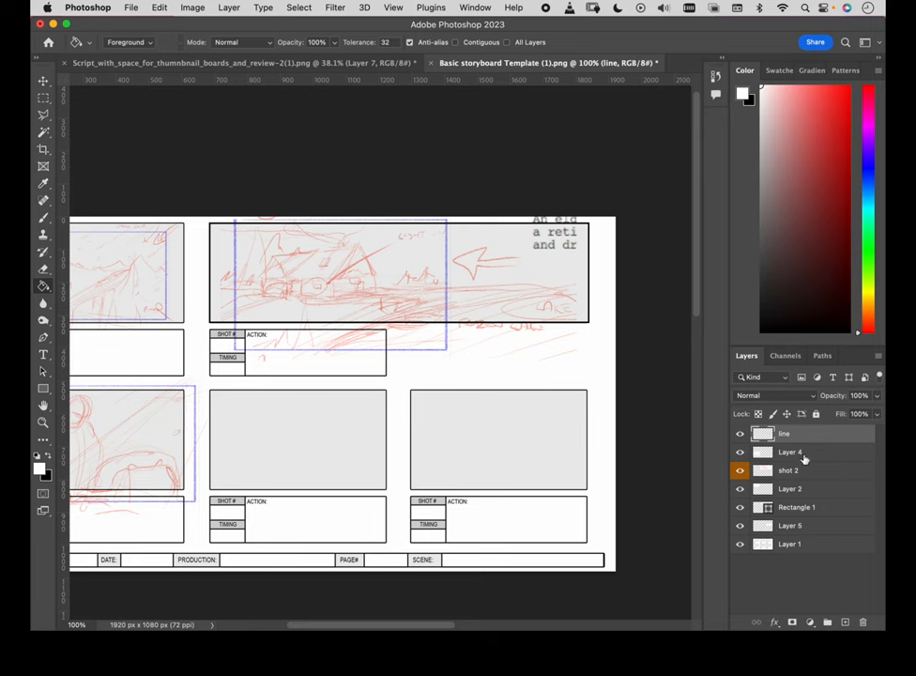
right_click(788, 451)
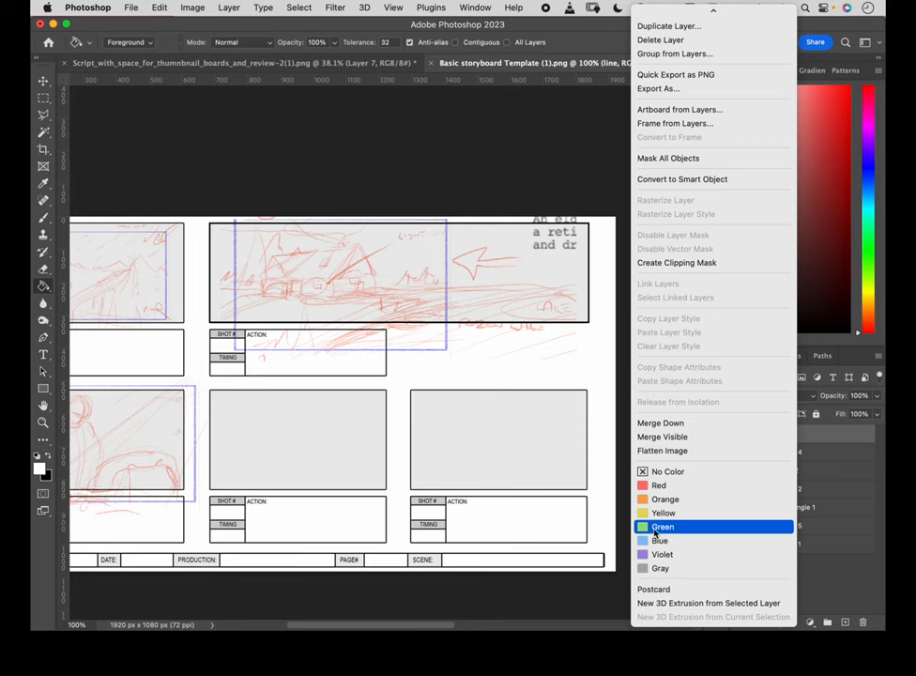
left_click(662, 526)
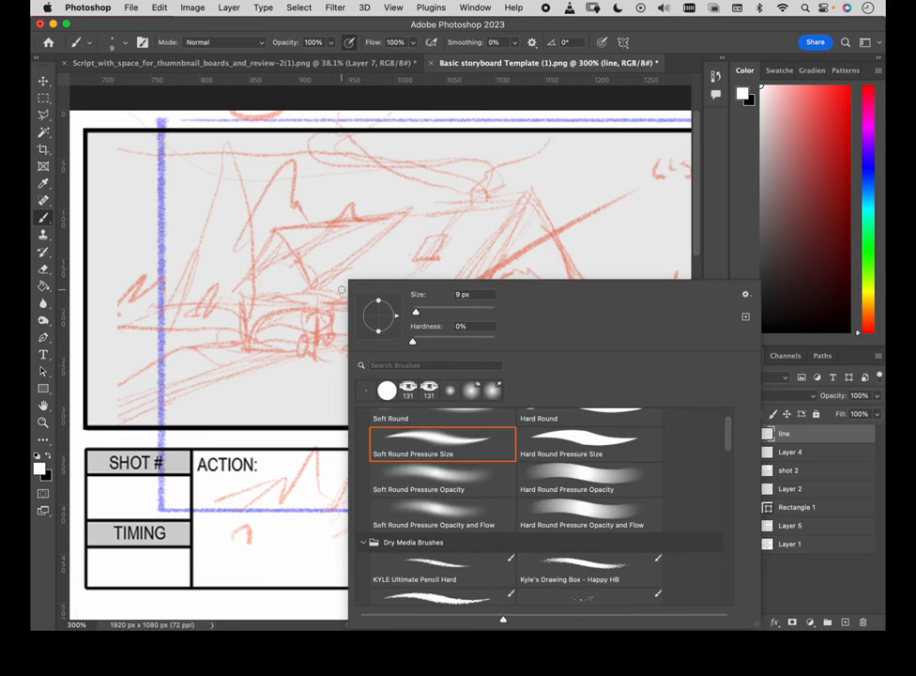
mouse_move(495, 425)
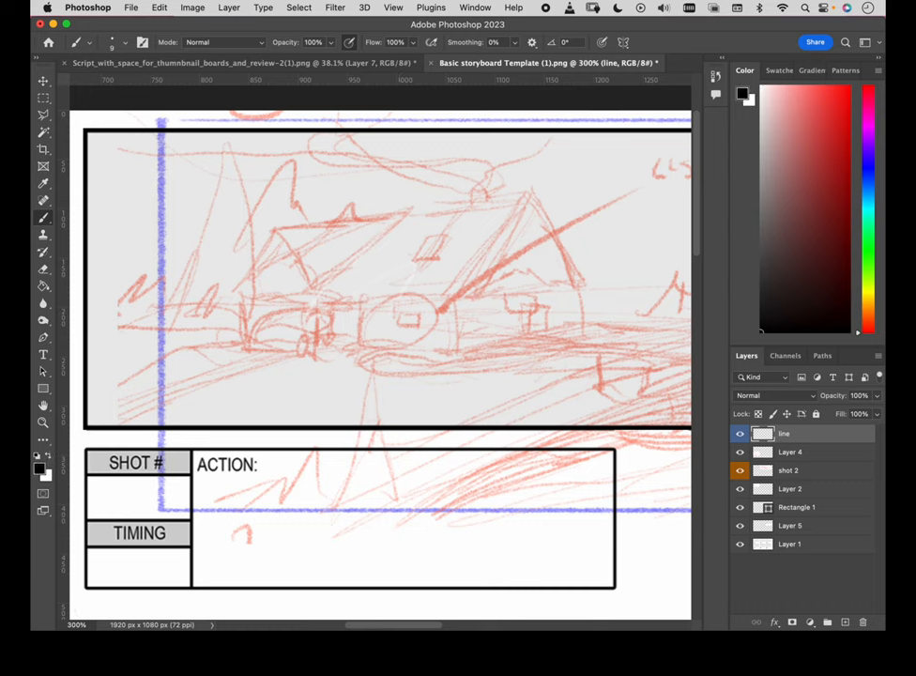
Zoom in on the top panel sketch for inking
left_click_drag(361, 272, 511, 356)
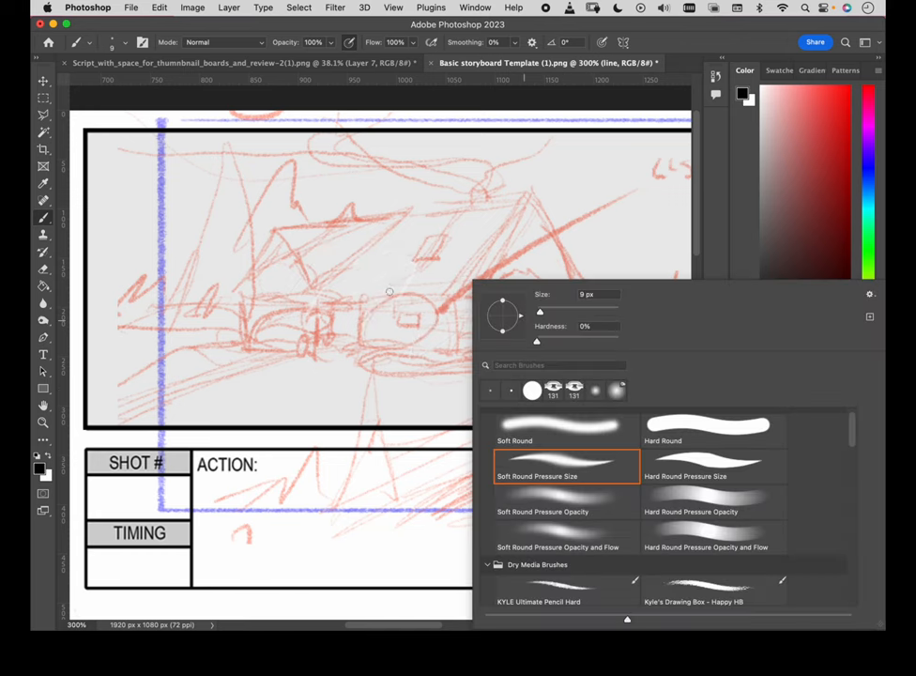
scroll("down", 3)
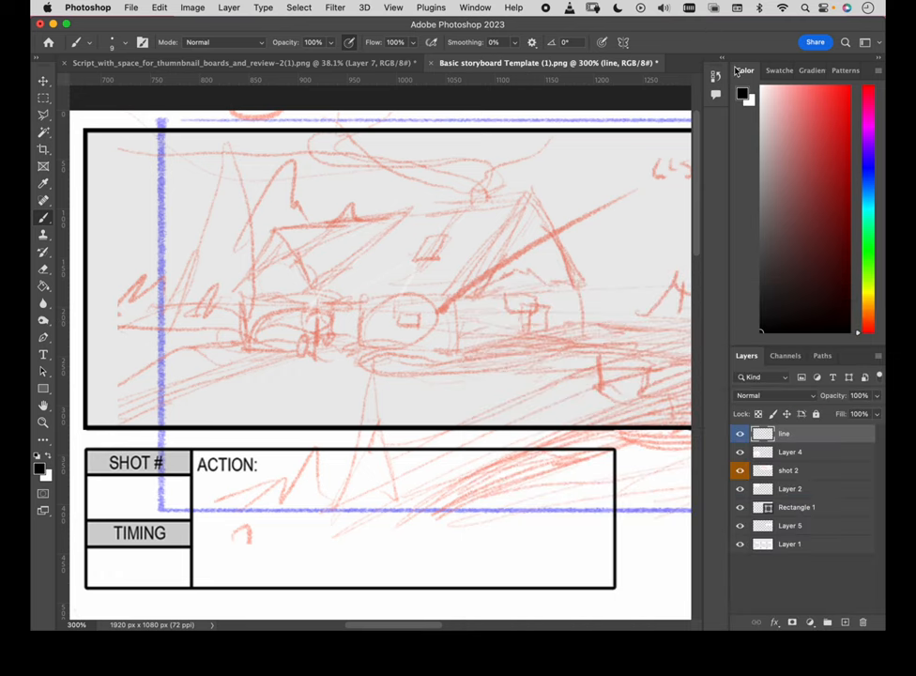
Ink the cabin roof and outline, then add a small roof window and detail
left_click_drag(463, 317, 533, 188)
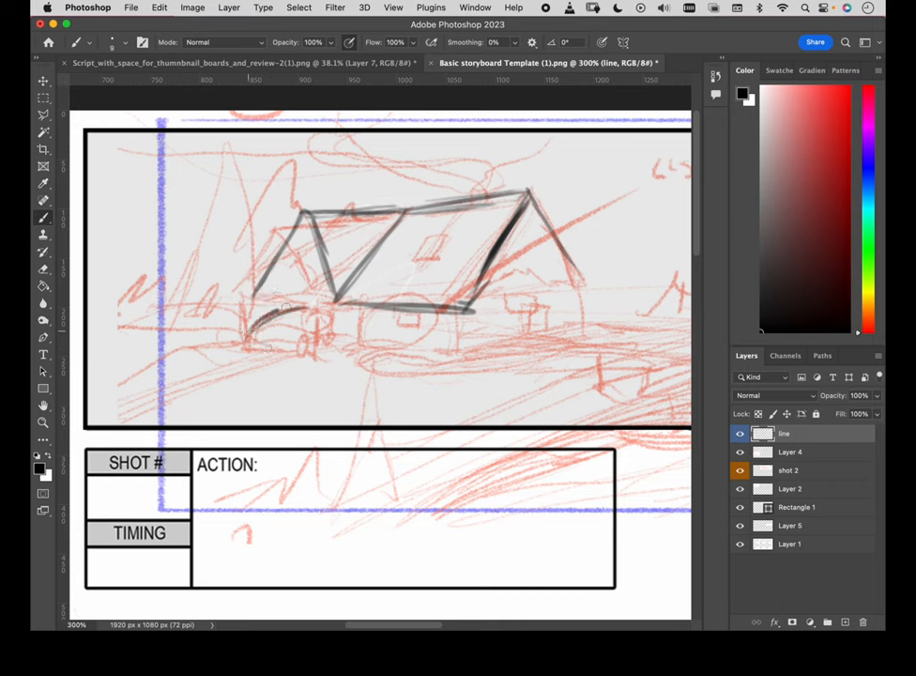
left_click_drag(273, 310, 314, 361)
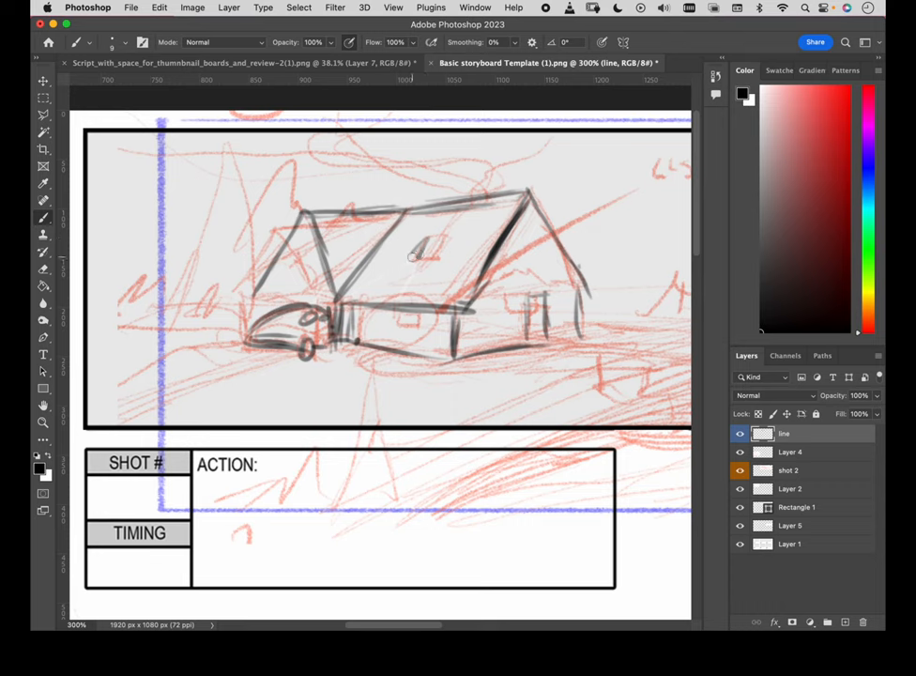
left_click_drag(413, 263, 441, 234)
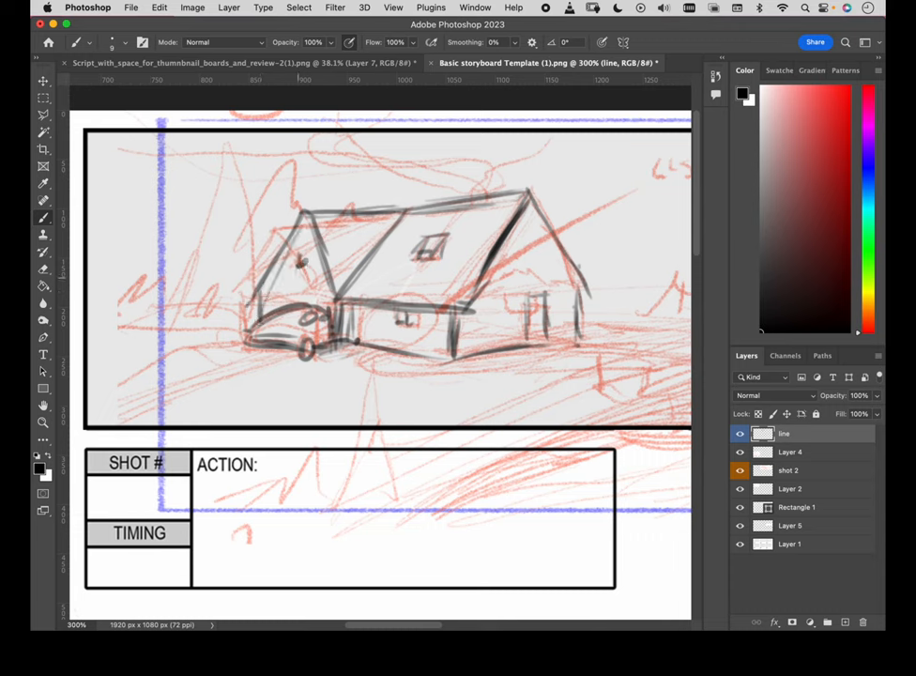
left_click(301, 295)
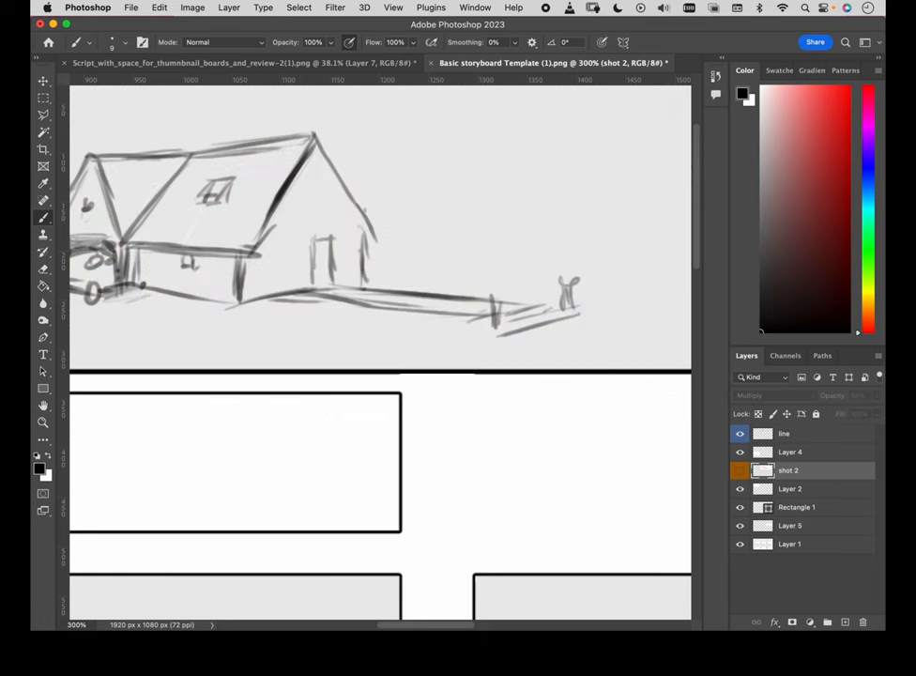
Return to the line layer and zoom out to fit the whole page
left_click(740, 470)
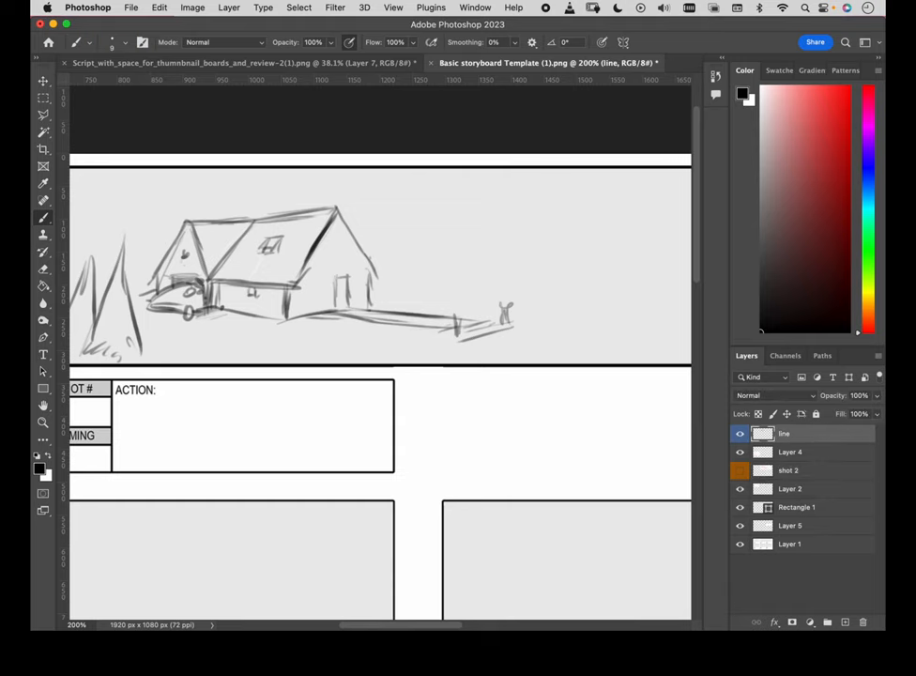
mouse_move(748, 466)
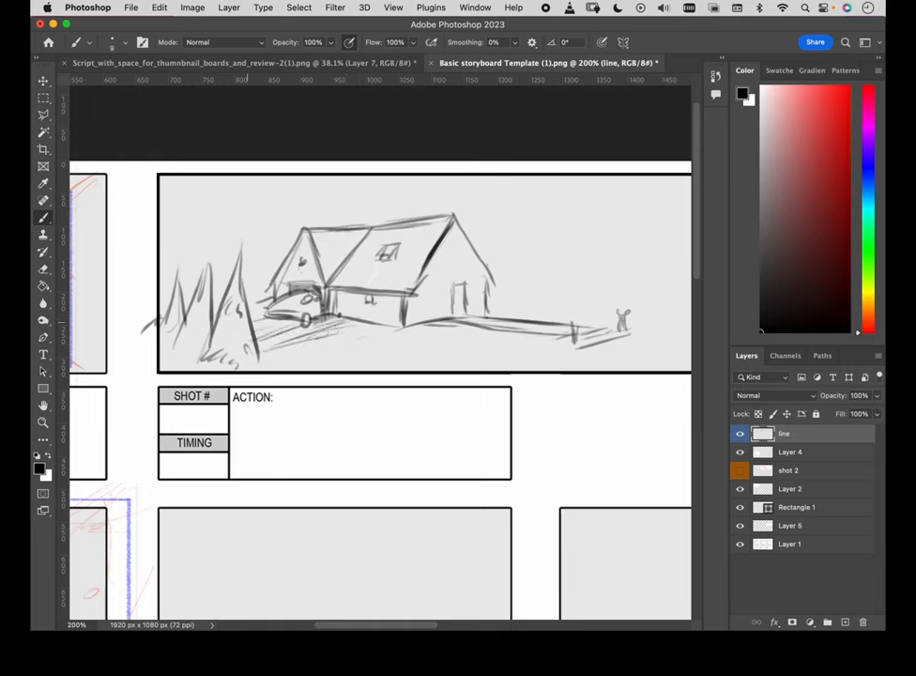
left_click(419, 213)
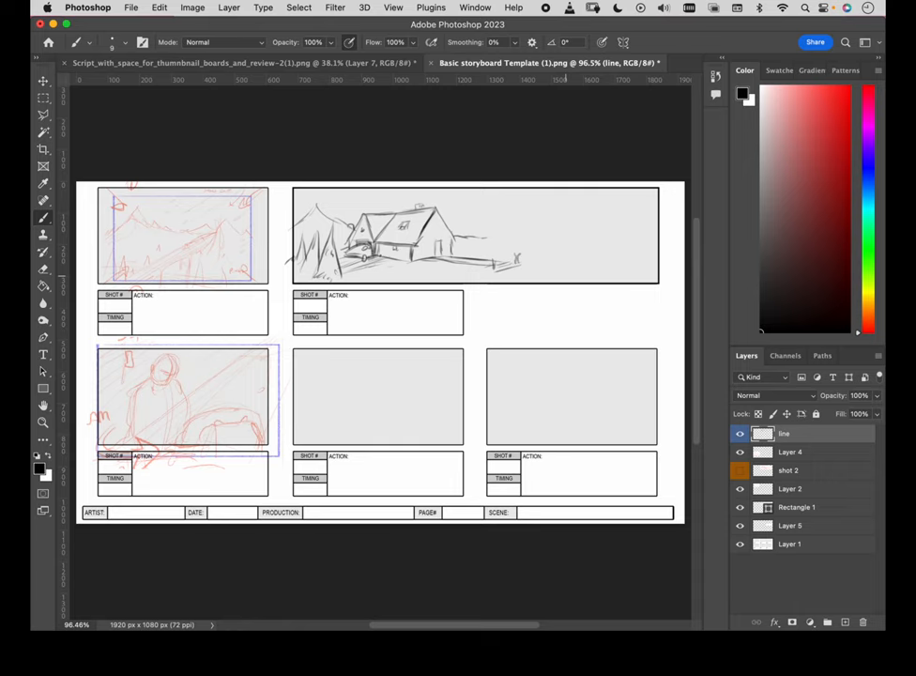
Sketch landscape lines, hills and background ridges right of the cabin
left_click_drag(483, 235, 530, 261)
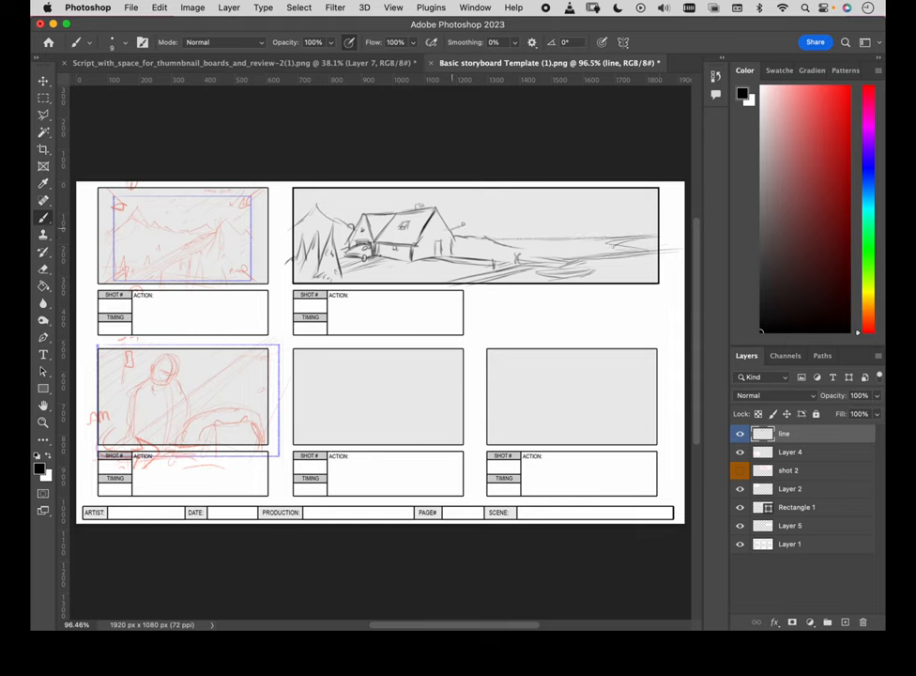
left_click_drag(465, 222, 652, 230)
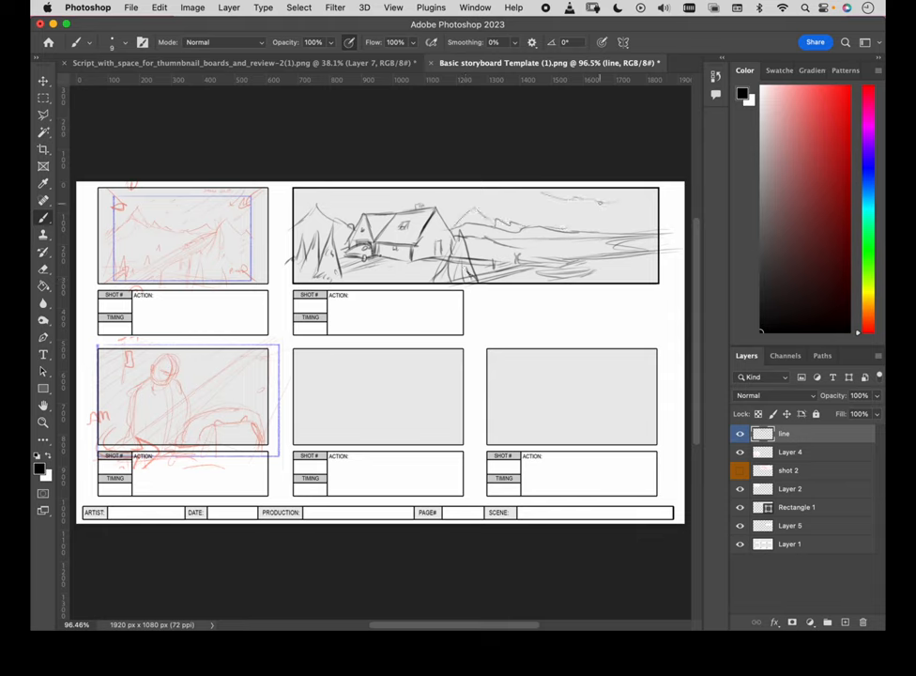
left_click_drag(553, 206, 638, 221)
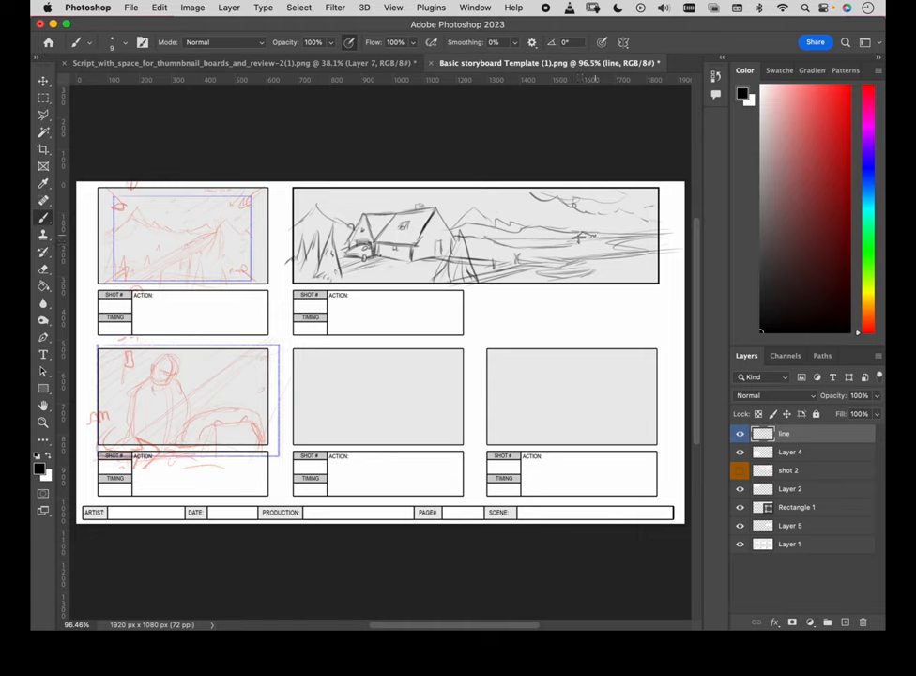
left_click_drag(577, 243, 638, 236)
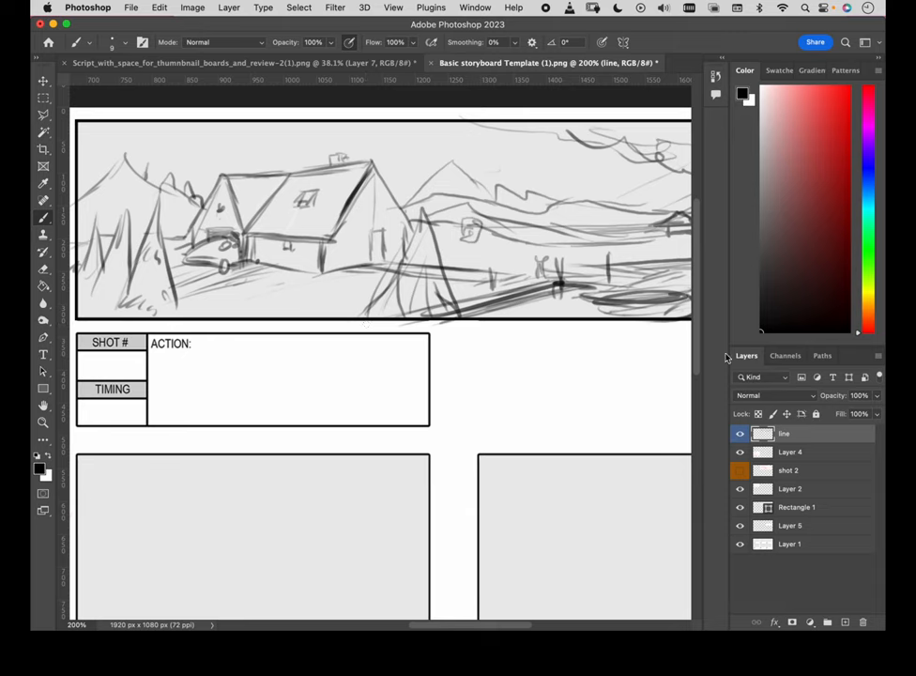
mouse_move(693, 378)
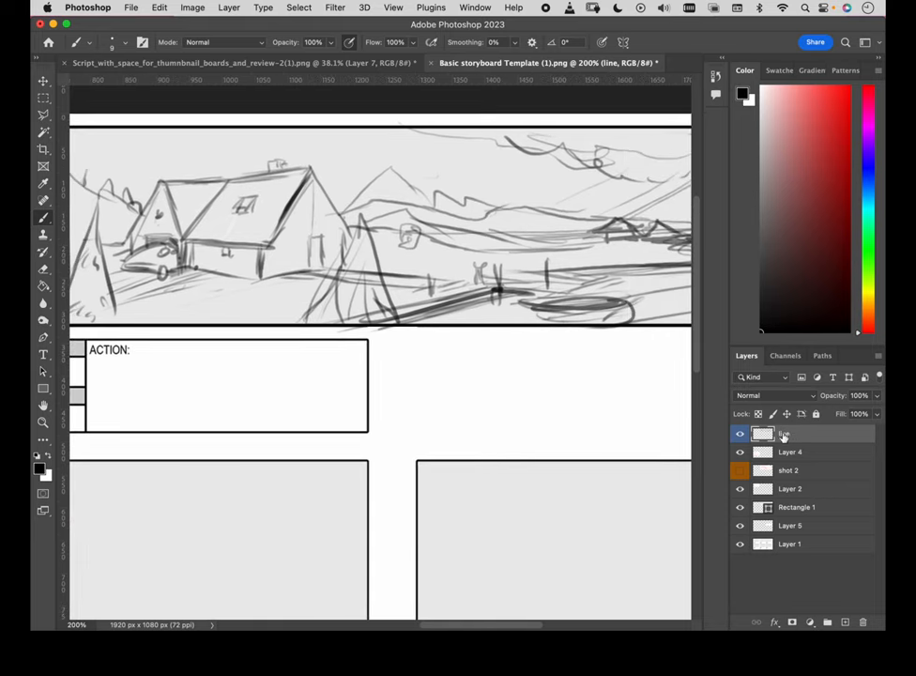
mouse_move(787, 439)
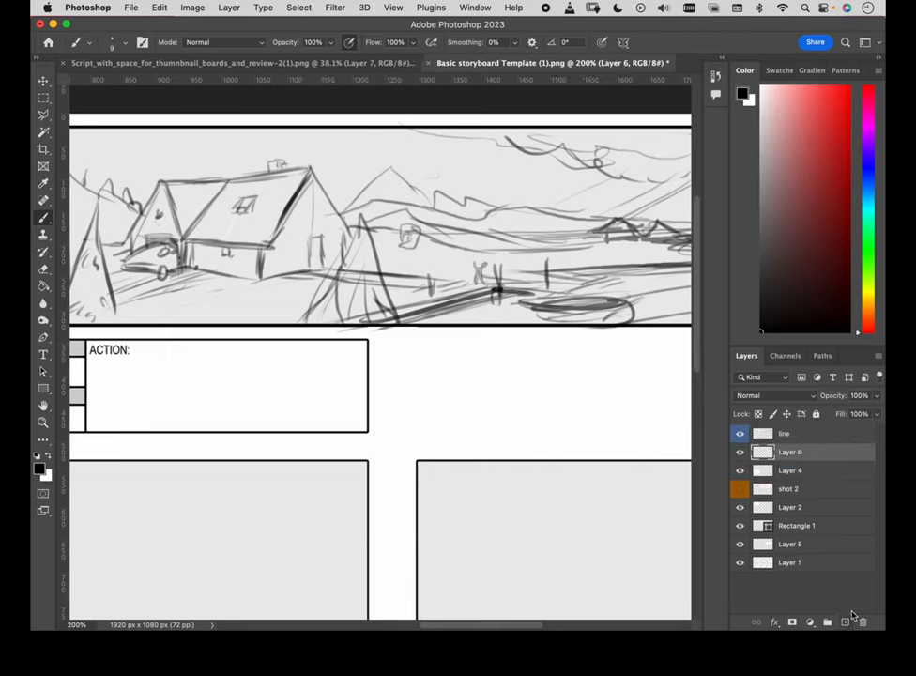
Rename Layer 6 to 'value', tag it green, lock the line layer, and reselect value
double_click(790, 452)
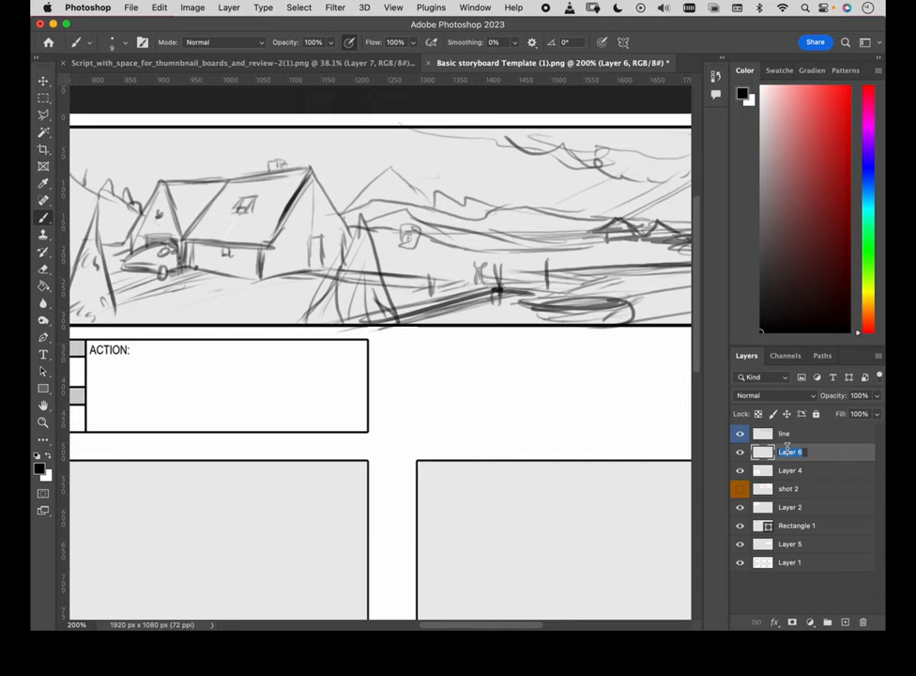
type("value")
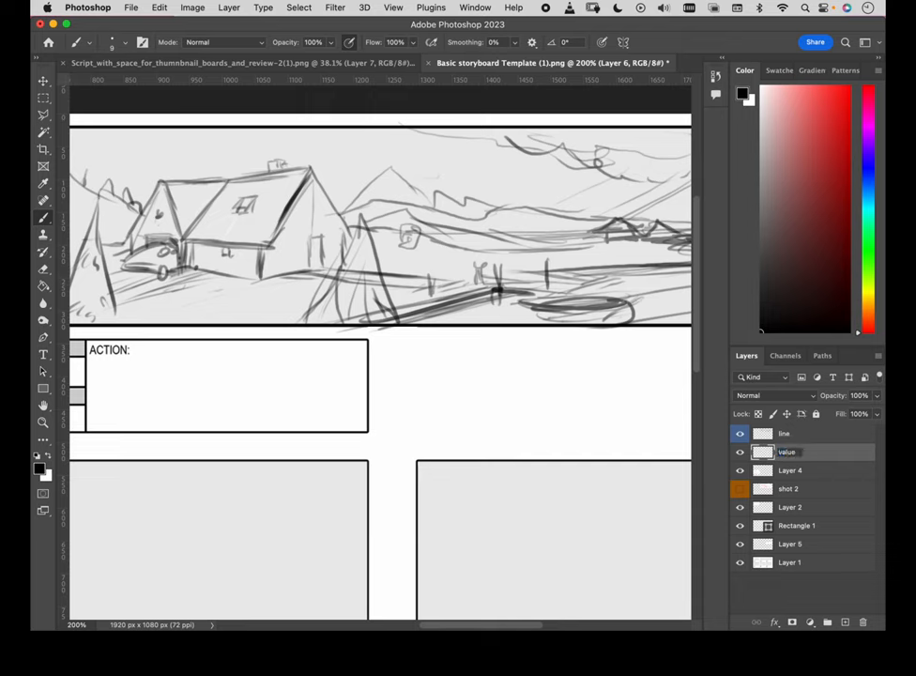
right_click(787, 452)
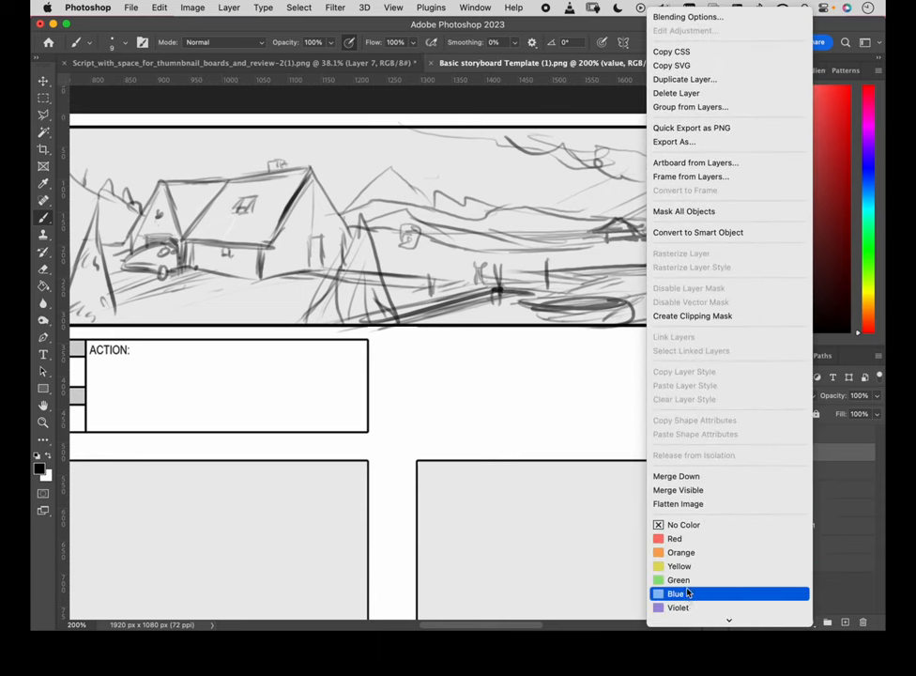
left_click(676, 593)
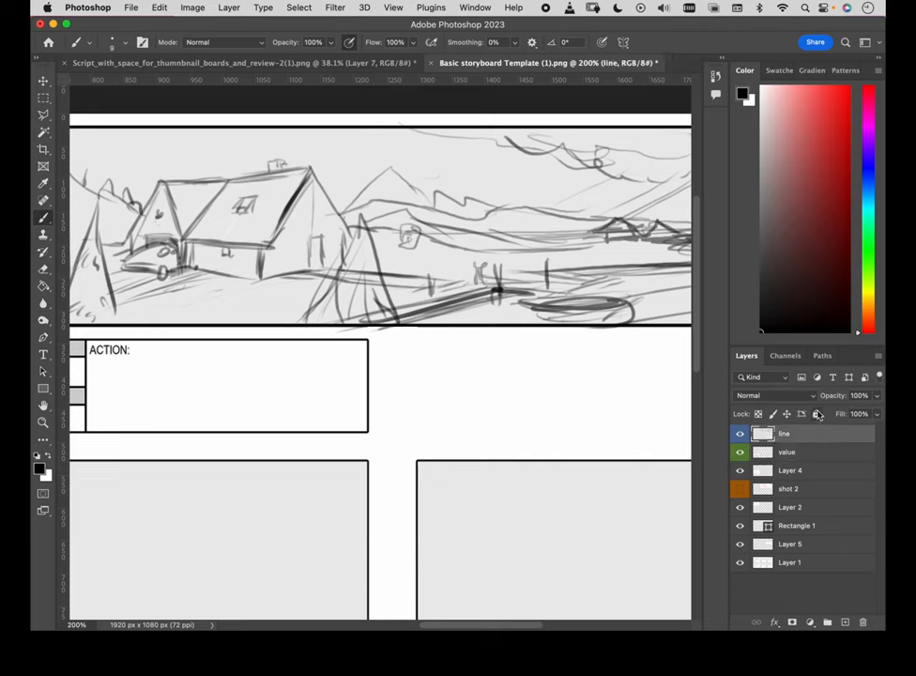
left_click(817, 414)
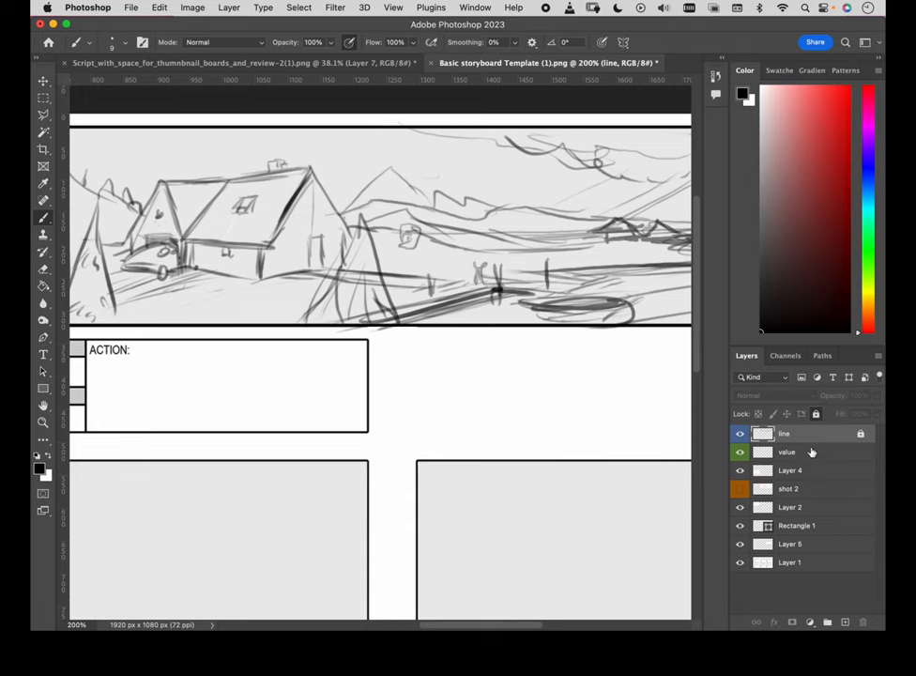
left_click(787, 451)
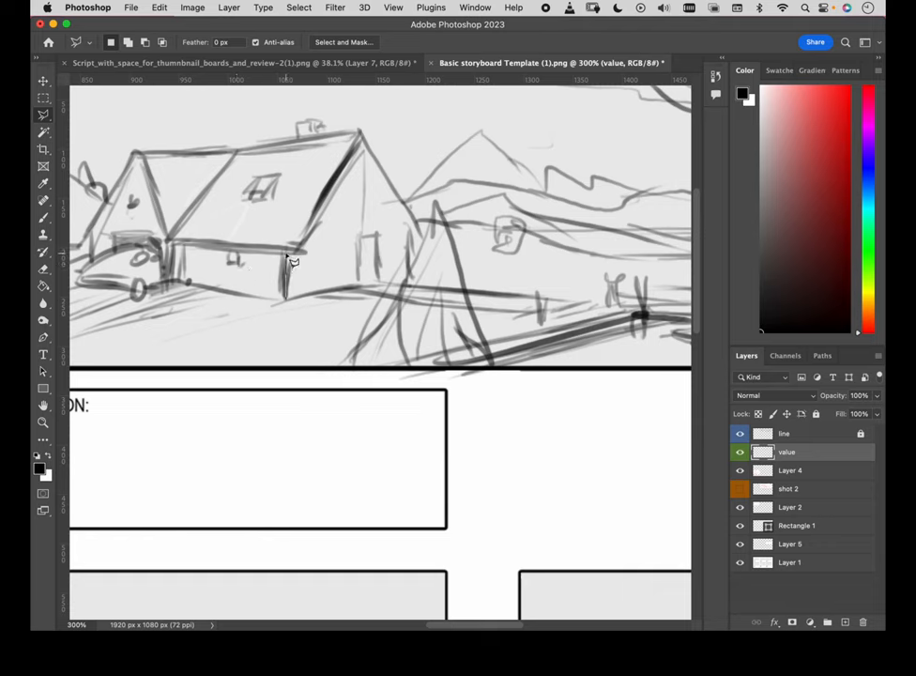
Lasso the cabin's gable-end wall on the value layer and fill it flat grey
left_click_drag(291, 253, 369, 141)
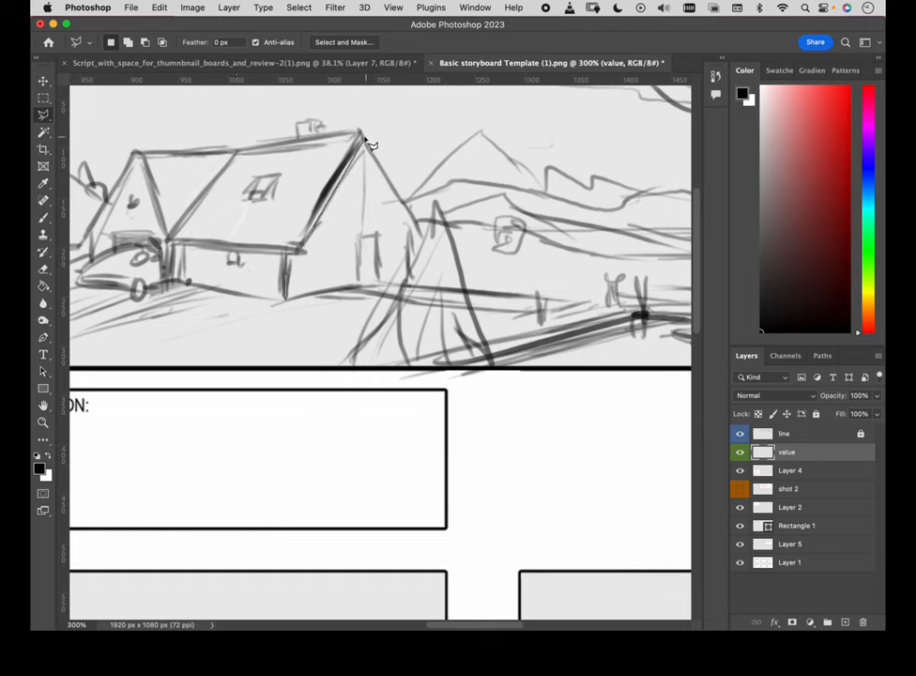
left_click_drag(361, 136, 427, 253)
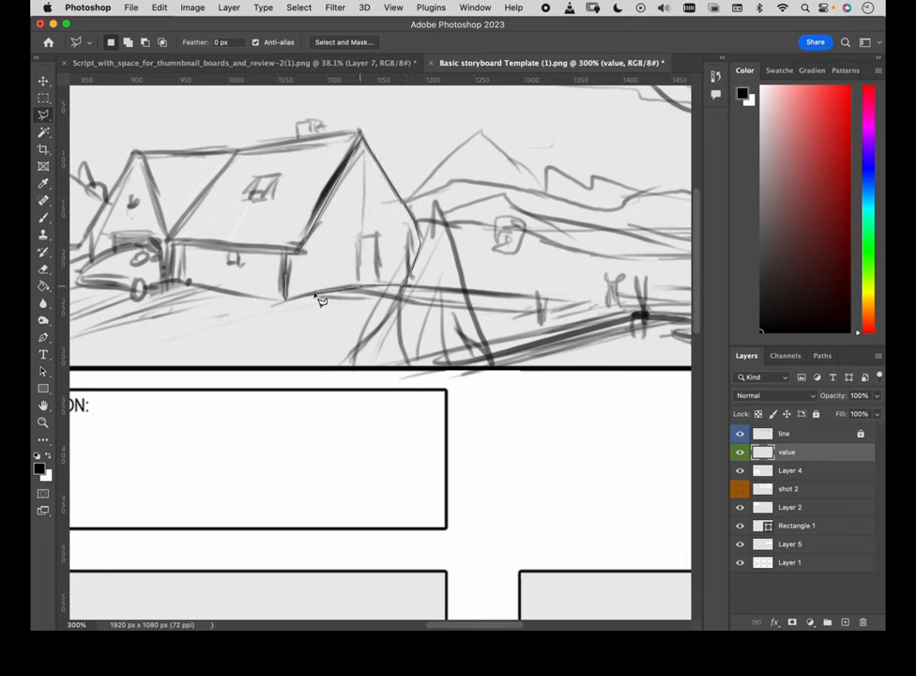
left_click(293, 301)
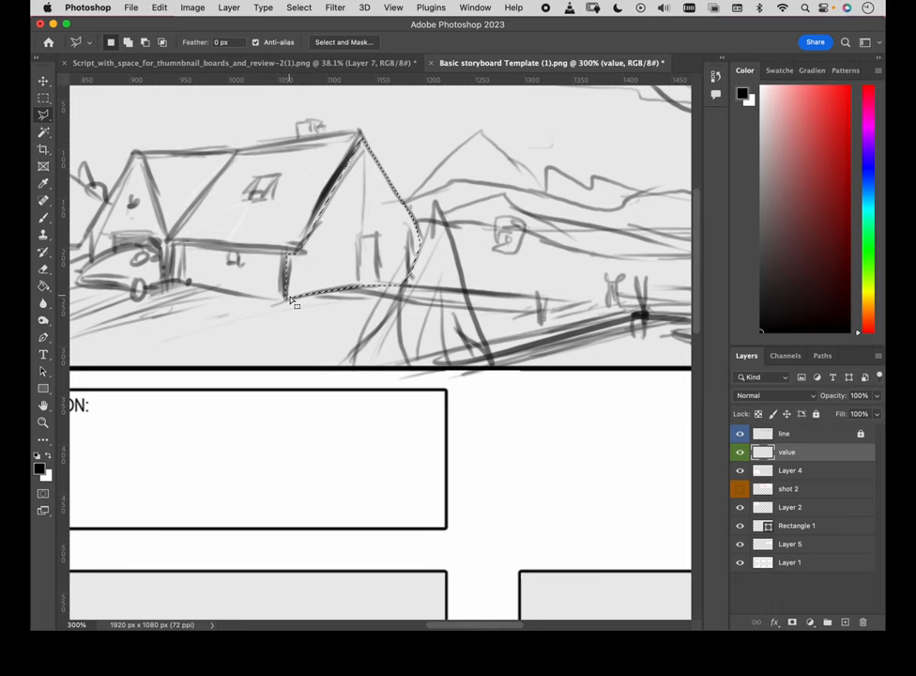
left_click(43, 286)
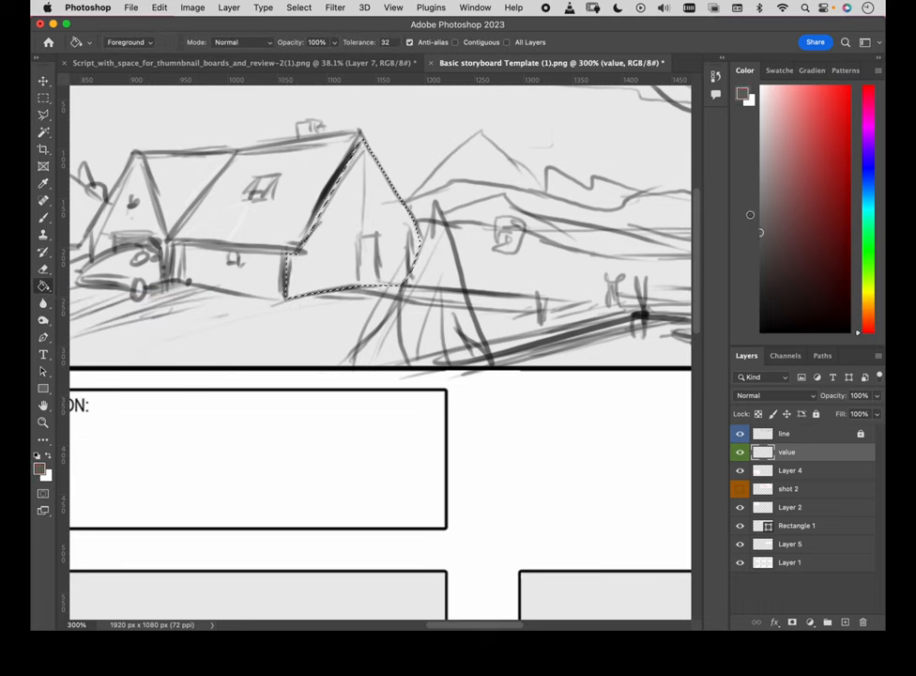
left_click(380, 244)
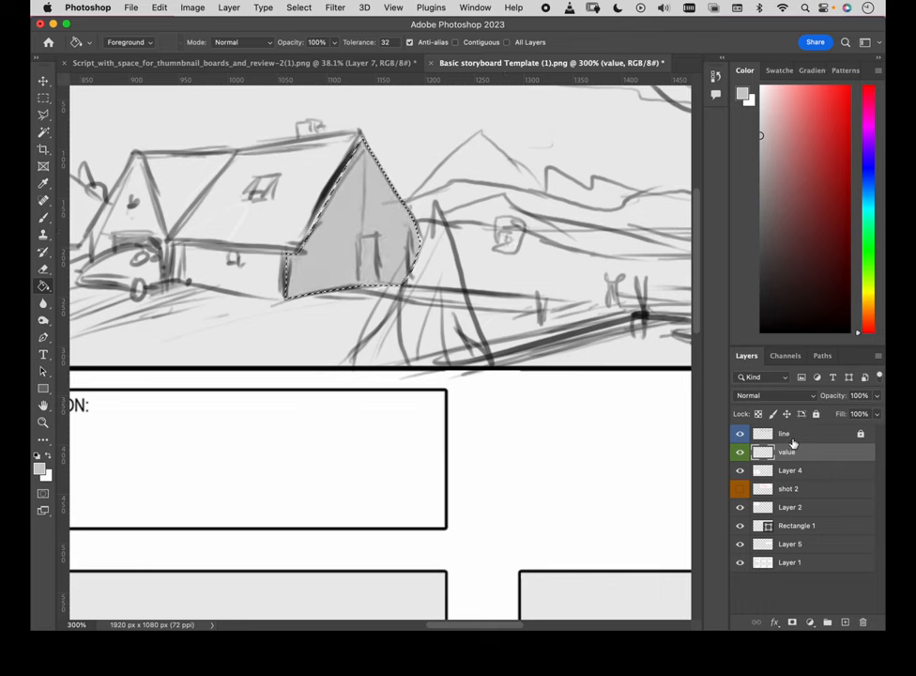
Set the line art layer's blend mode to Multiply, then reselect the value layer
left_click(783, 433)
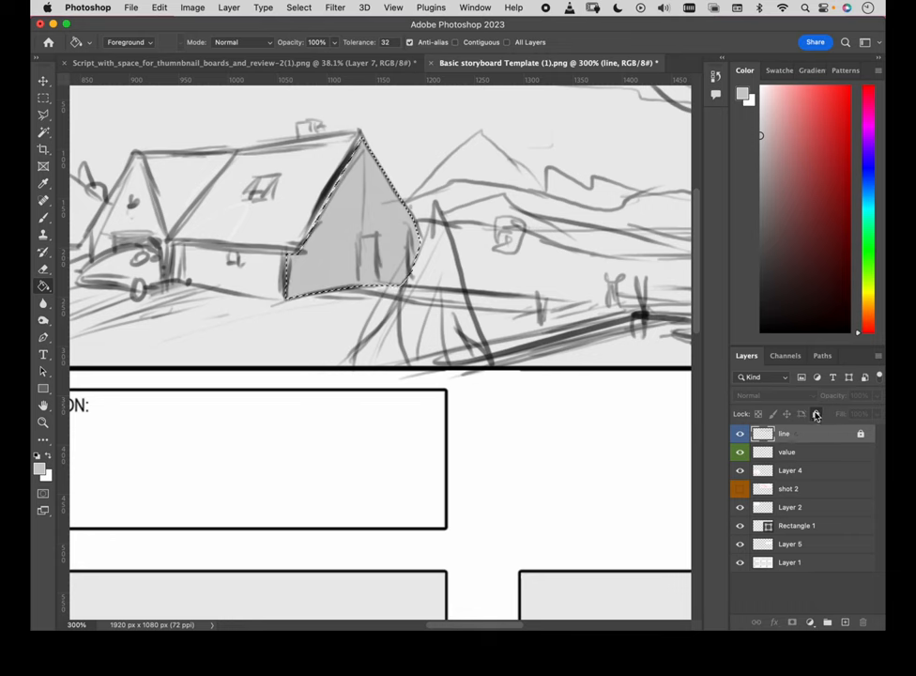
left_click(760, 395)
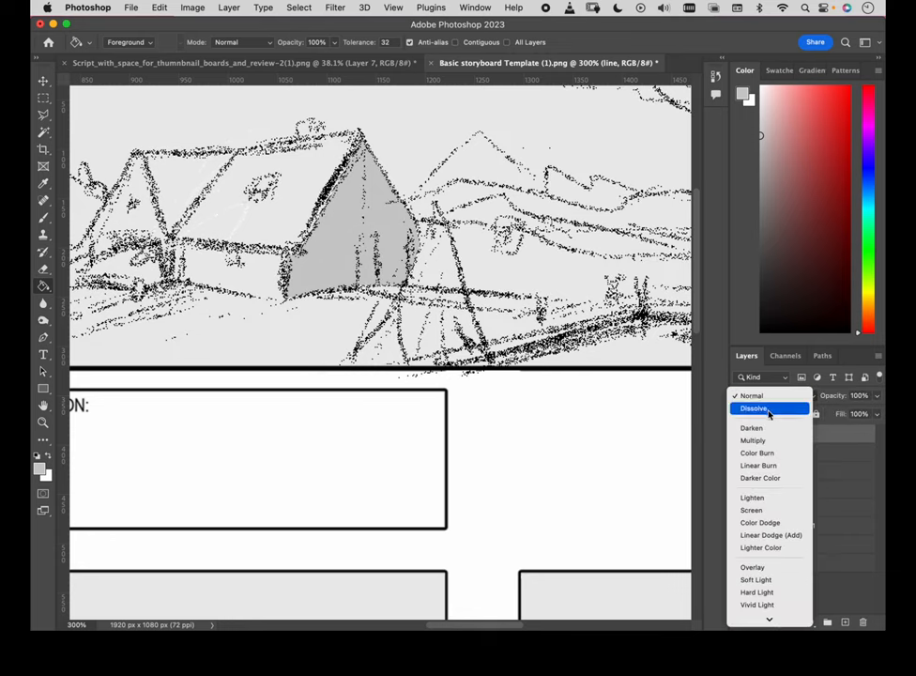
left_click(751, 440)
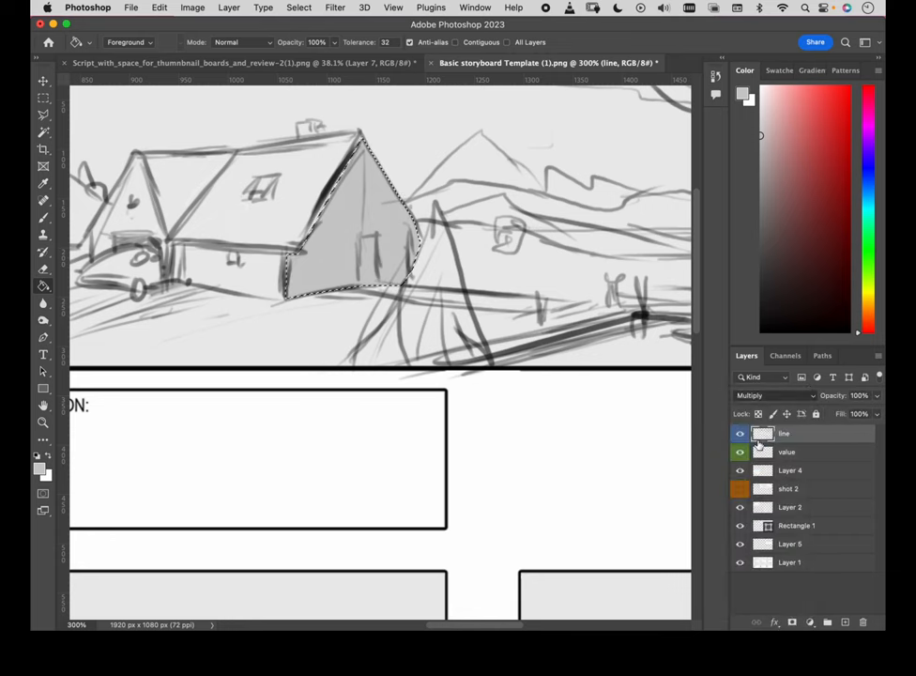
left_click(740, 434)
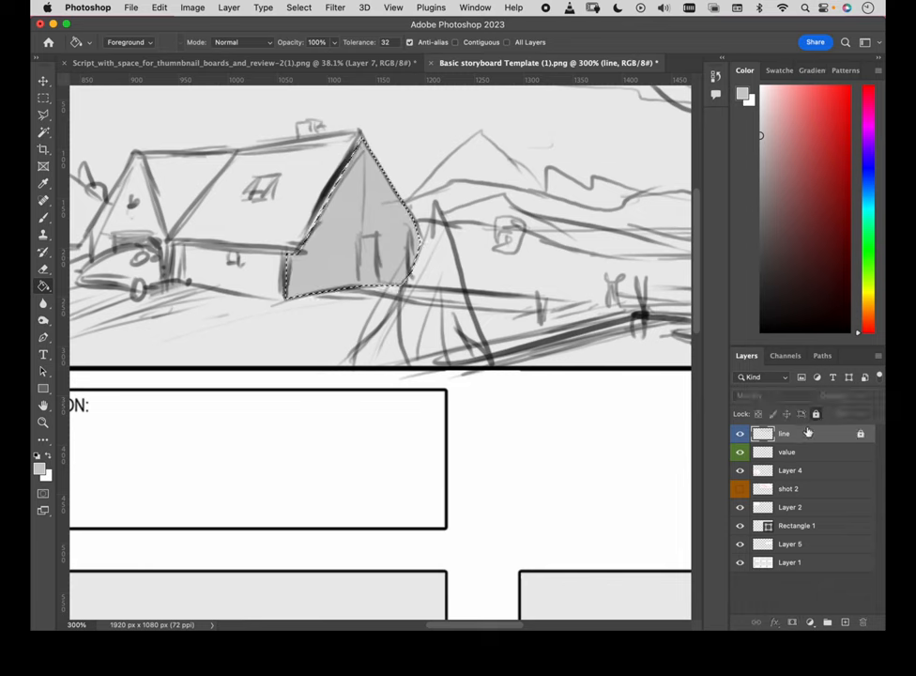
left_click(787, 452)
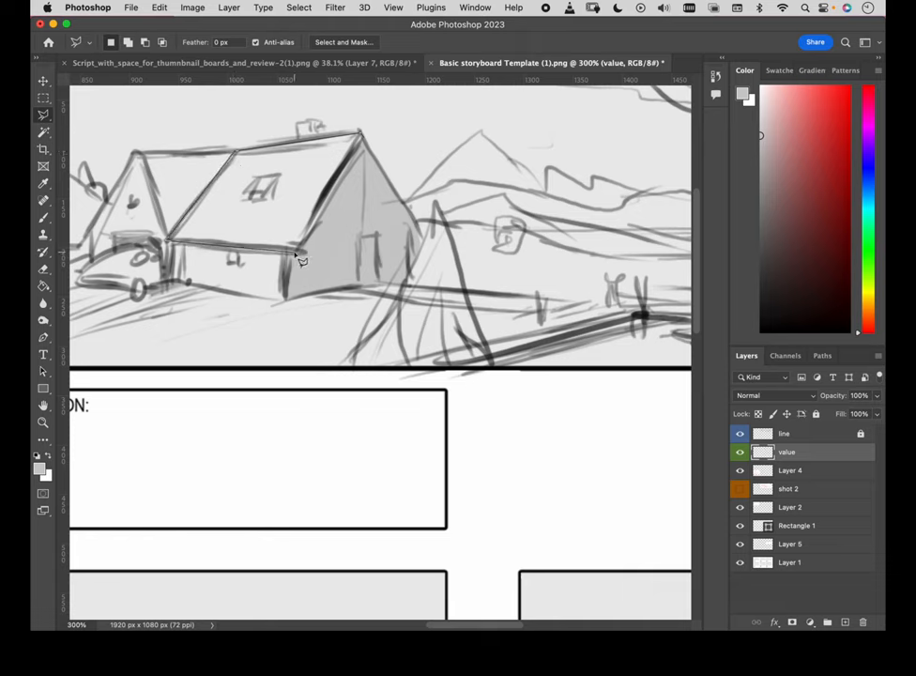
Outline the front roof plane and fill the roof and front wall dark grey
left_click_drag(300, 260, 366, 139)
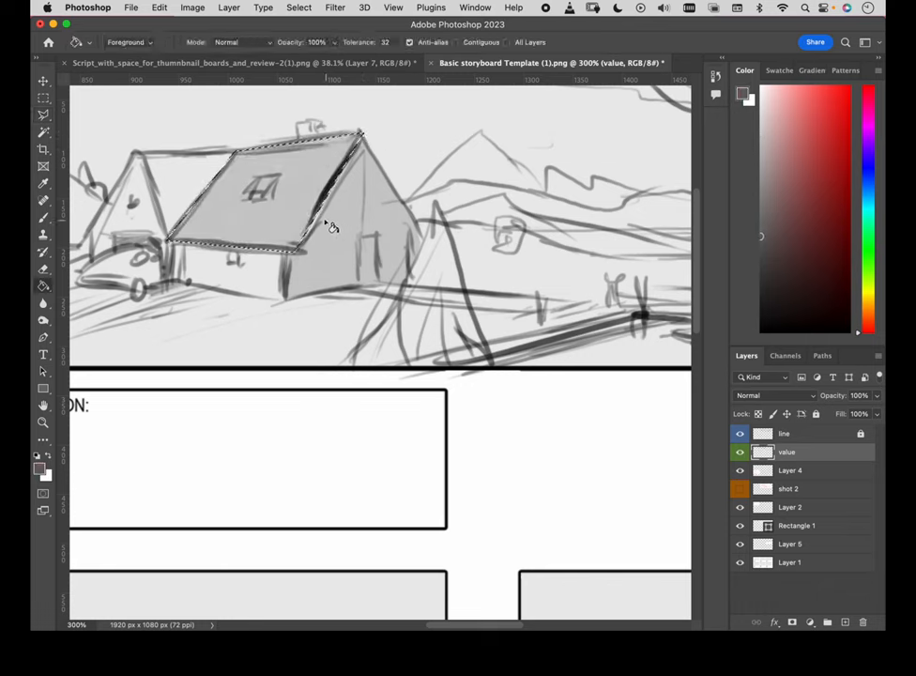
left_click(281, 201)
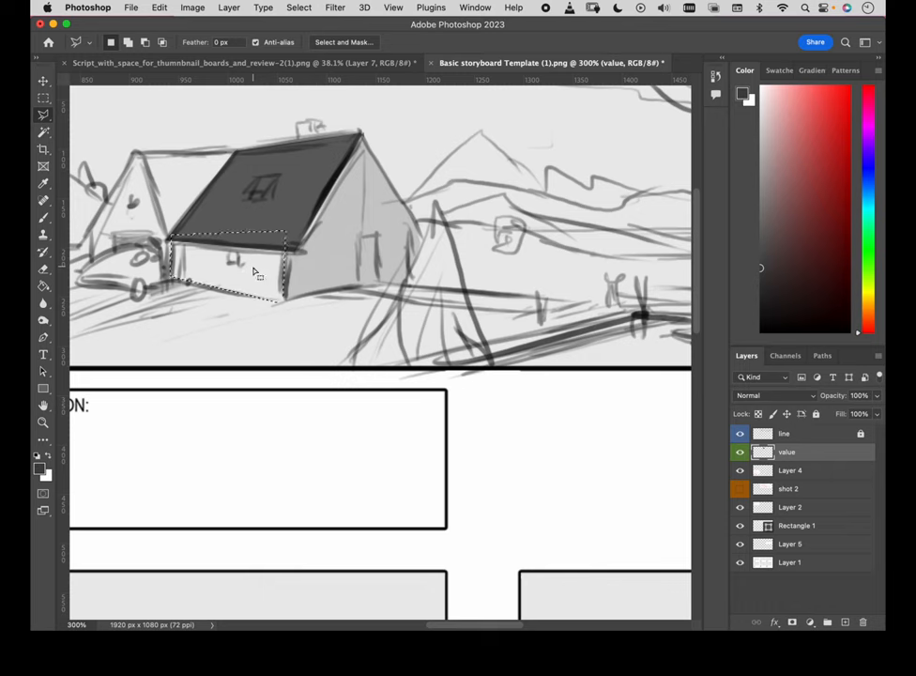
left_click(230, 268)
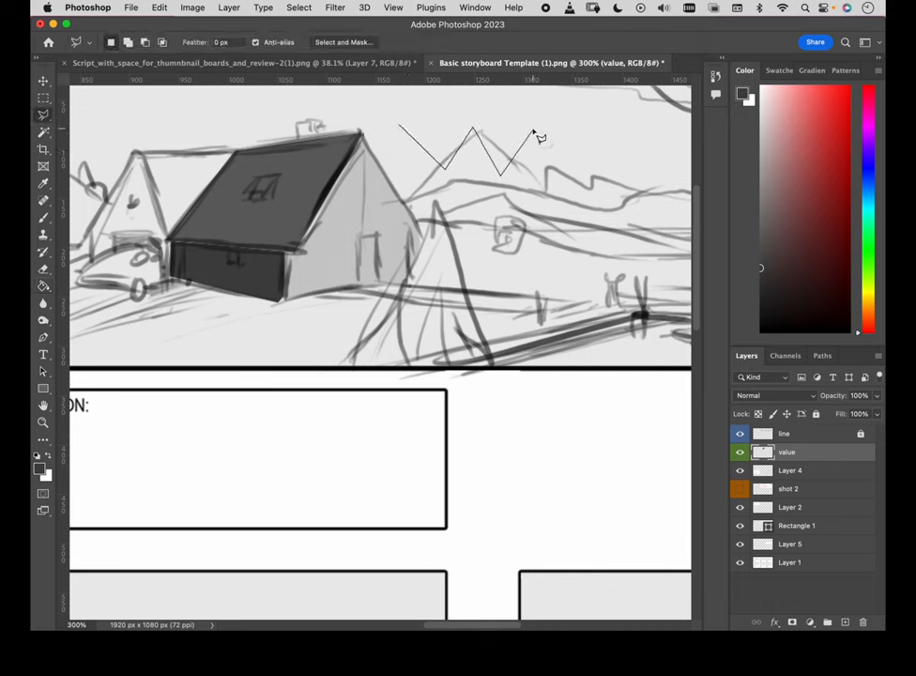
left_click_drag(535, 132, 591, 225)
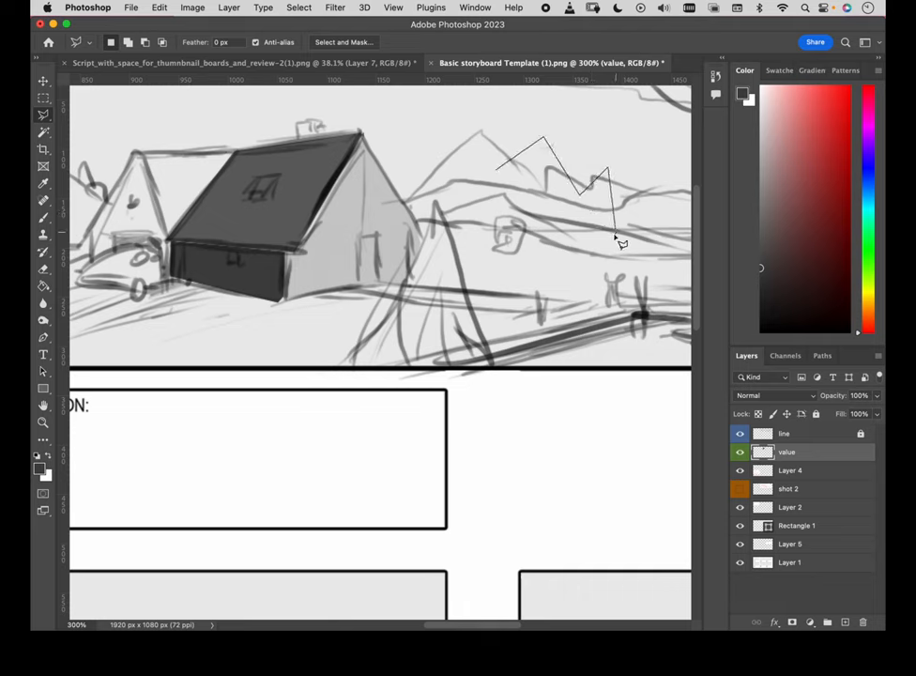
left_click_drag(619, 244, 474, 233)
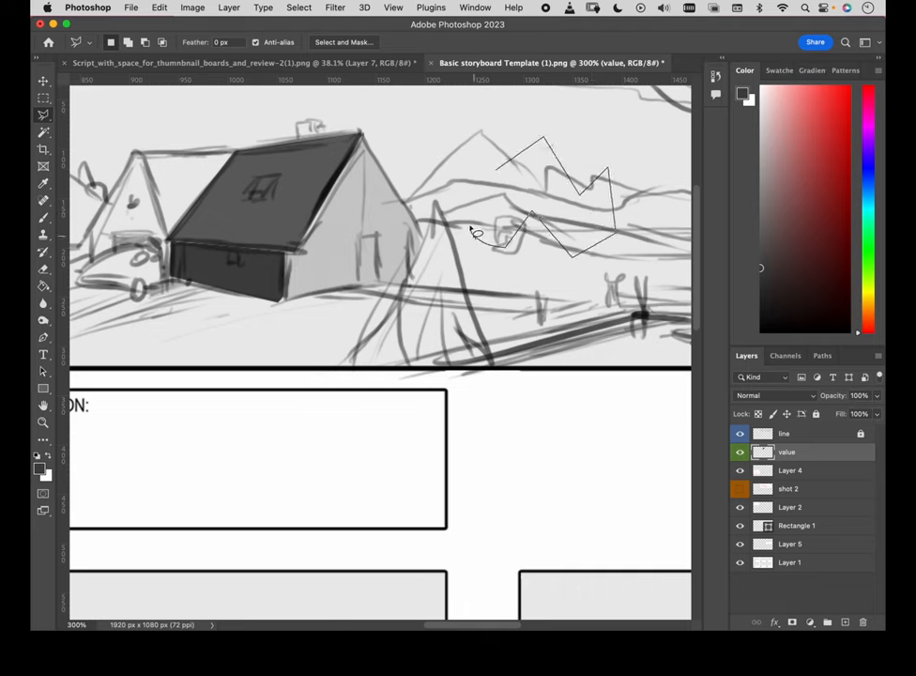
left_click_drag(478, 235, 451, 249)
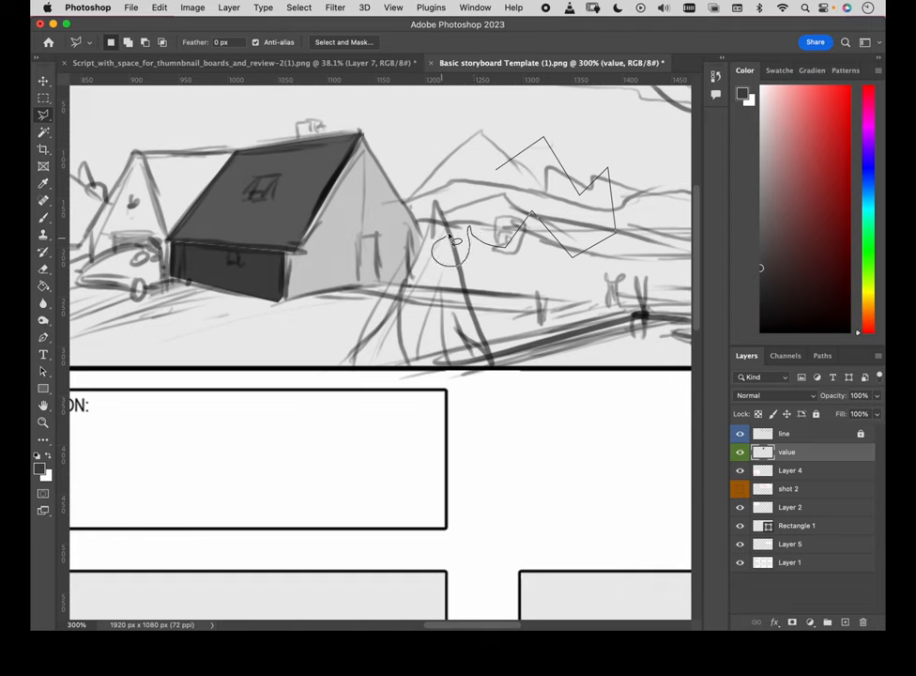
left_click_drag(455, 146, 441, 249)
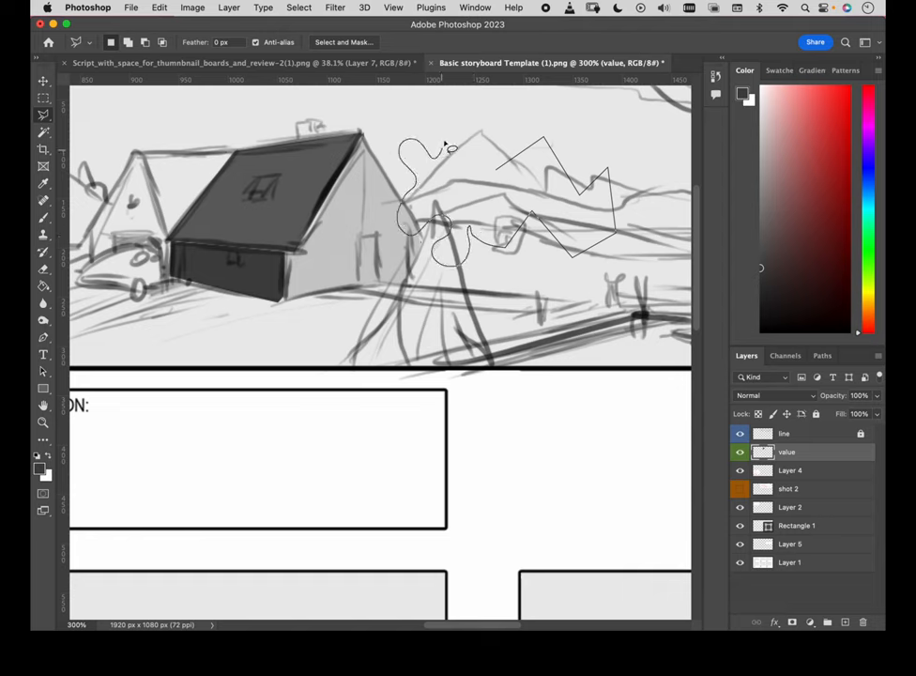
left_click_drag(450, 140, 498, 174)
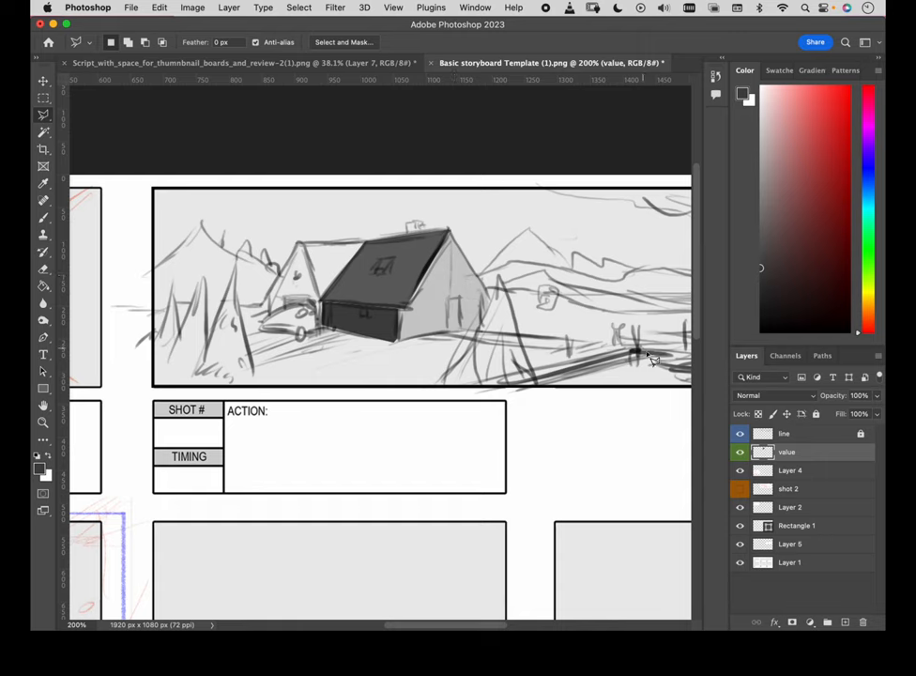
left_click(740, 432)
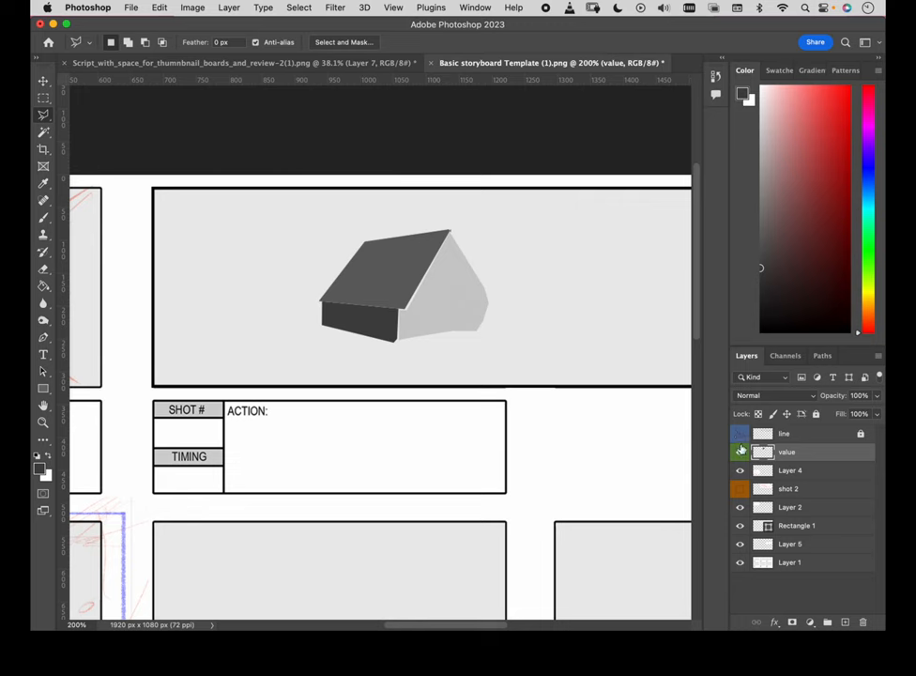
left_click(740, 433)
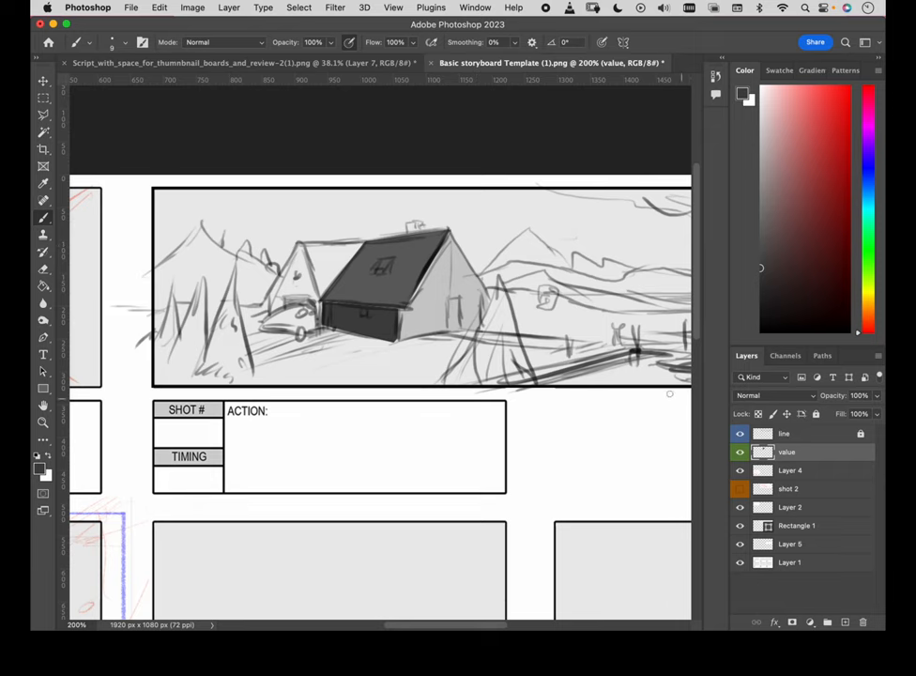
mouse_move(298, 223)
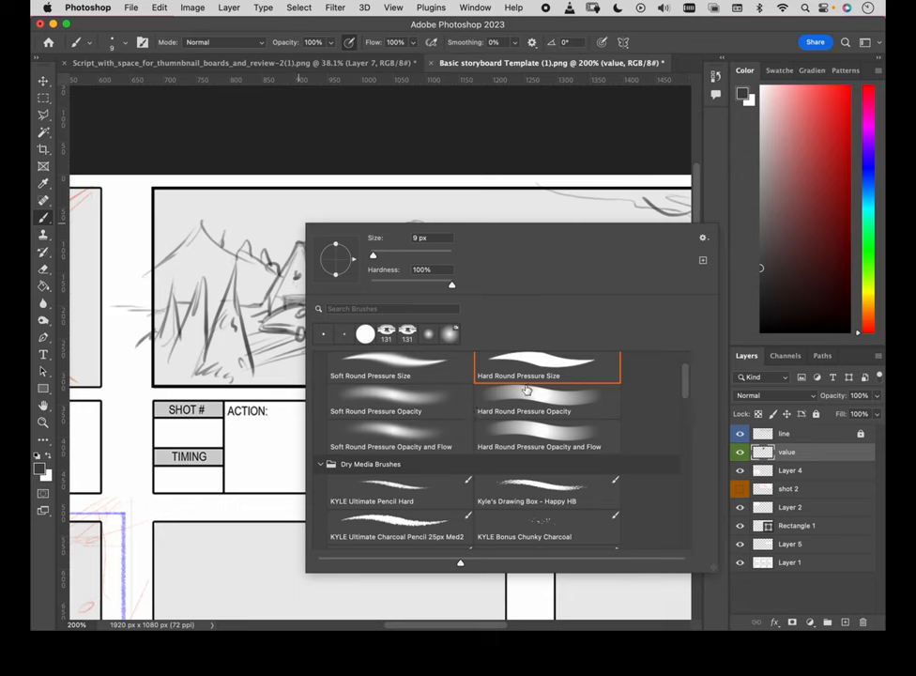
Brush smoky grey shading over the trees, hills and sky around the cabin
scroll("down", 3)
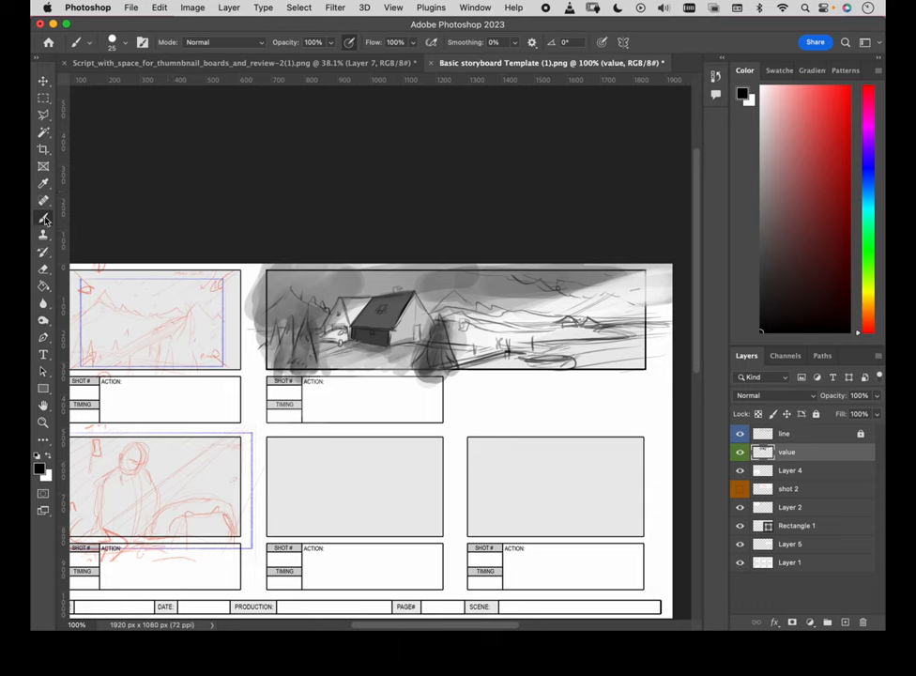
mouse_move(254, 127)
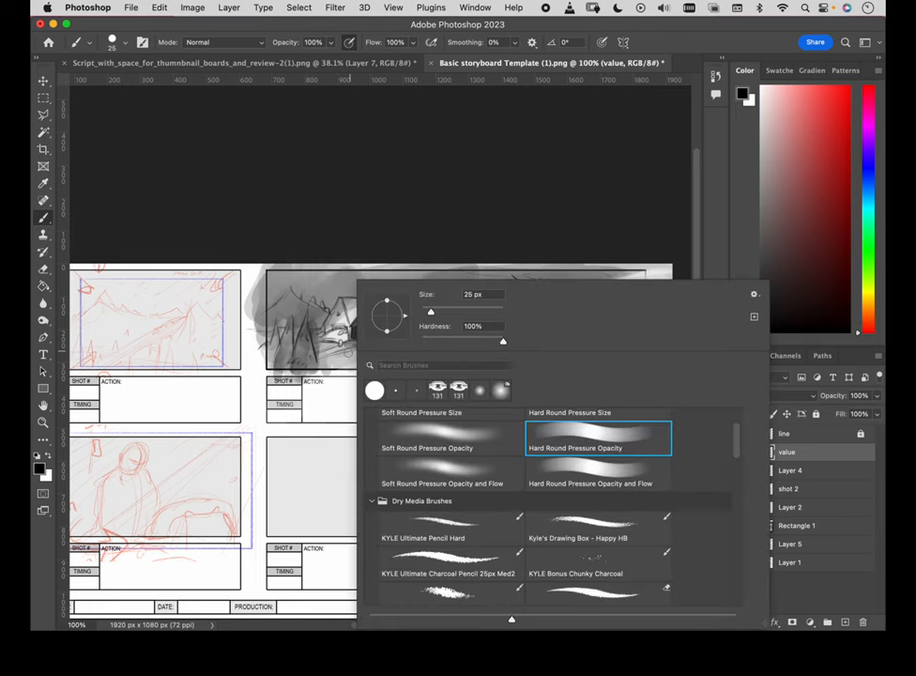
Open Brush Settings and the preset picker's gear menu to get more brushes
scroll("down", 3)
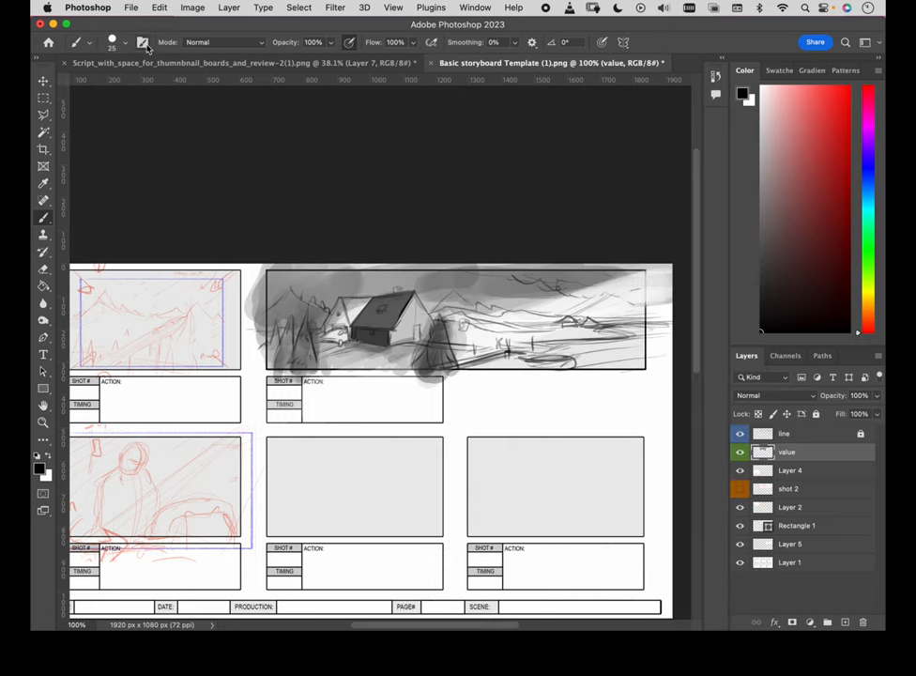
left_click(143, 41)
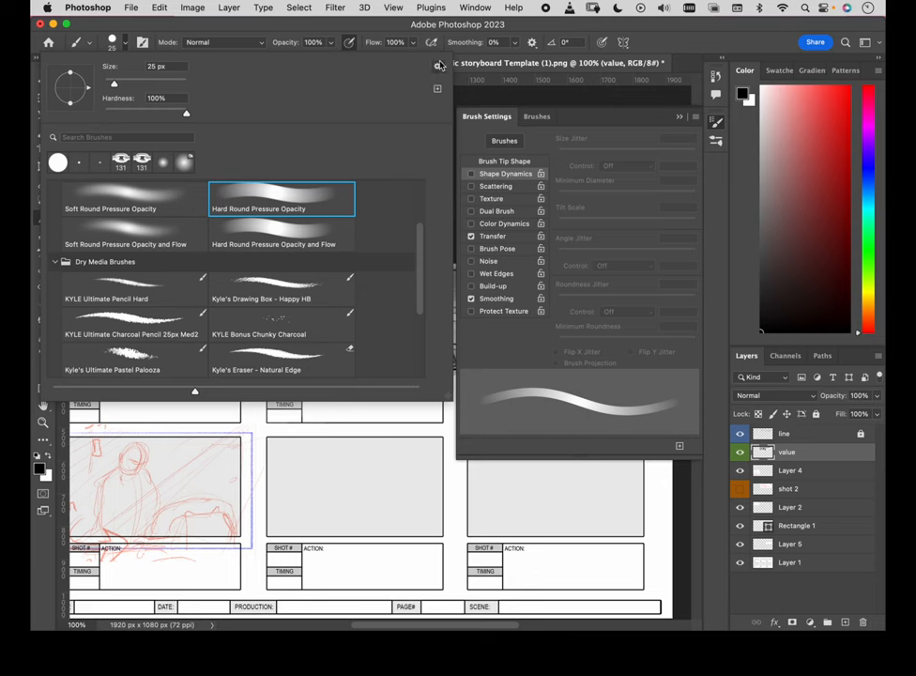
left_click(437, 66)
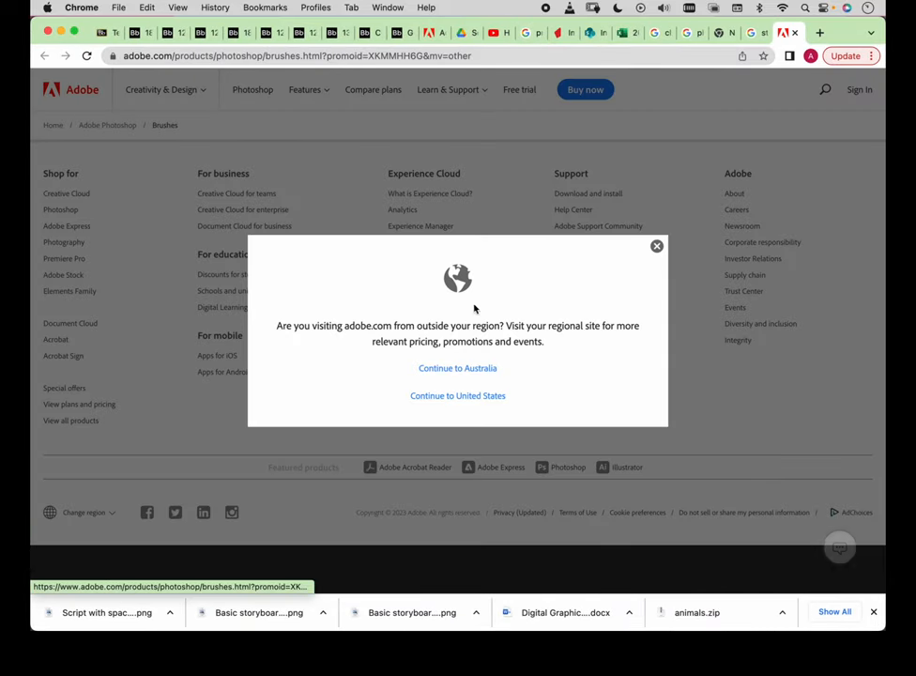
Stay on Adobe's Australian site, sign in by email and choose Personal Account
left_click(457, 367)
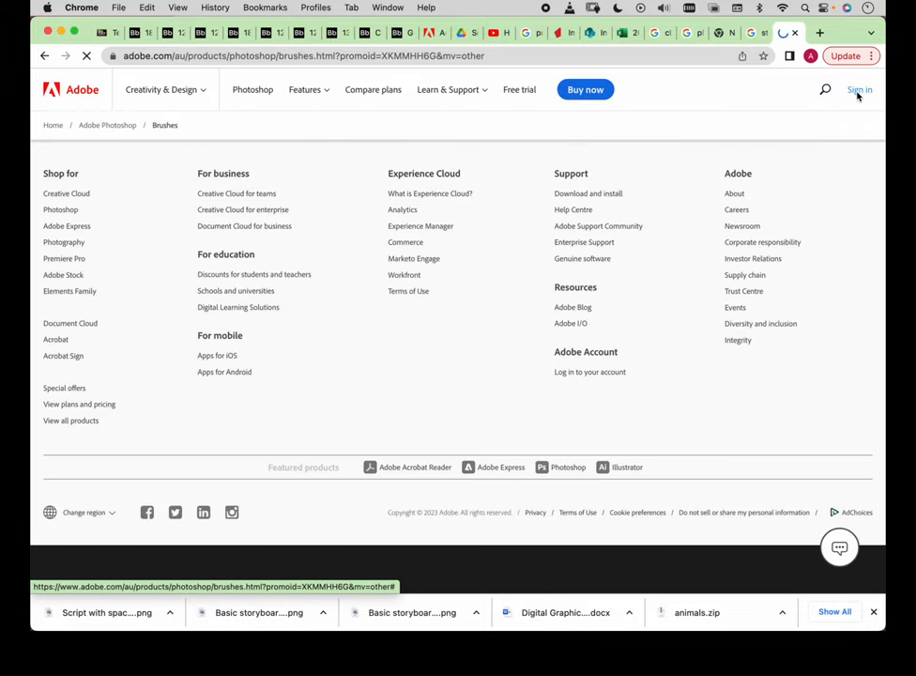
left_click(857, 89)
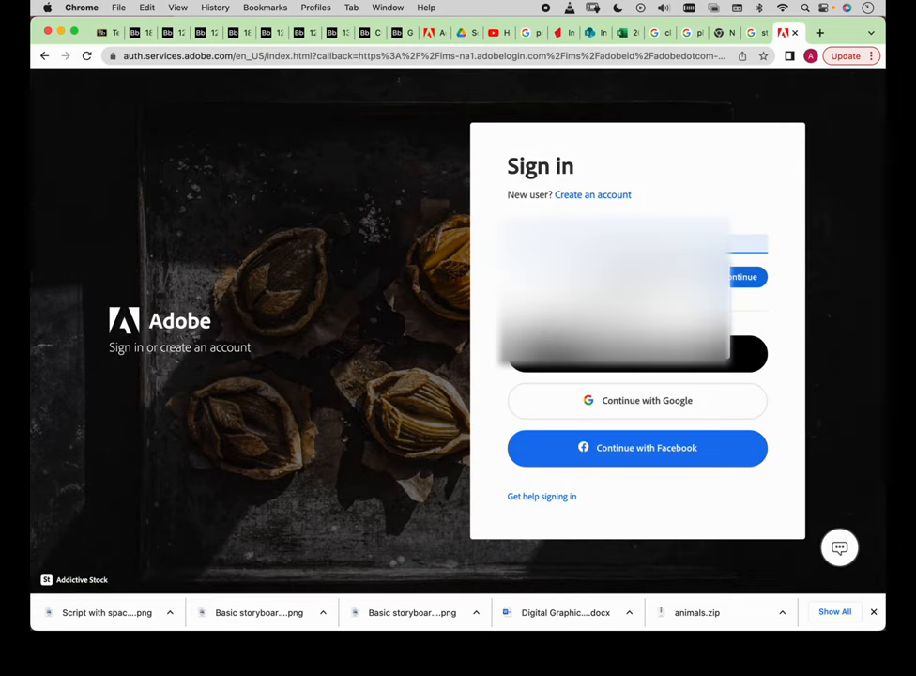
left_click(741, 276)
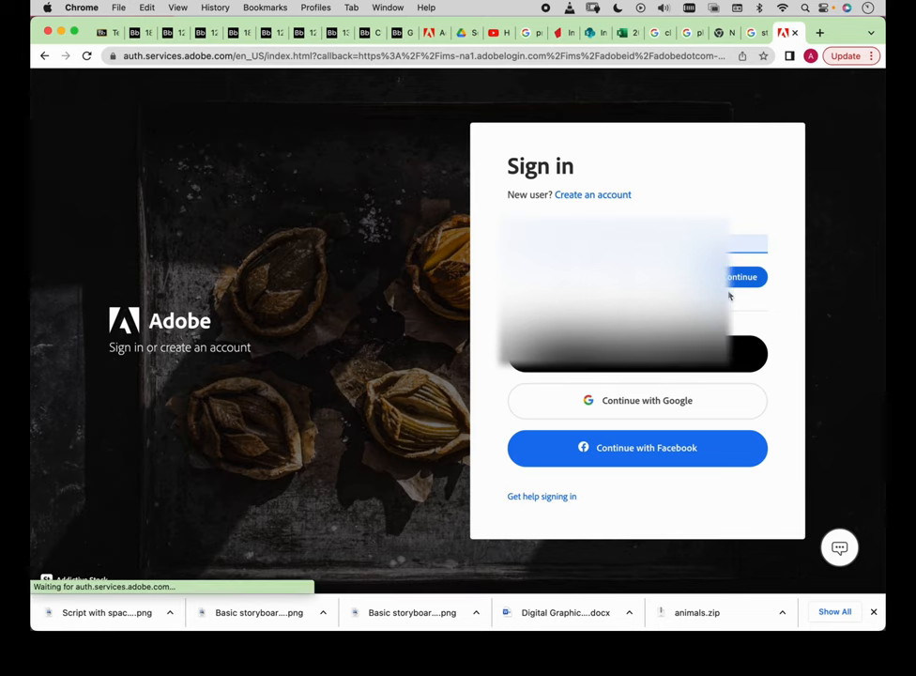
left_click(741, 276)
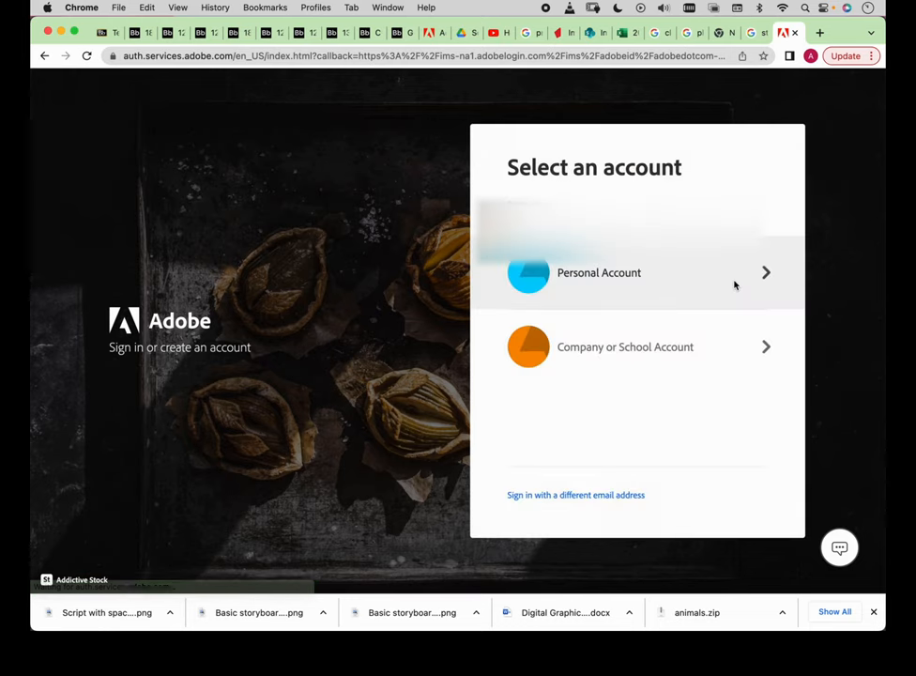
left_click(599, 272)
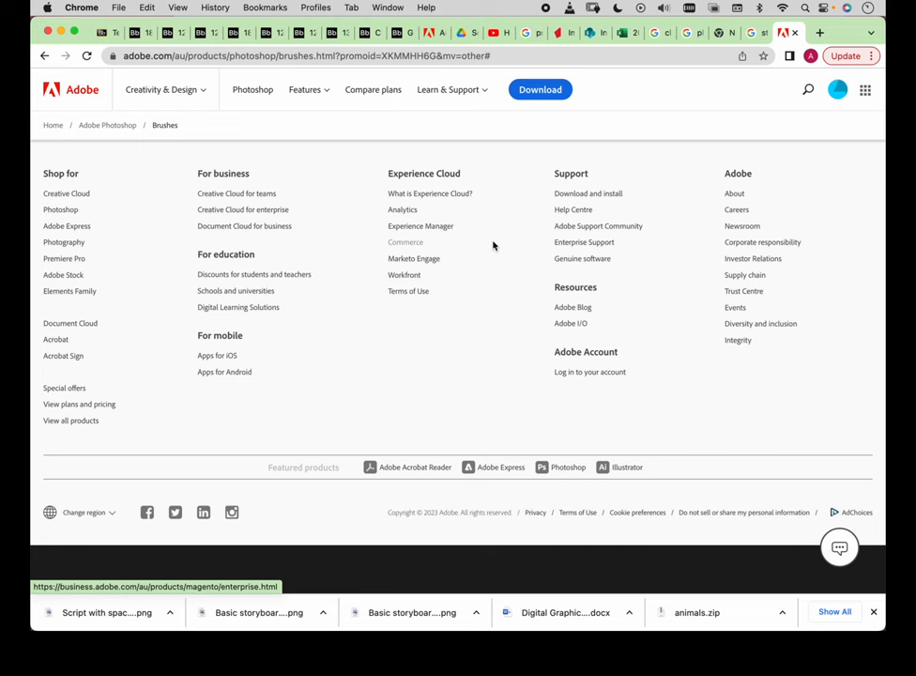
Download the Art Markers brush pack and show the downloaded file in Finder
scroll("up", 3)
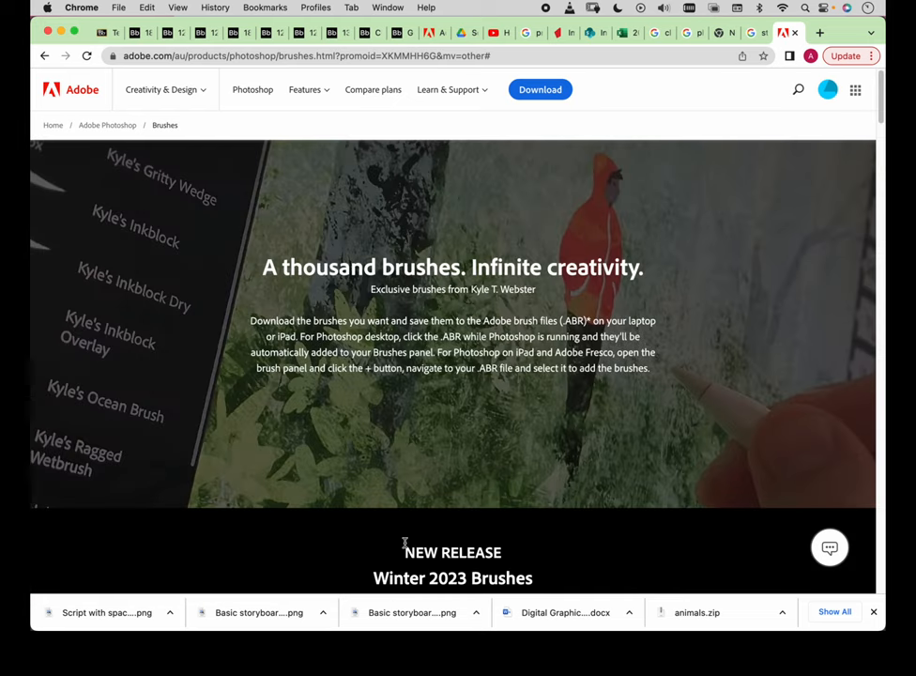
mouse_move(476, 438)
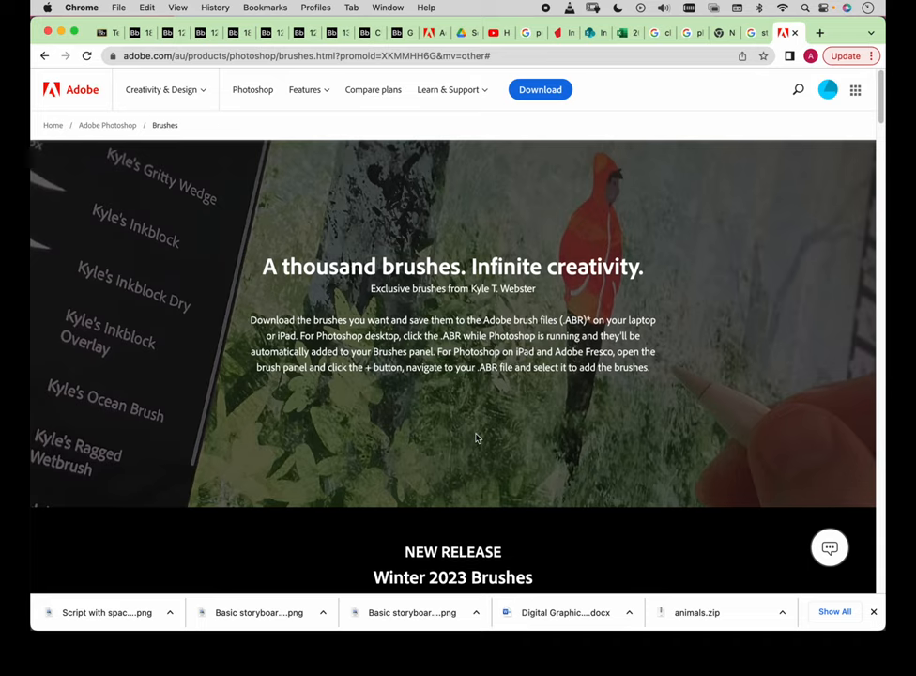
scroll("down", 3)
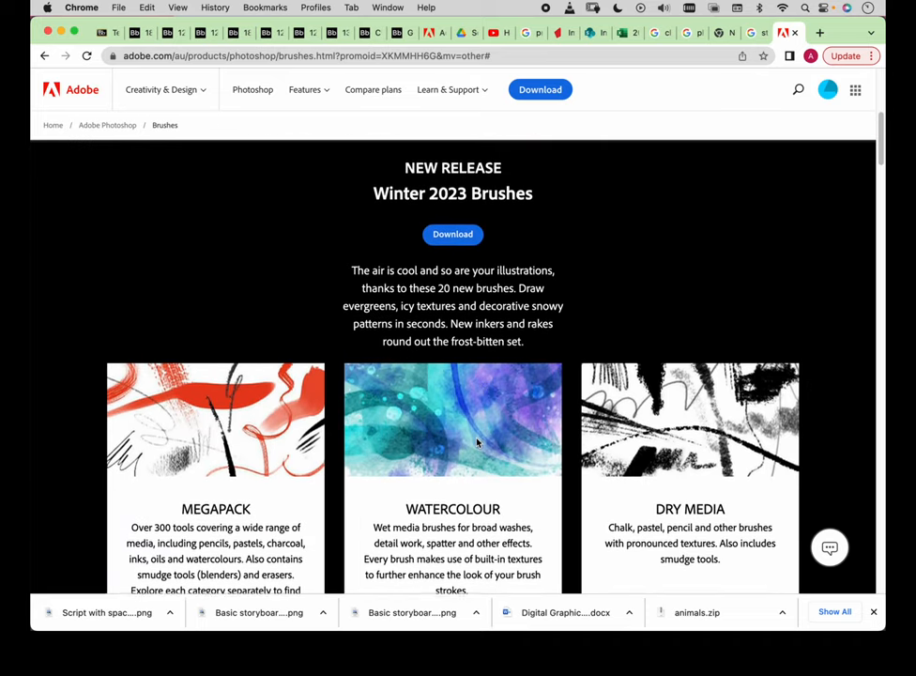
scroll("down", 3)
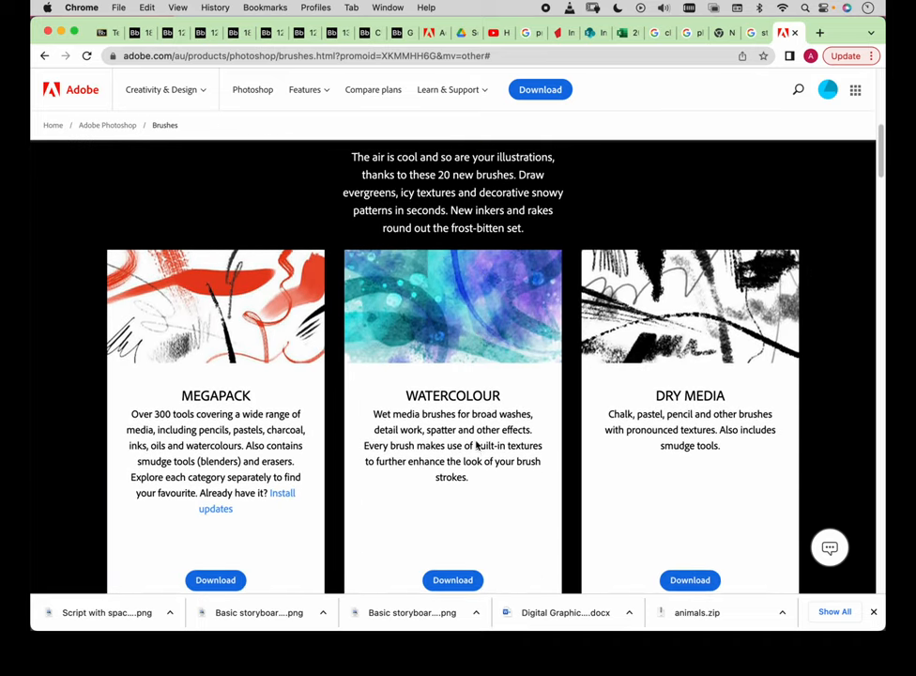
scroll("down", 3)
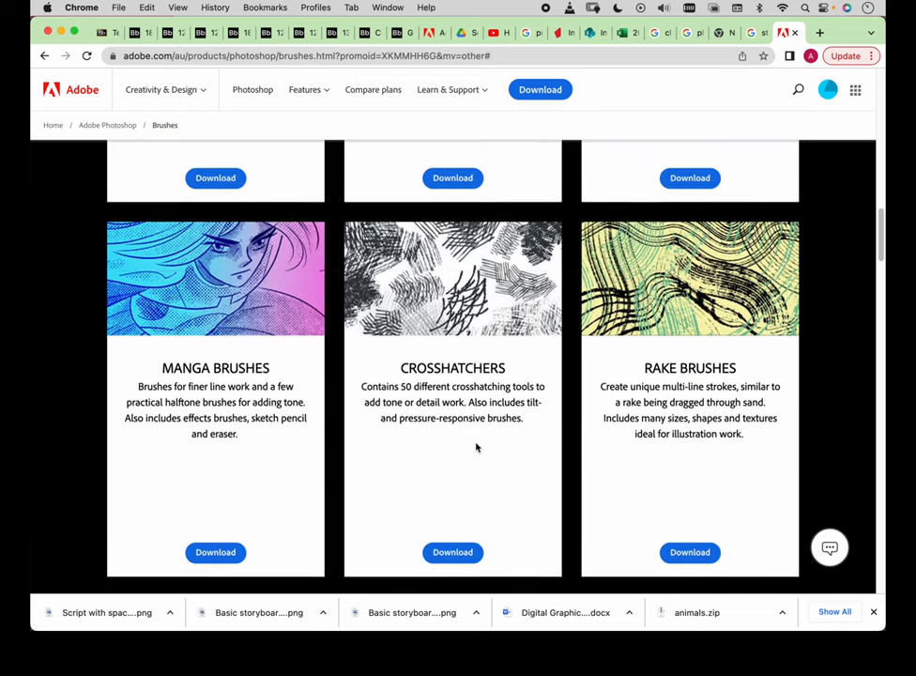
scroll("down", 3)
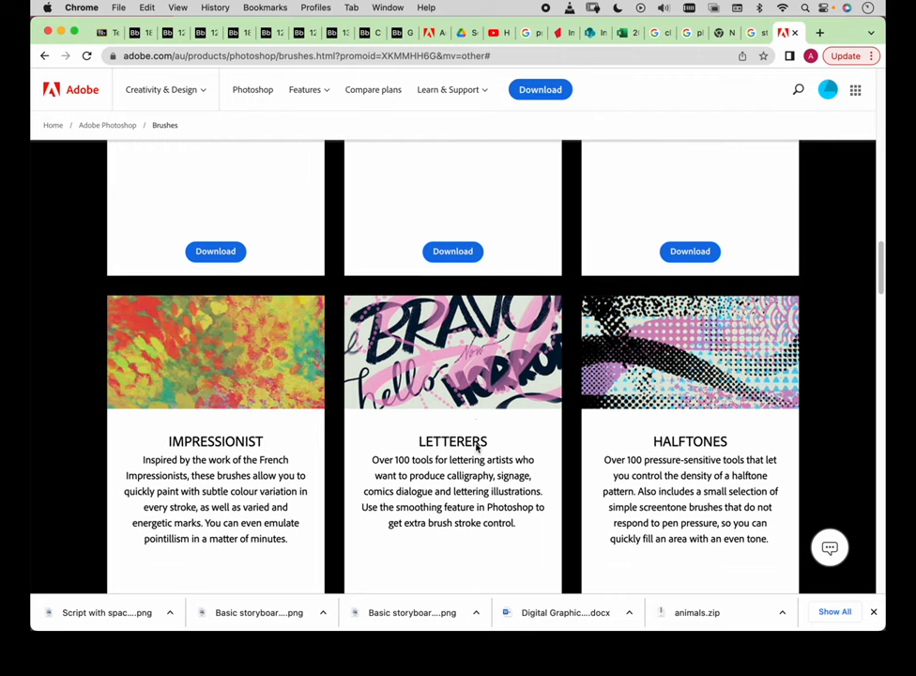
scroll("down", 3)
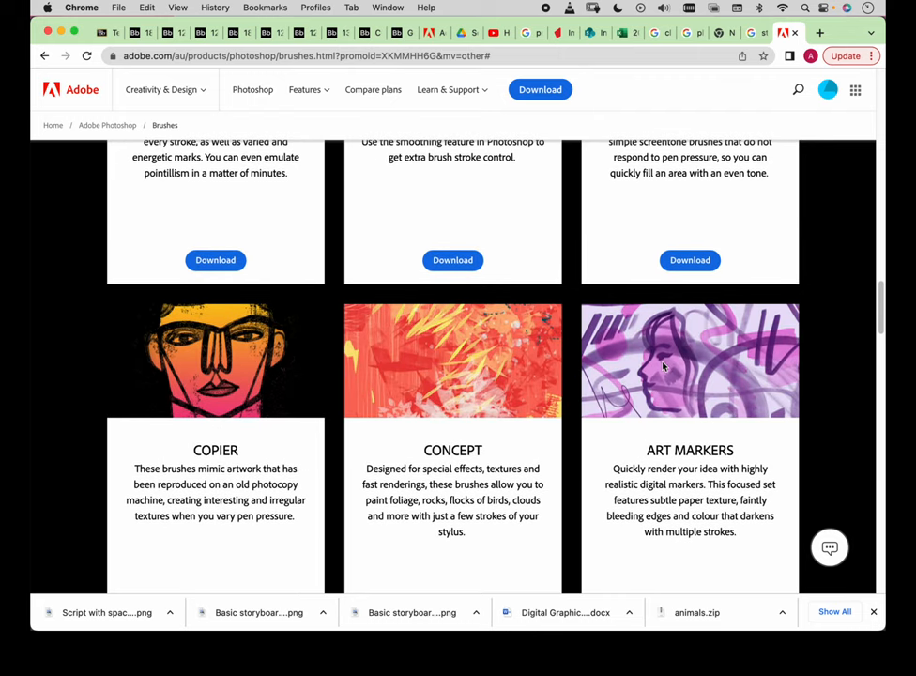
scroll("down", 3)
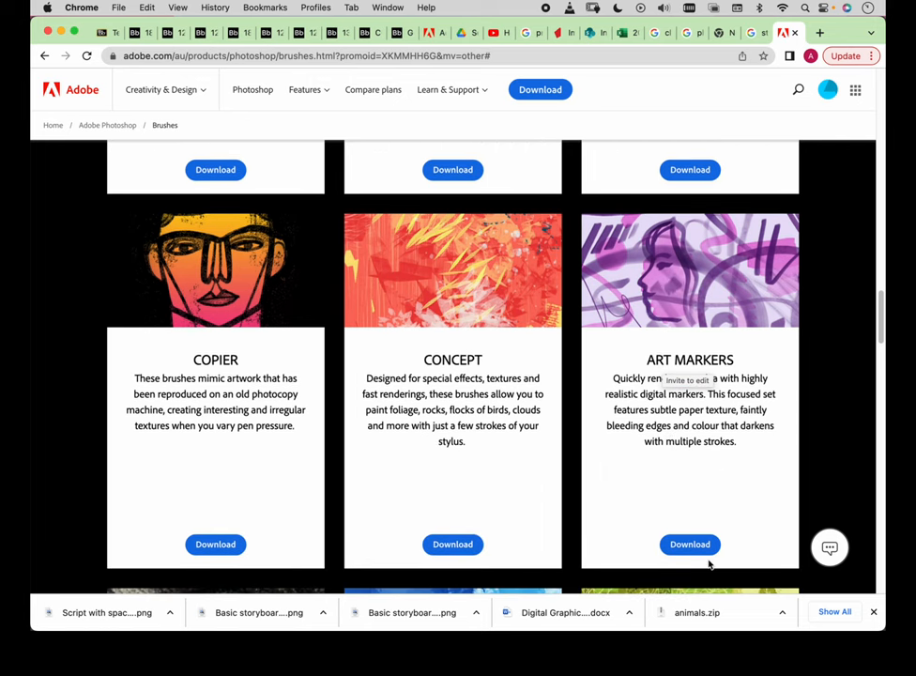
left_click(690, 544)
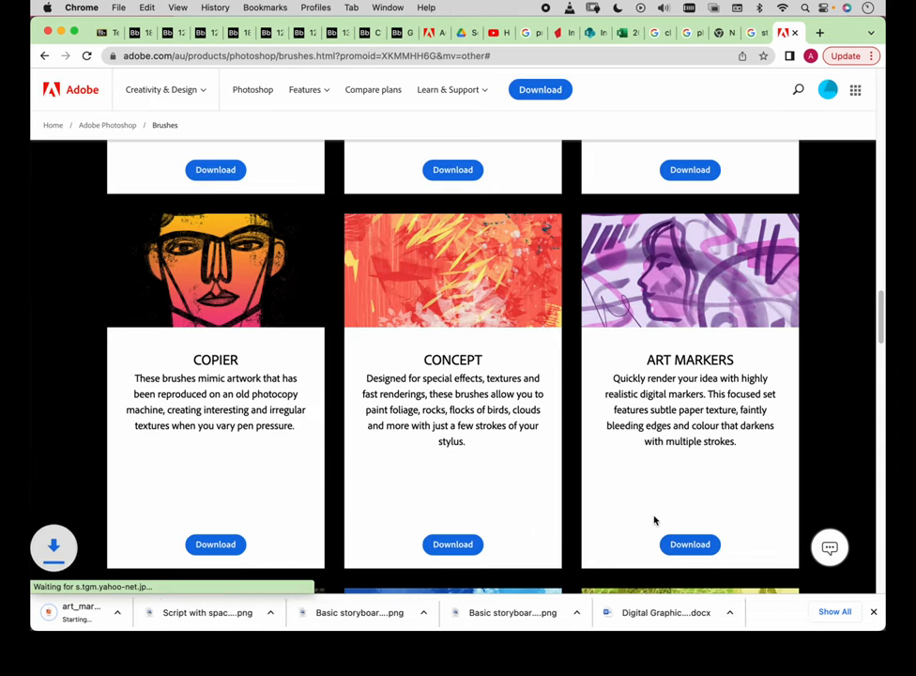
left_click(79, 612)
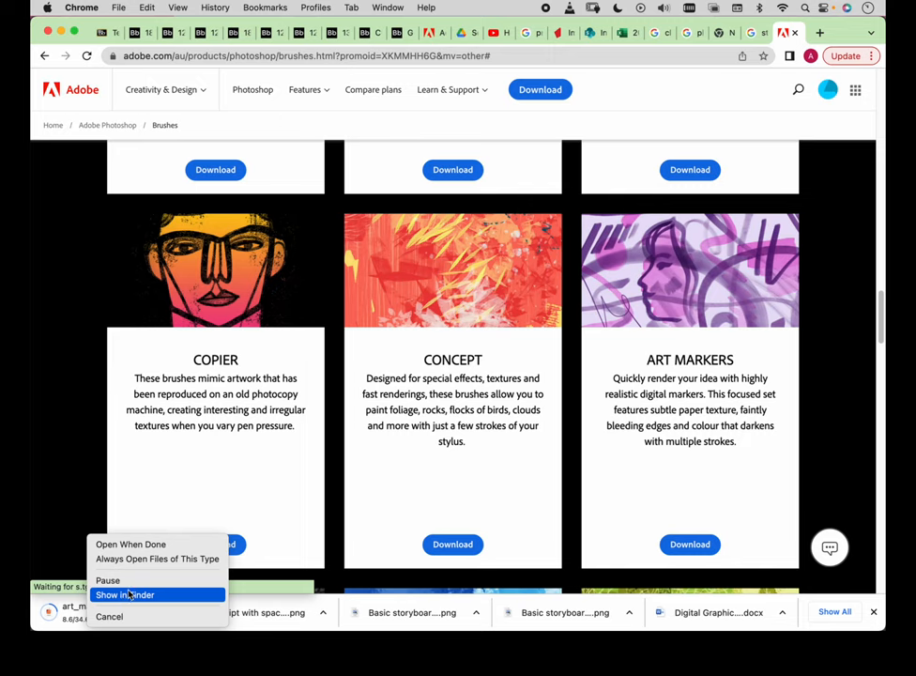
left_click(125, 595)
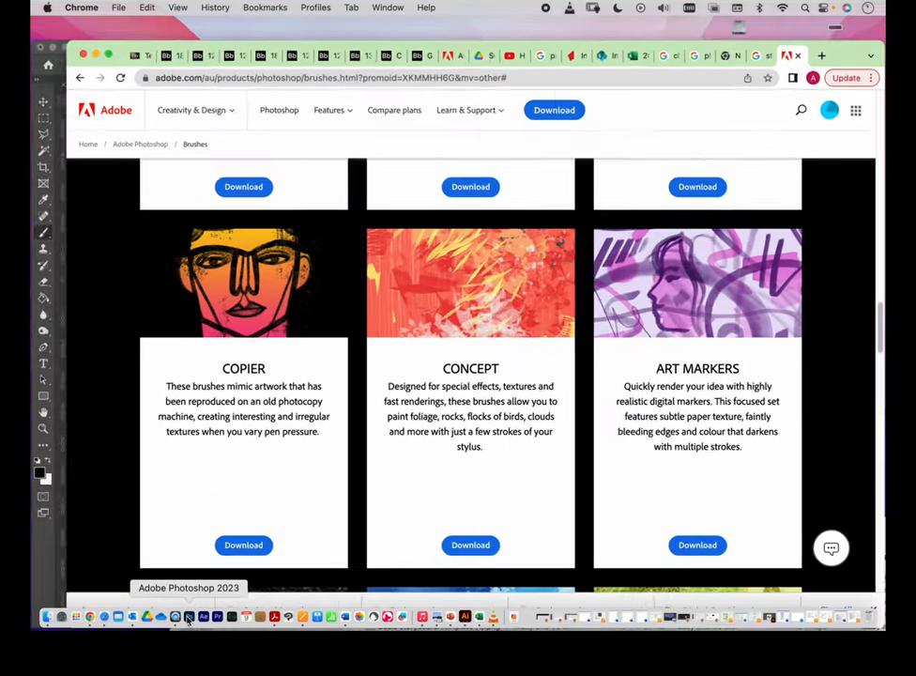
Back in Photoshop, import the downloaded Art Markers file through the brush presets' Import Brushes
left_click(187, 617)
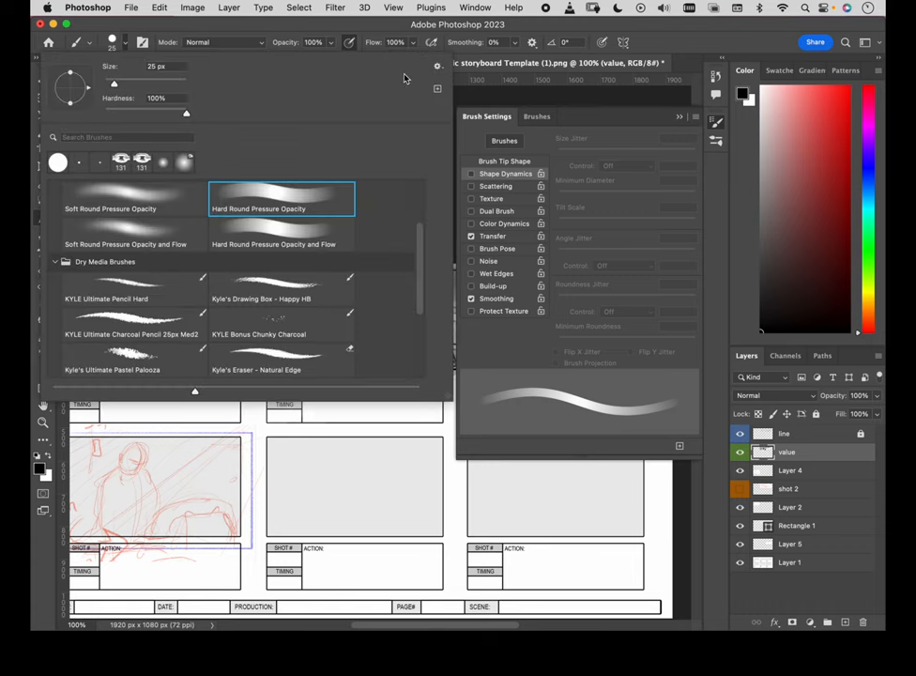
left_click(437, 67)
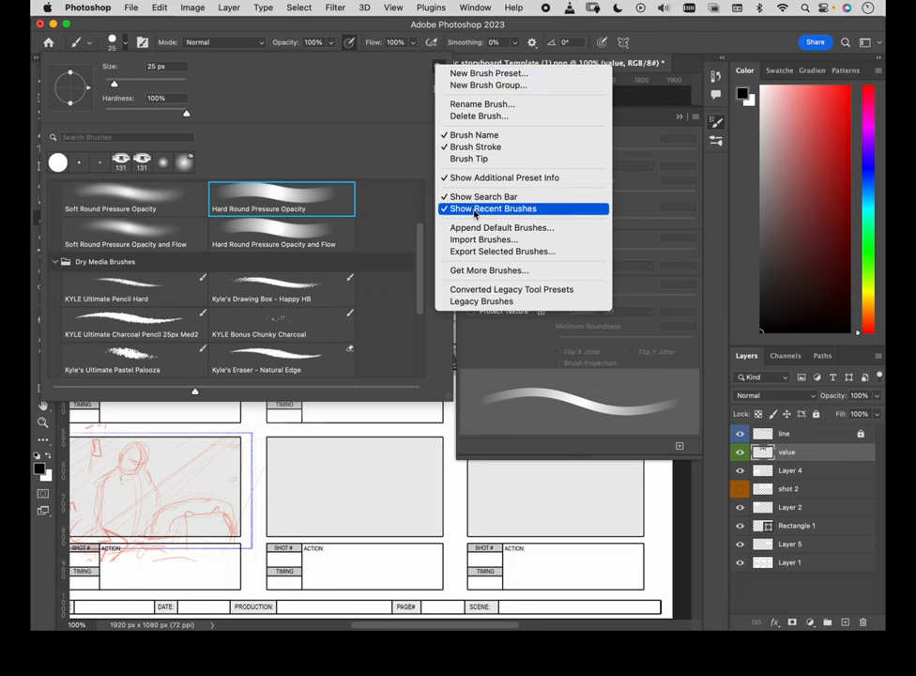
left_click(491, 208)
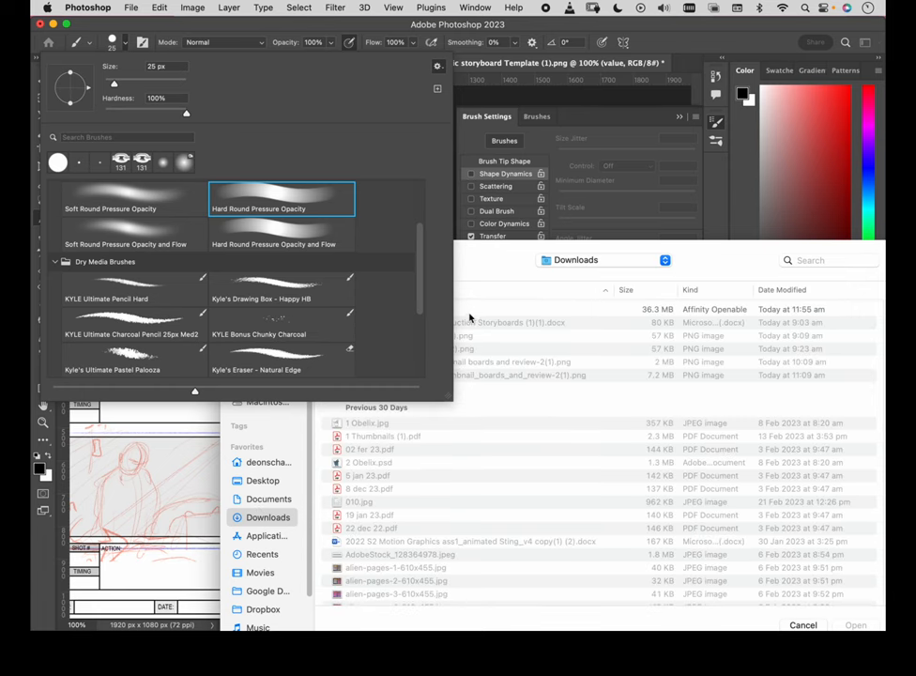
left_click(366, 510)
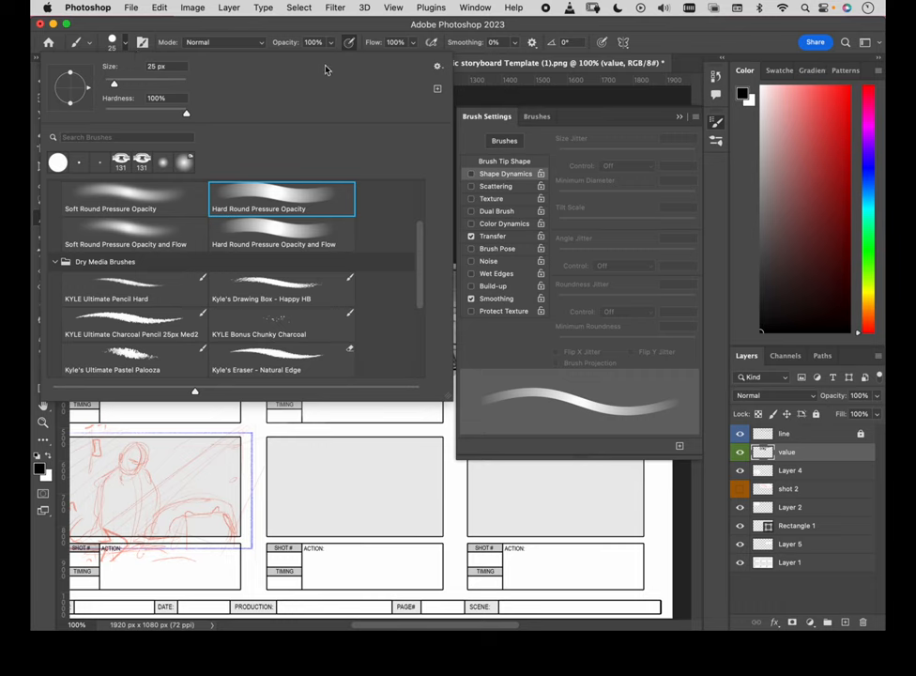
Pick Kyle's AM - 5, then another marker brush from the art_markers group
scroll("down", 3)
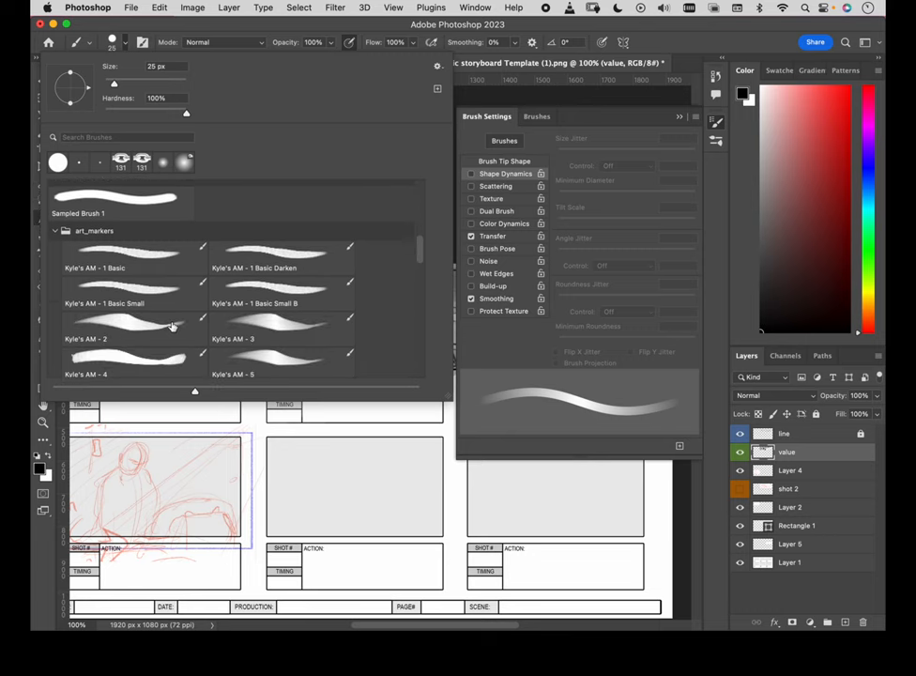
left_click(281, 354)
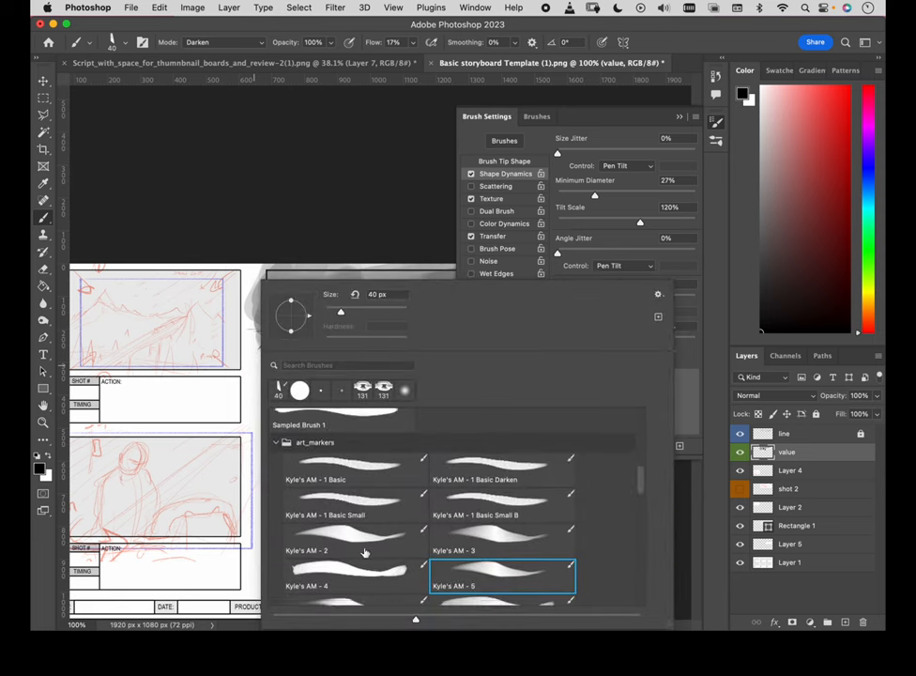
scroll("down", 3)
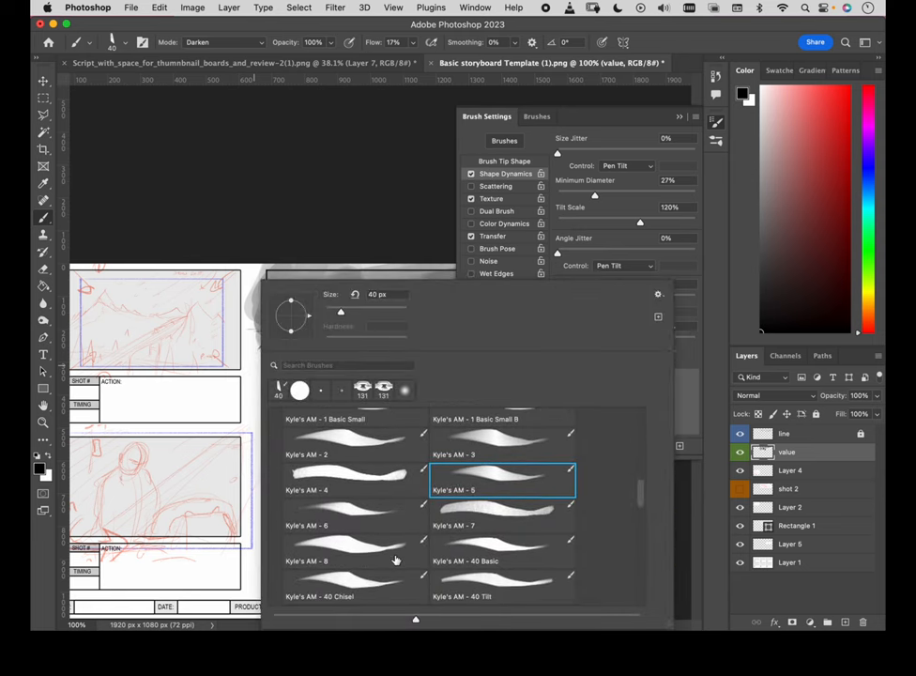
left_click(502, 515)
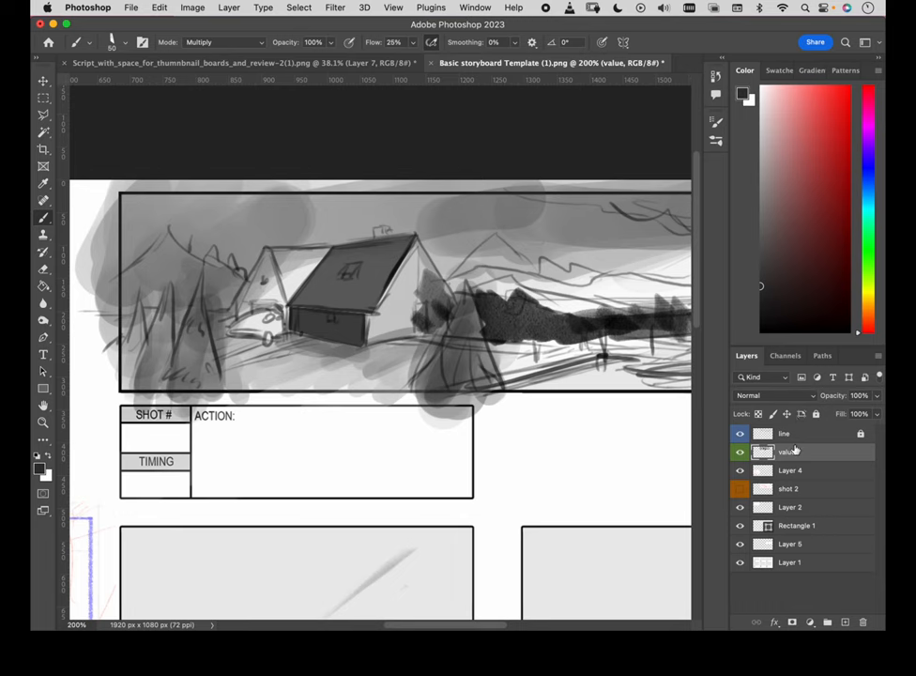
Type shot number '2' in the SHOT # box and size it to 24 px
scroll("down", 3)
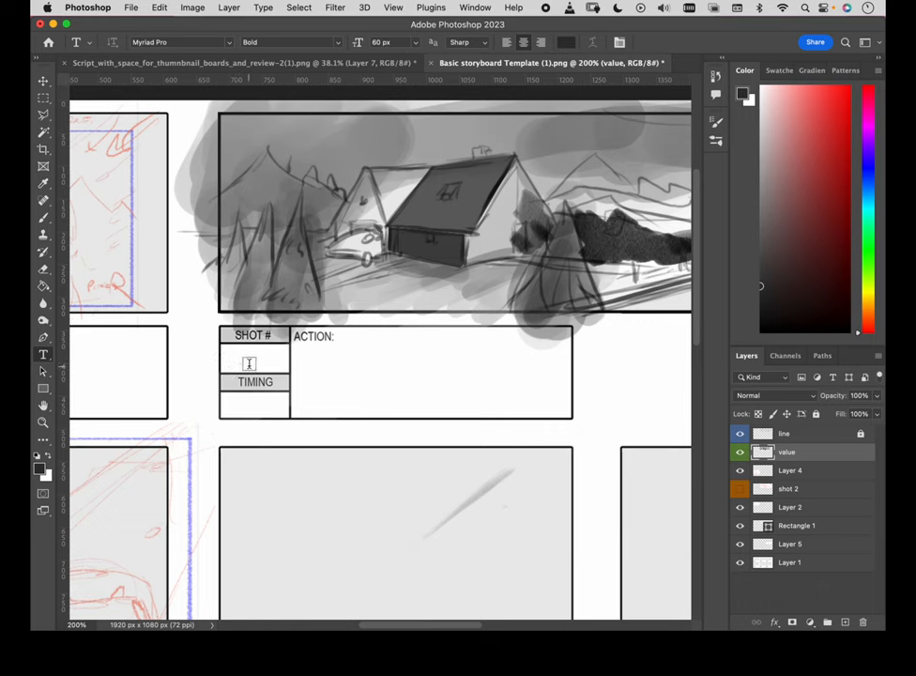
type("Lorem Ipsum")
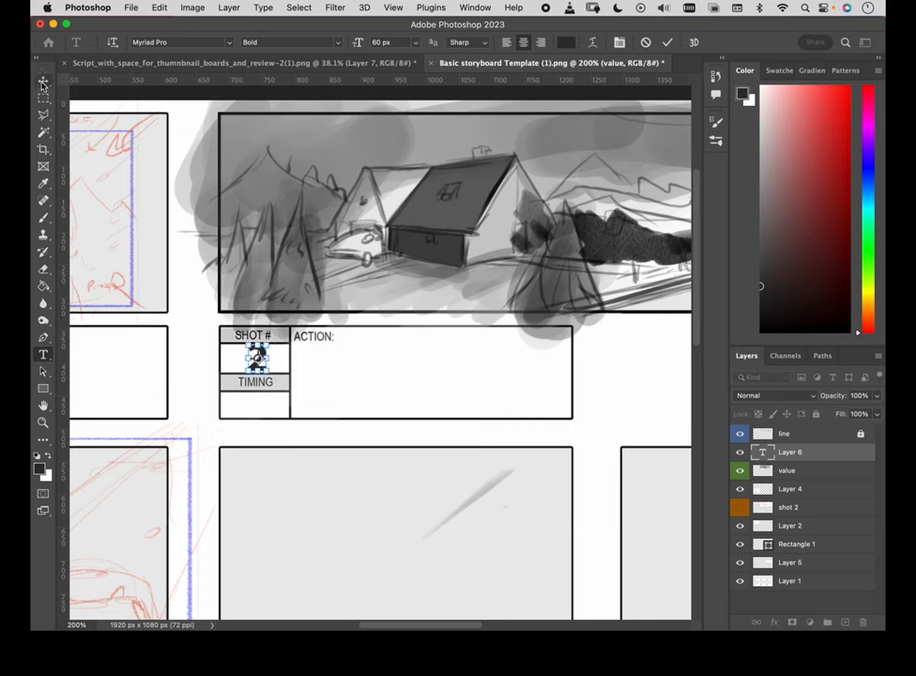
type("2")
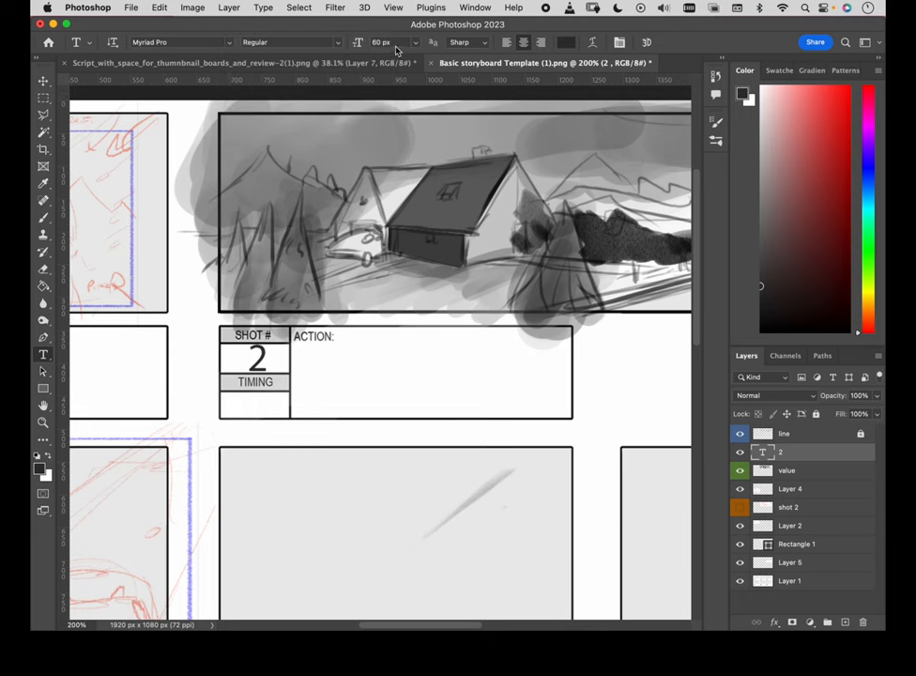
left_click(396, 42)
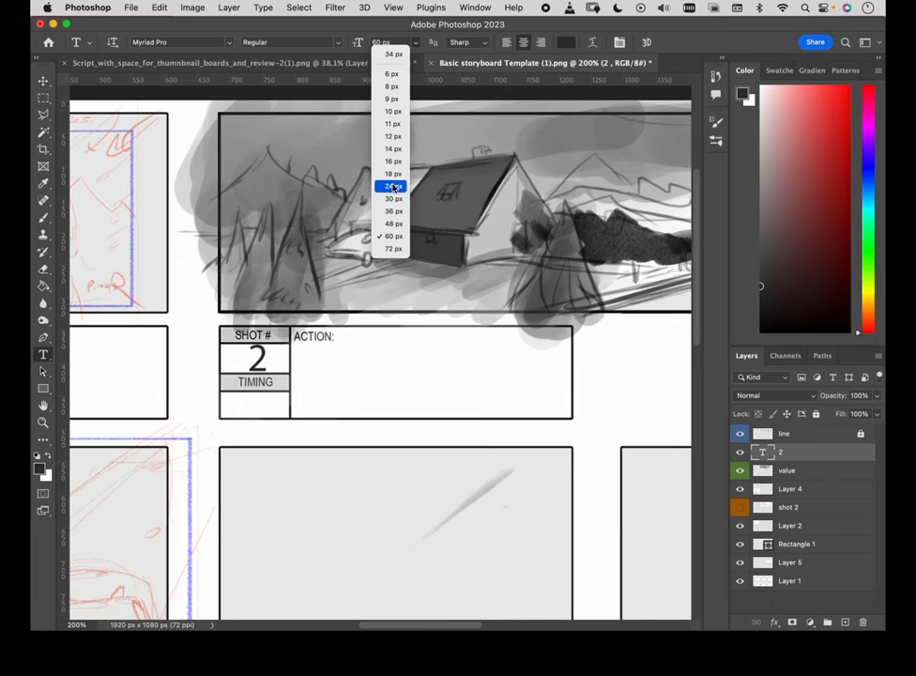
left_click(393, 186)
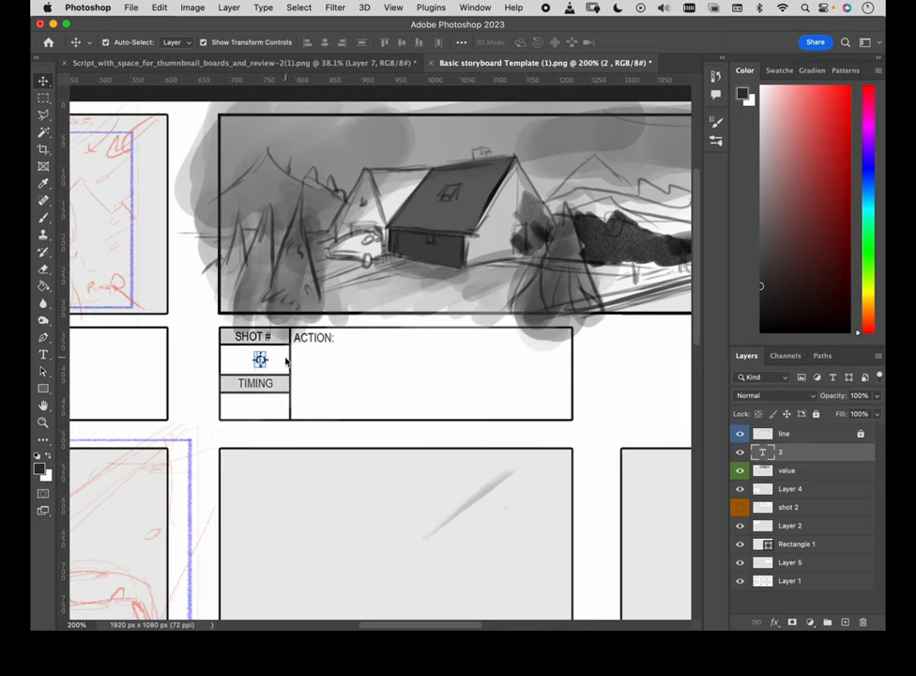
mouse_move(324, 360)
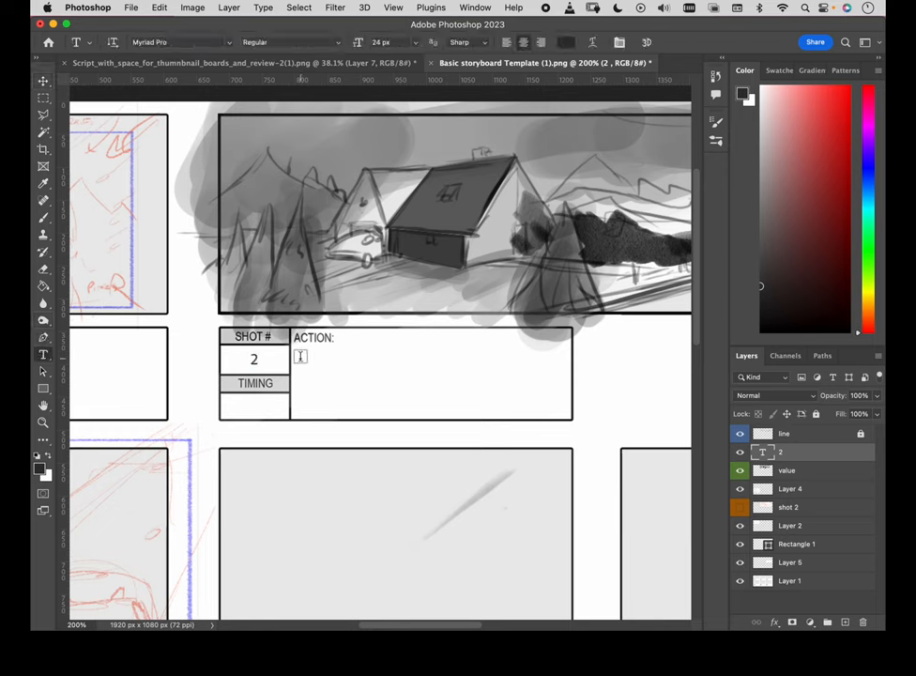
Type 'Track Left, Lake siljan frozen reveal to cabin. Storm setting in' into ACTION
type("Lorem Ipsum")
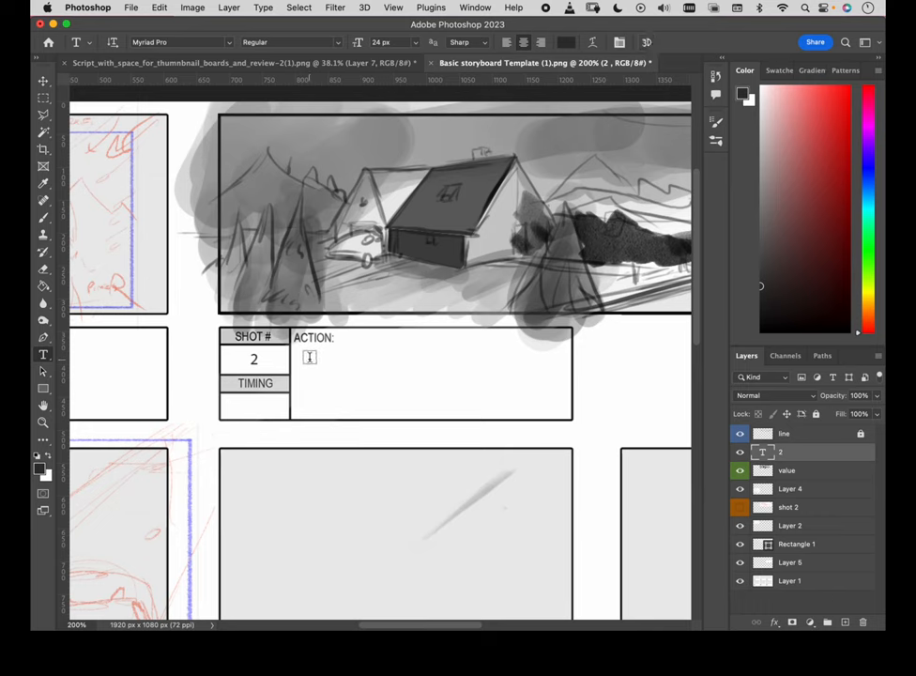
left_click_drag(310, 359, 476, 402)
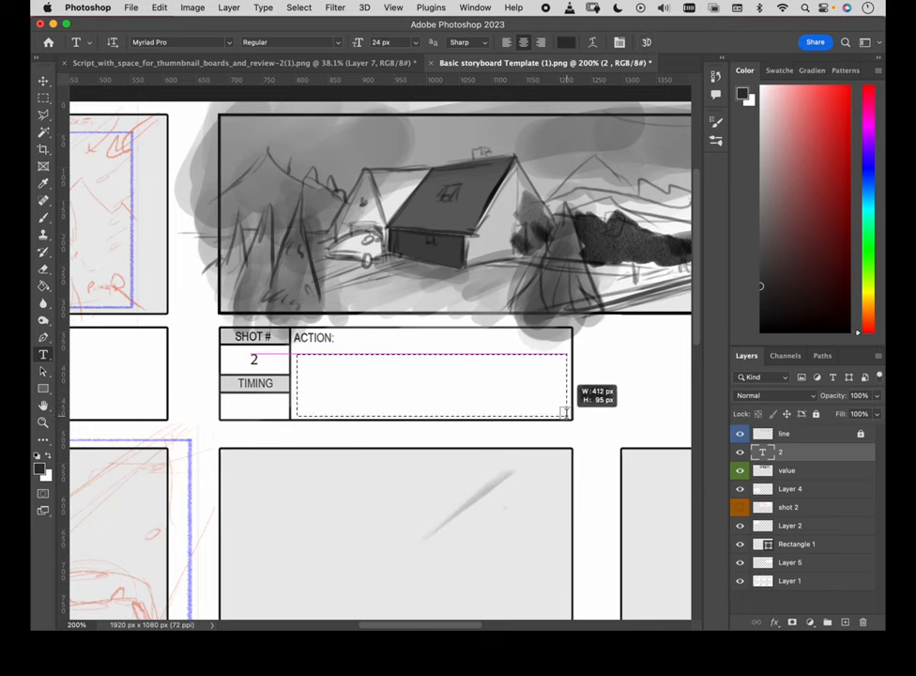
type("Lorem ipsum dolor sit amet, consectetur adipiscing elit, sed do eiusmod tempor incididunt ut labore et dolore magna")
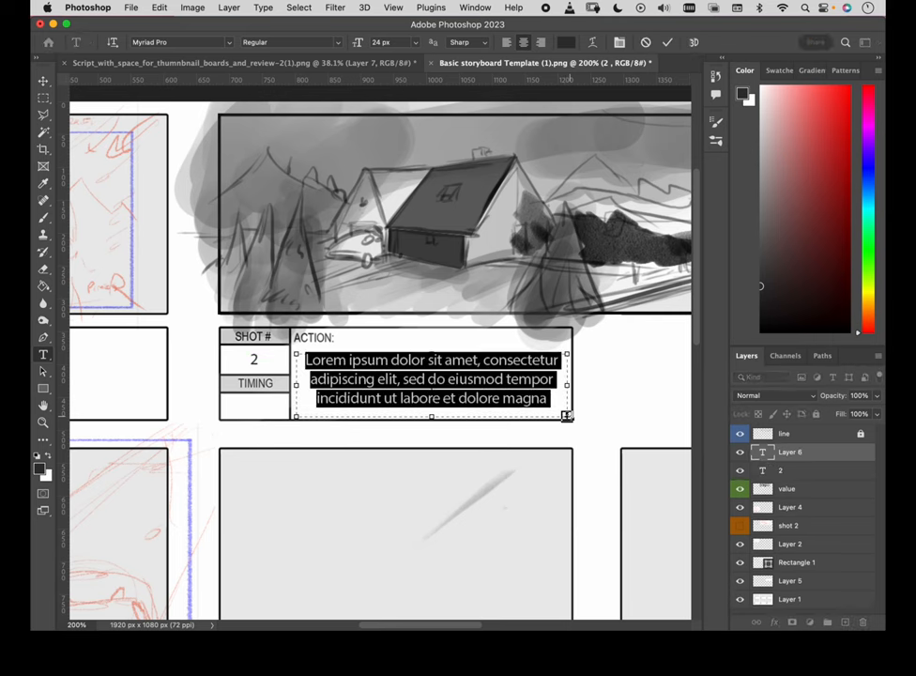
type("Track Left")
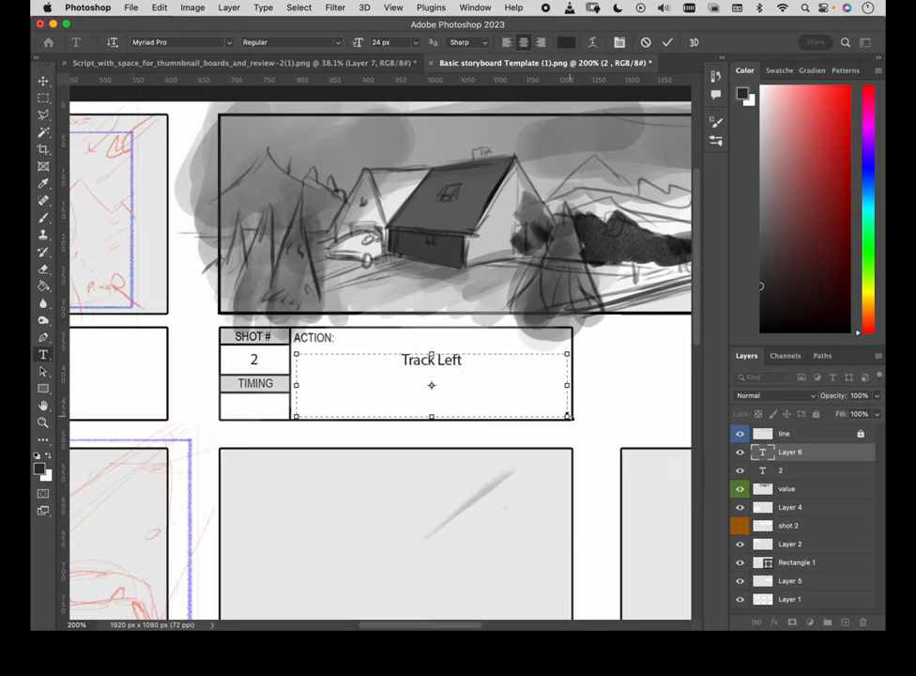
type(", Lake sil")
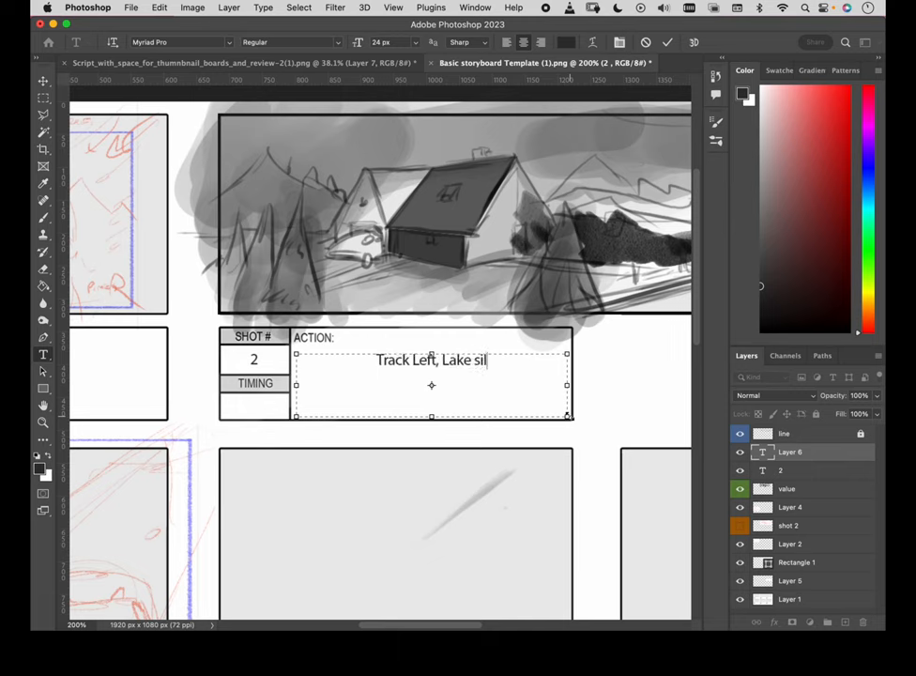
type("jan fr")
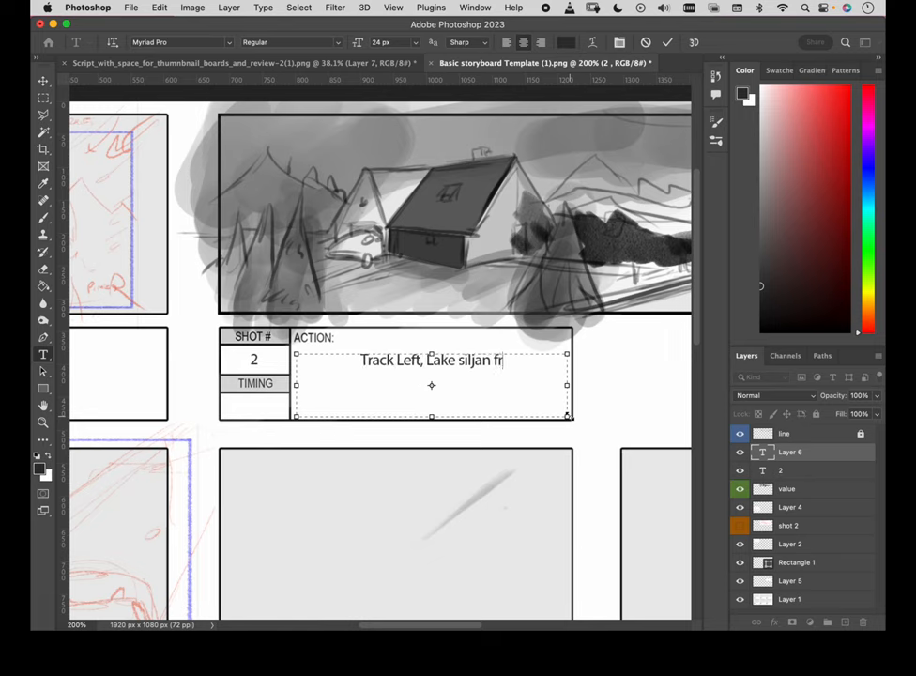
type("ozen reveal to cabin.")
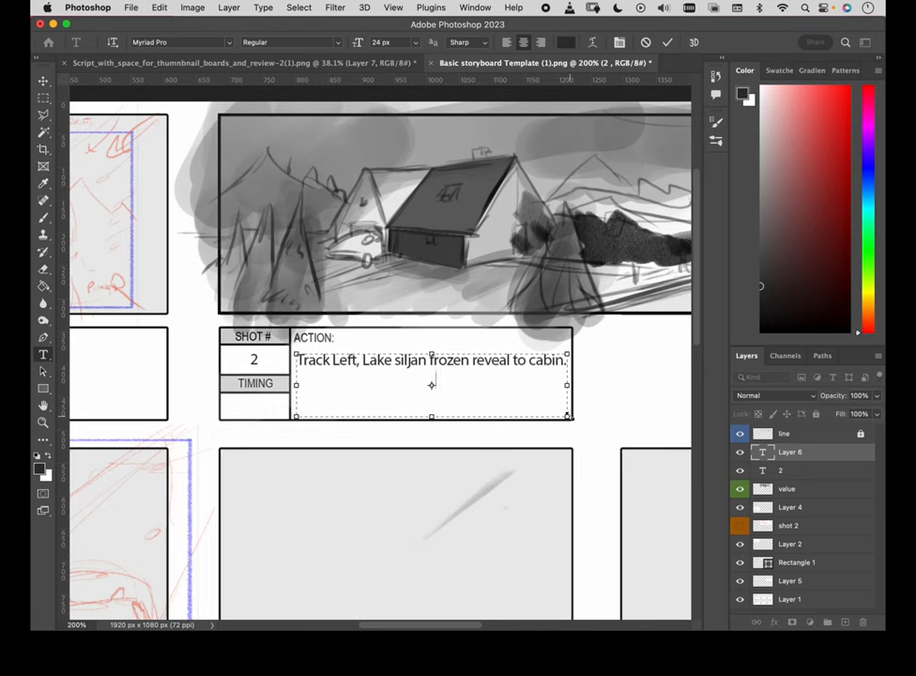
type("Stor")
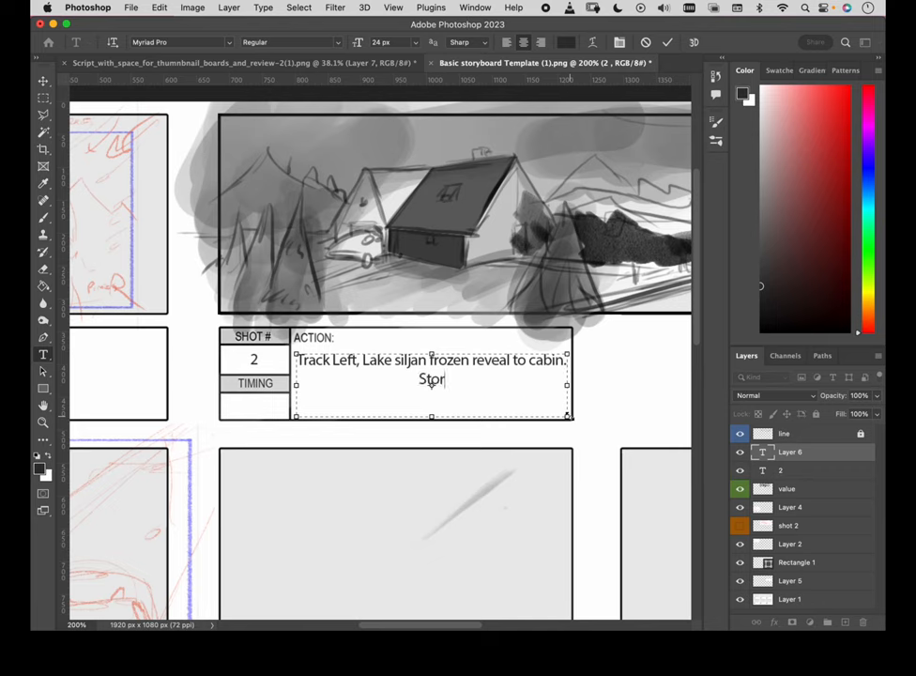
type("m setting i")
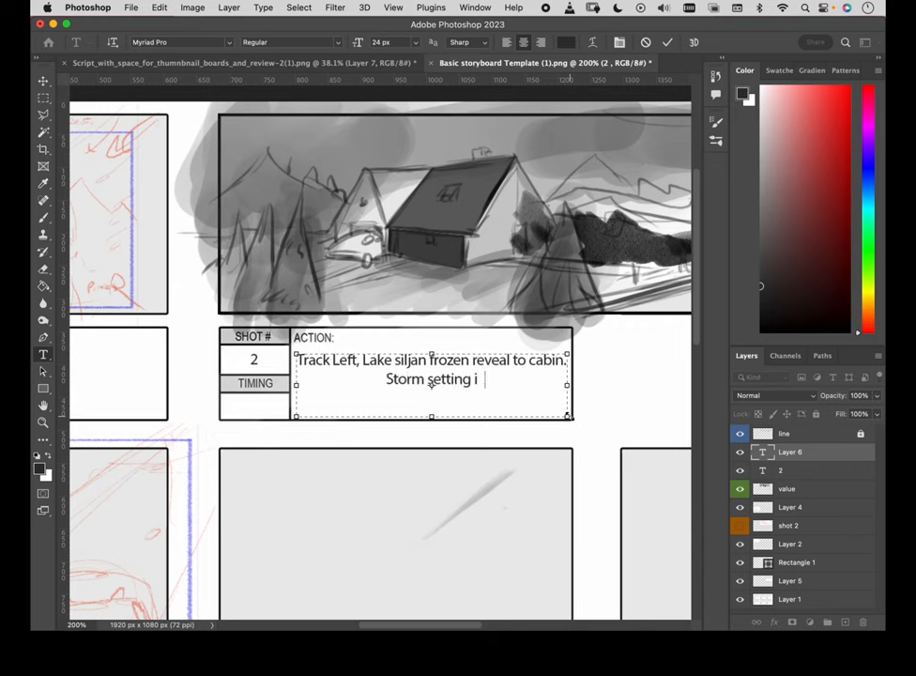
type("n")
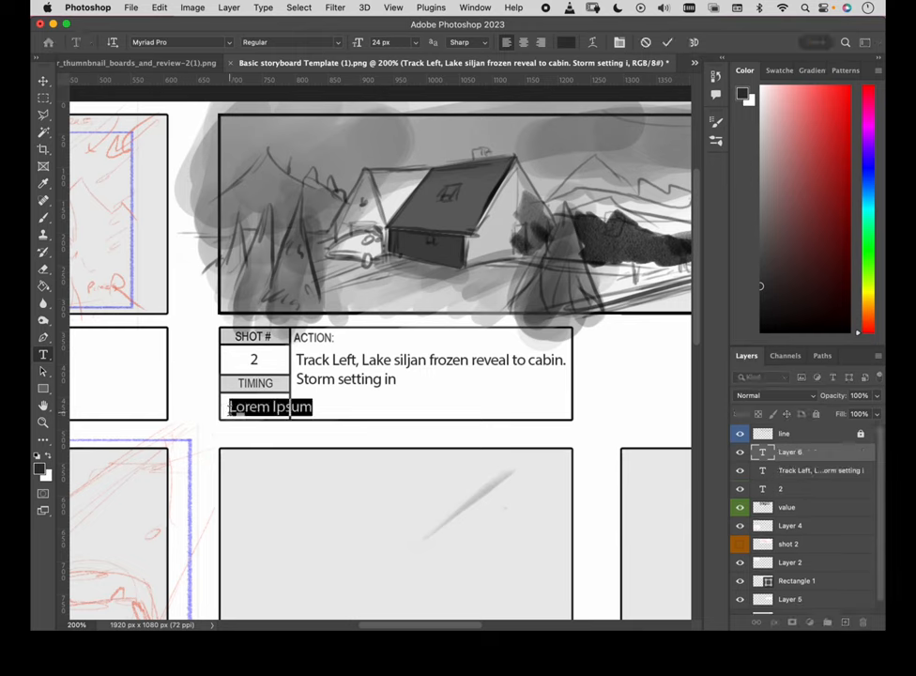
Enter '5 sec' in shot 2's TIMING box under the action notes
type("5sec")
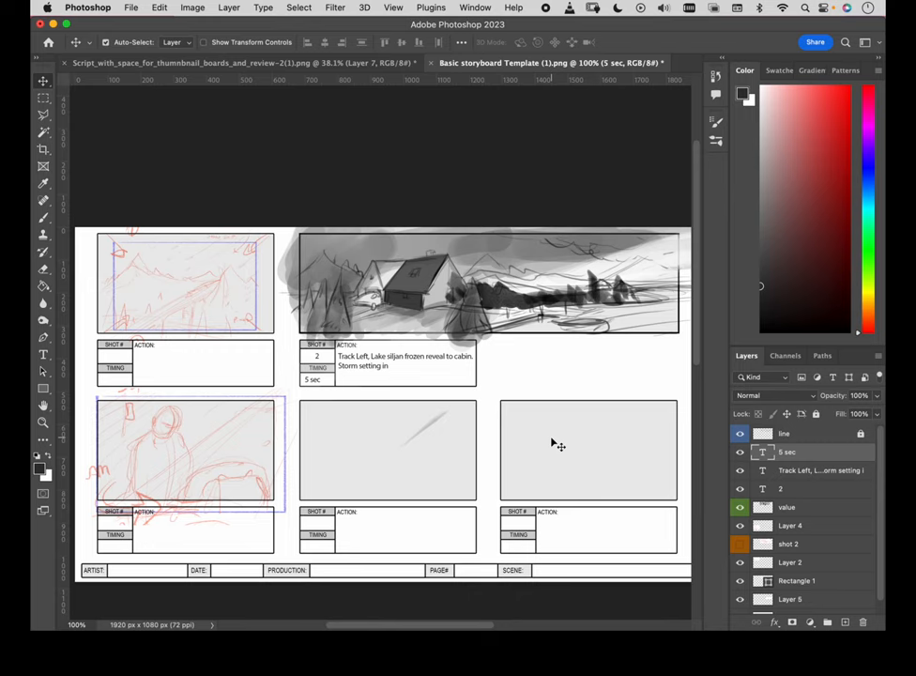
mouse_move(592, 392)
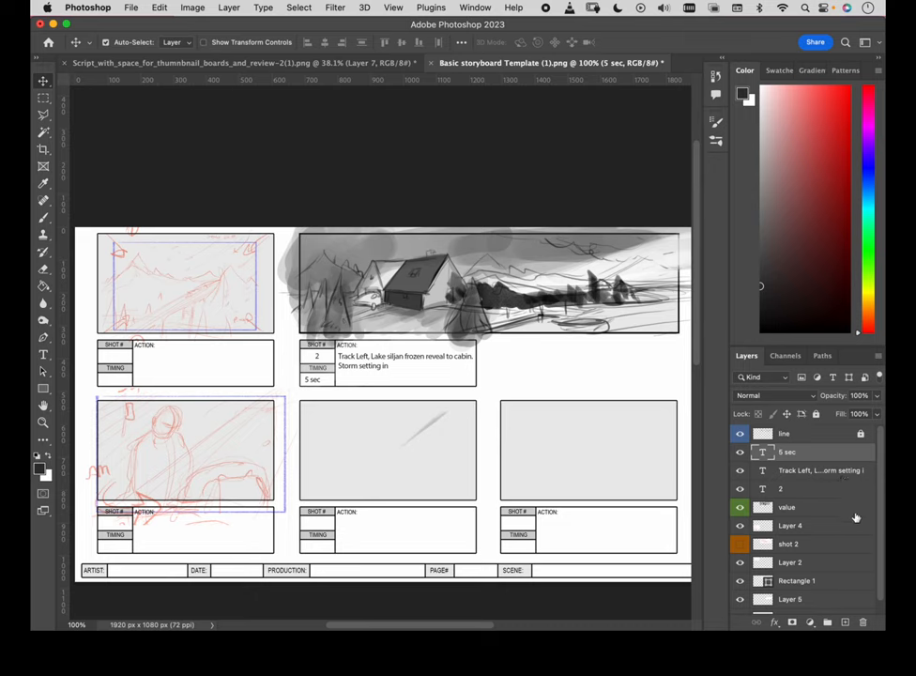
mouse_move(858, 540)
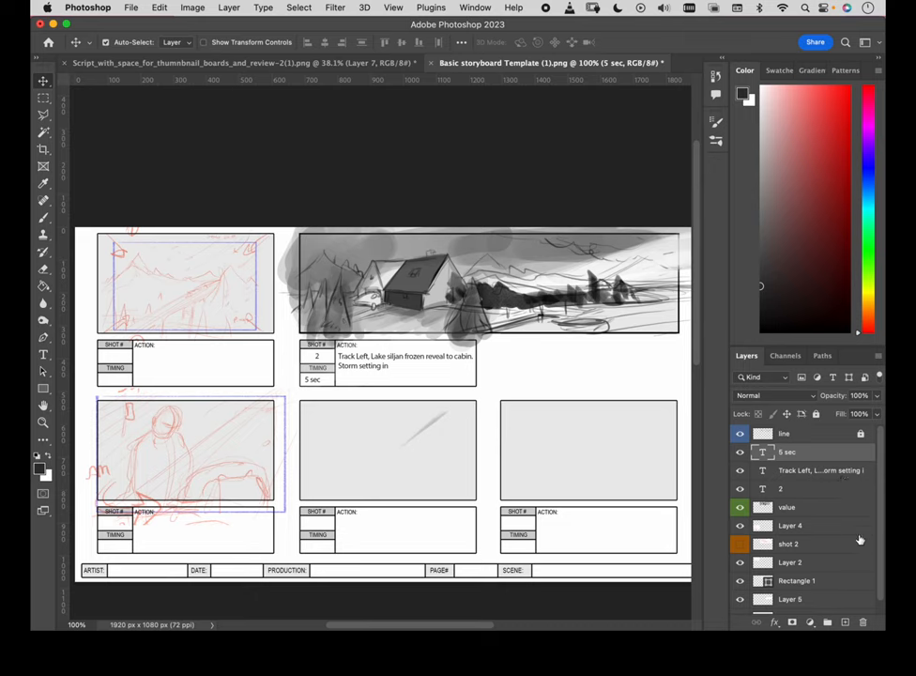
mouse_move(784, 441)
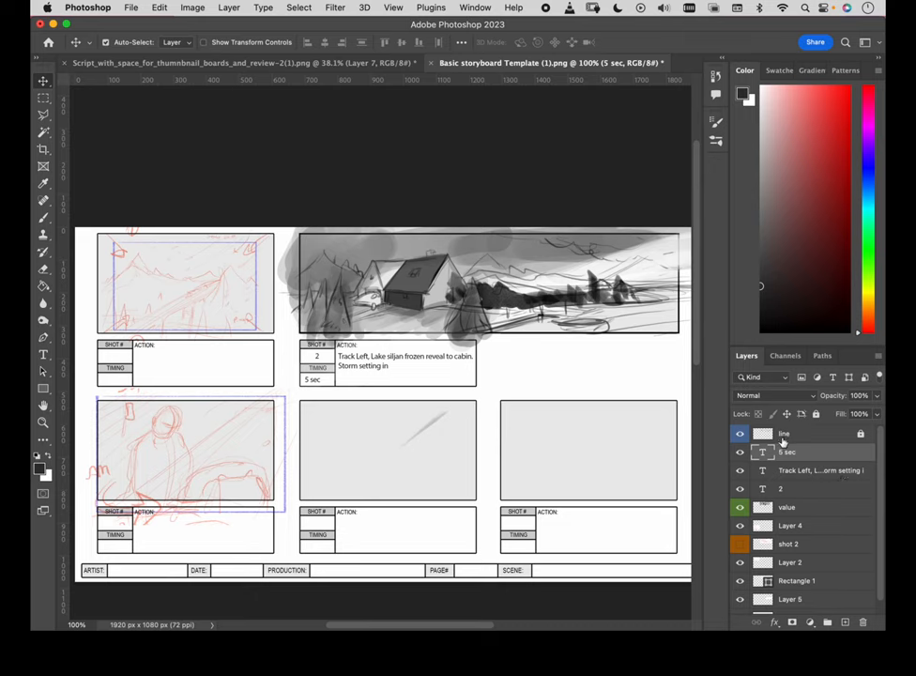
Add a new empty layer and name it 'cam move'
left_click(846, 622)
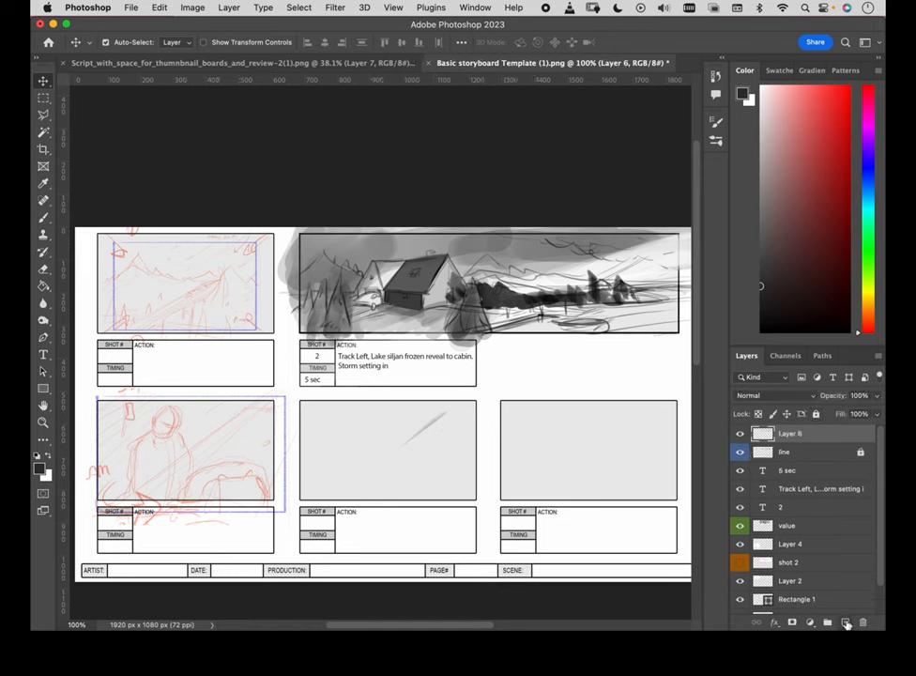
double_click(791, 433)
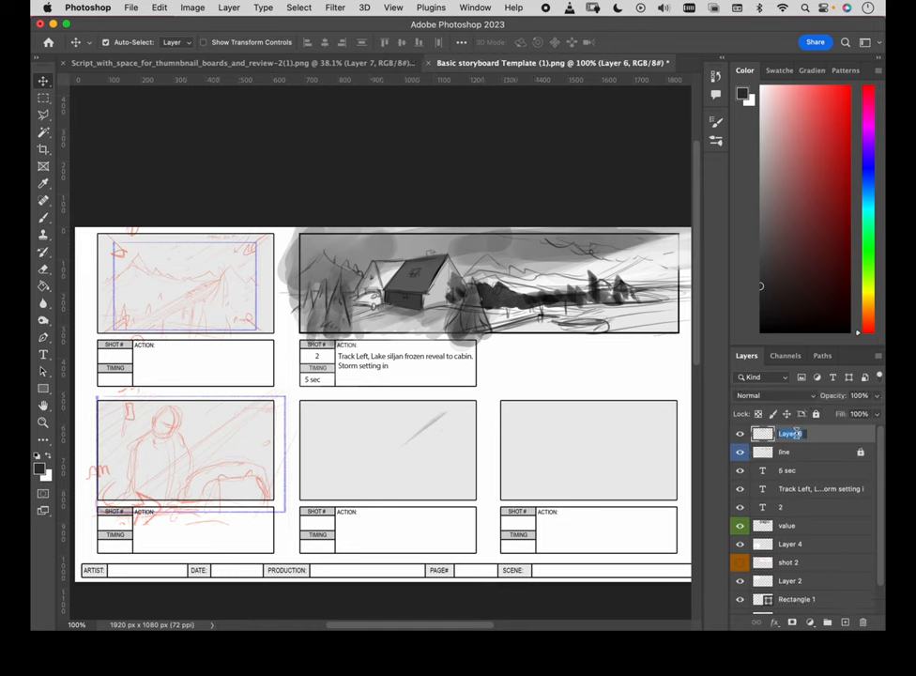
type("cam move")
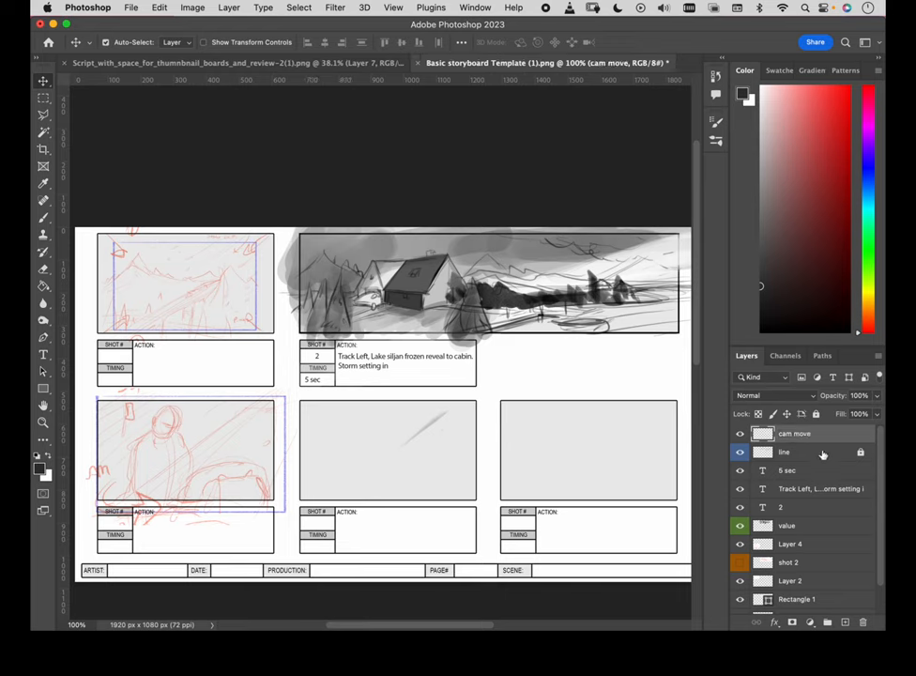
Colour-tag the cam move layer red and set red as the foreground colour
right_click(784, 451)
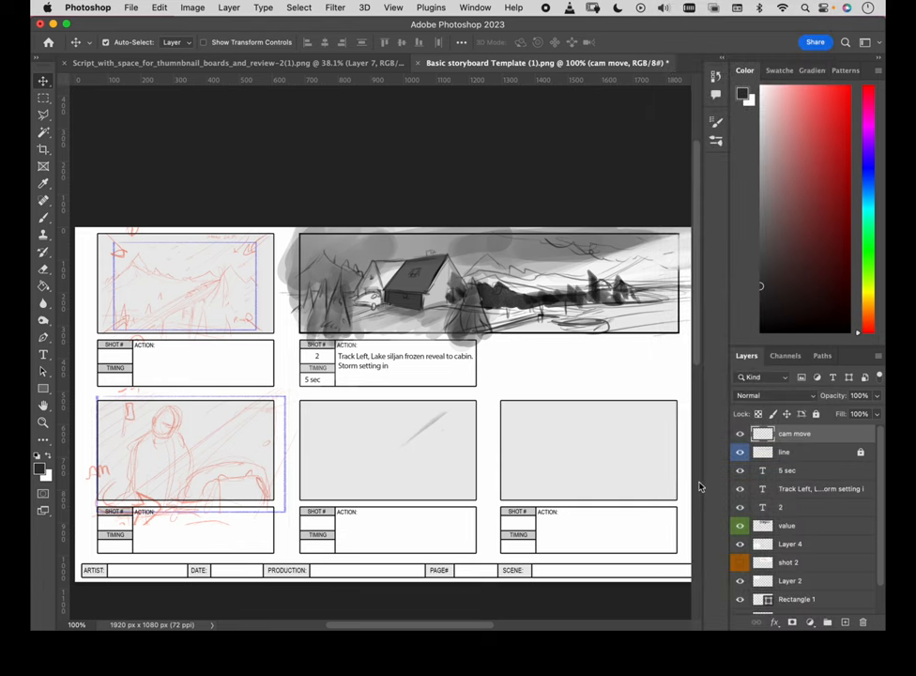
right_click(794, 433)
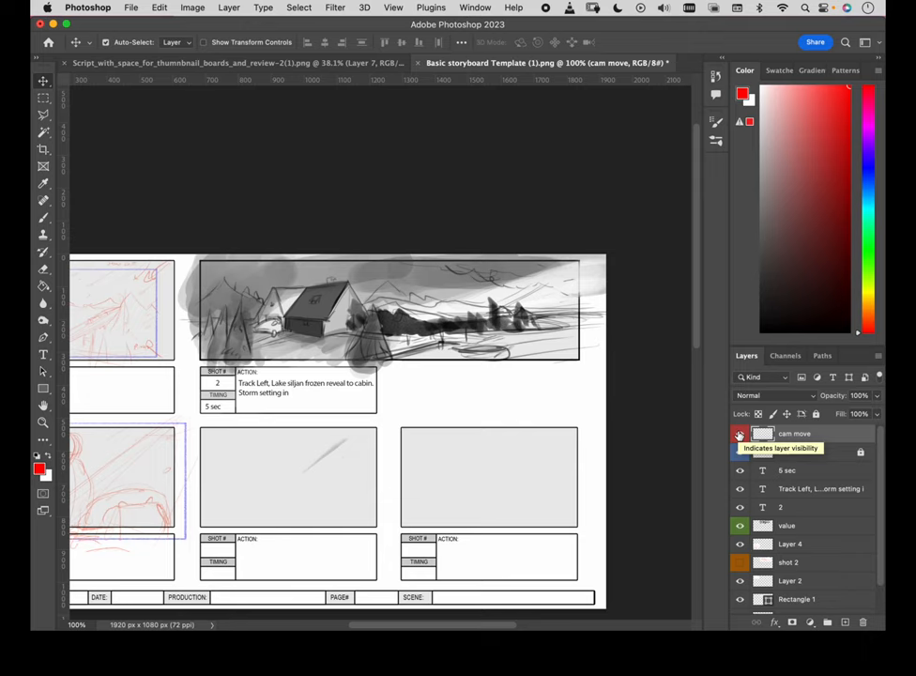
left_click(740, 451)
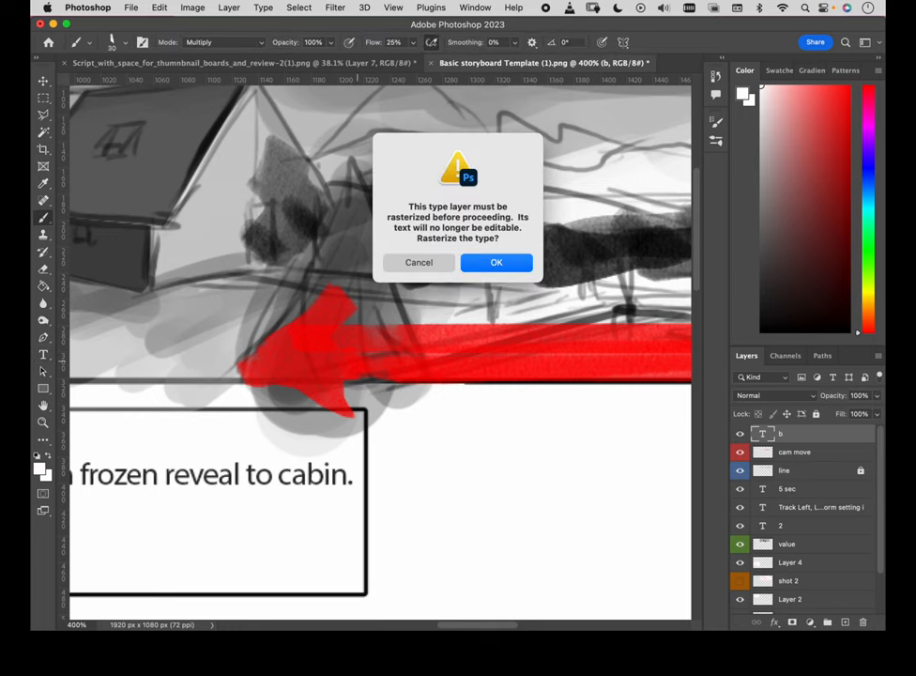
Rasterize the b text layer and paint the red leftward TRACK arrow
left_click(497, 262)
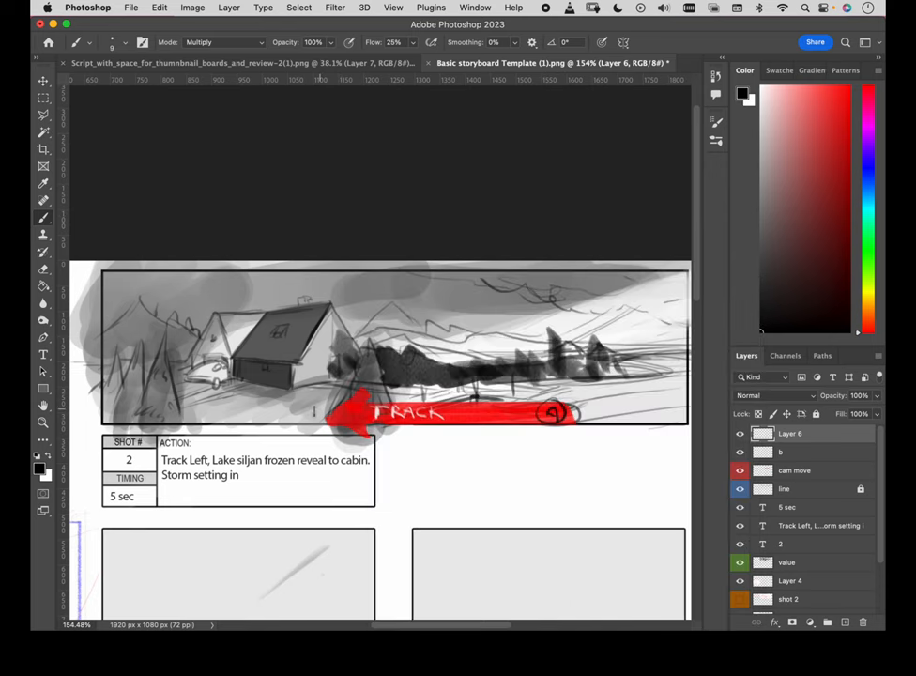
left_click(317, 407)
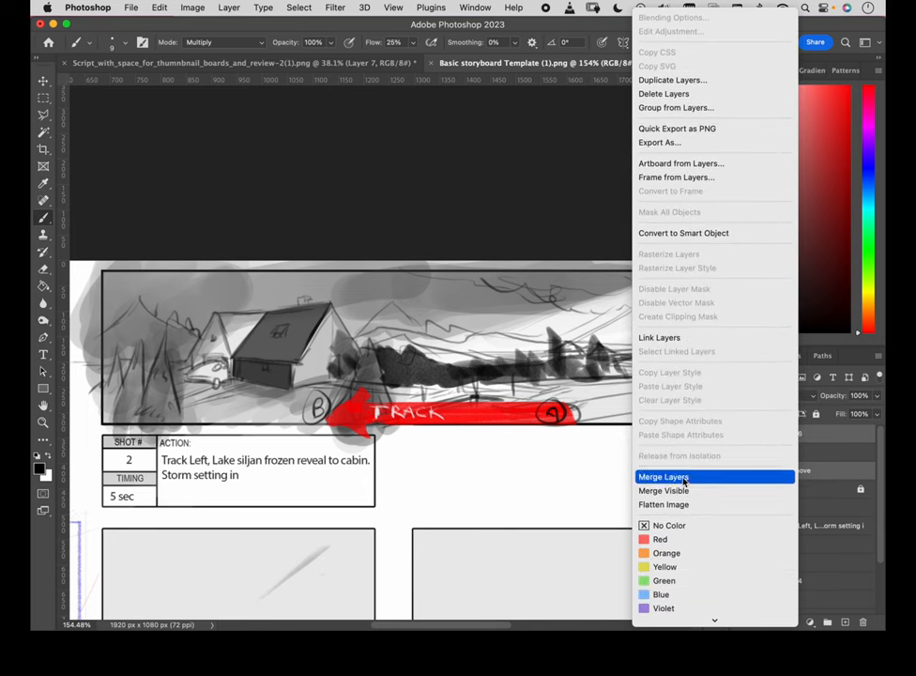
Merge the selected arrow layers into a single layer
left_click(663, 476)
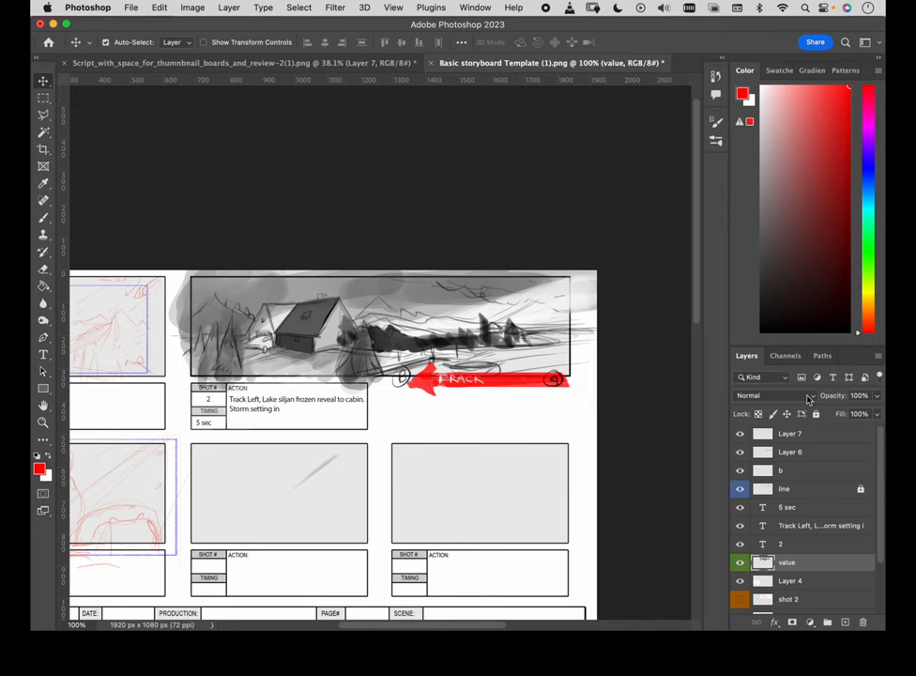
mouse_move(58, 89)
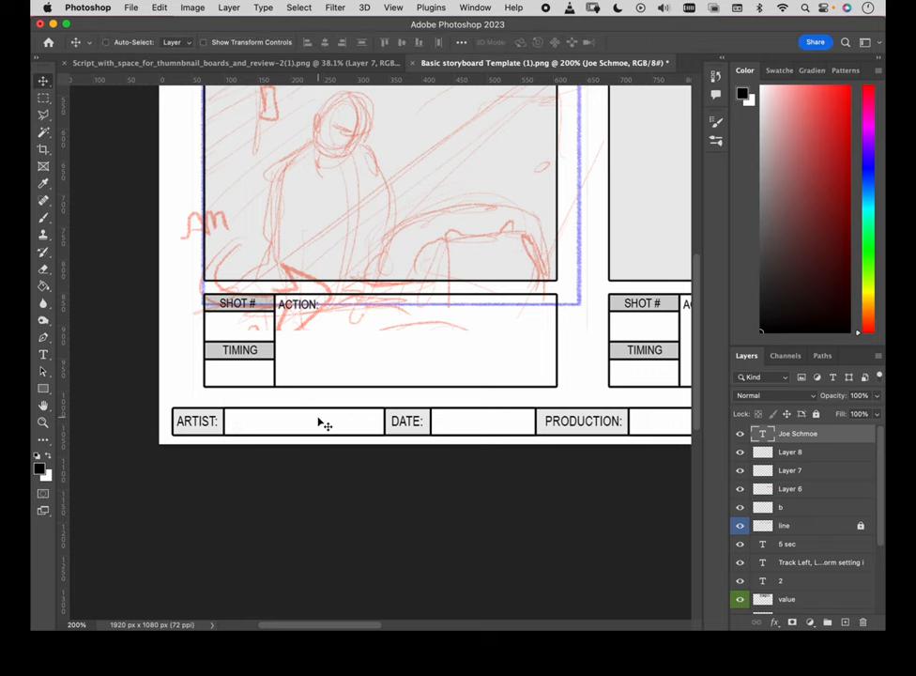
Set the footer artist name text colour to black (000000)
left_click(43, 355)
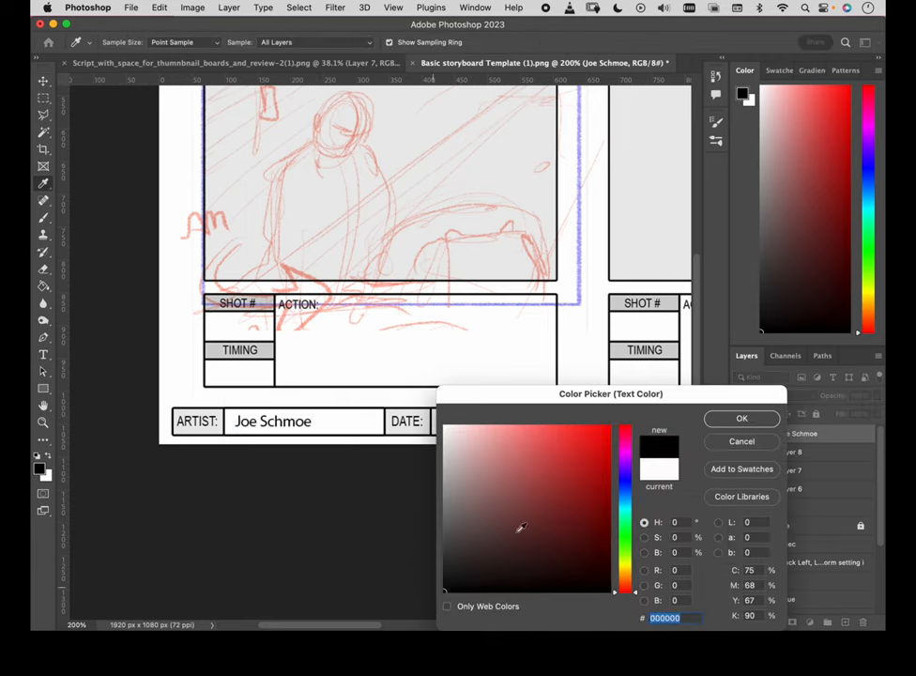
left_click(741, 417)
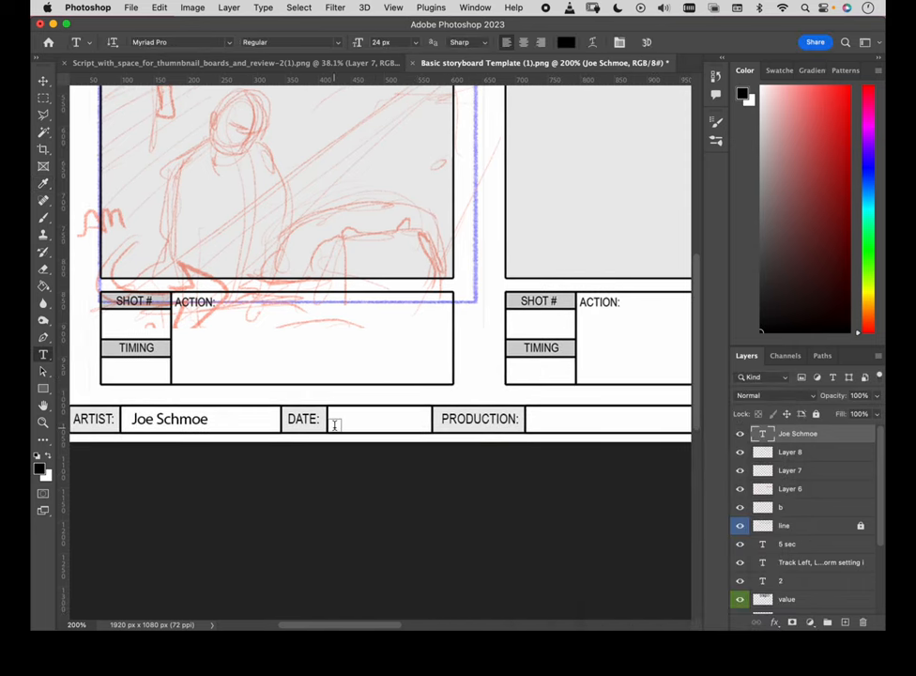
scroll("down", 3)
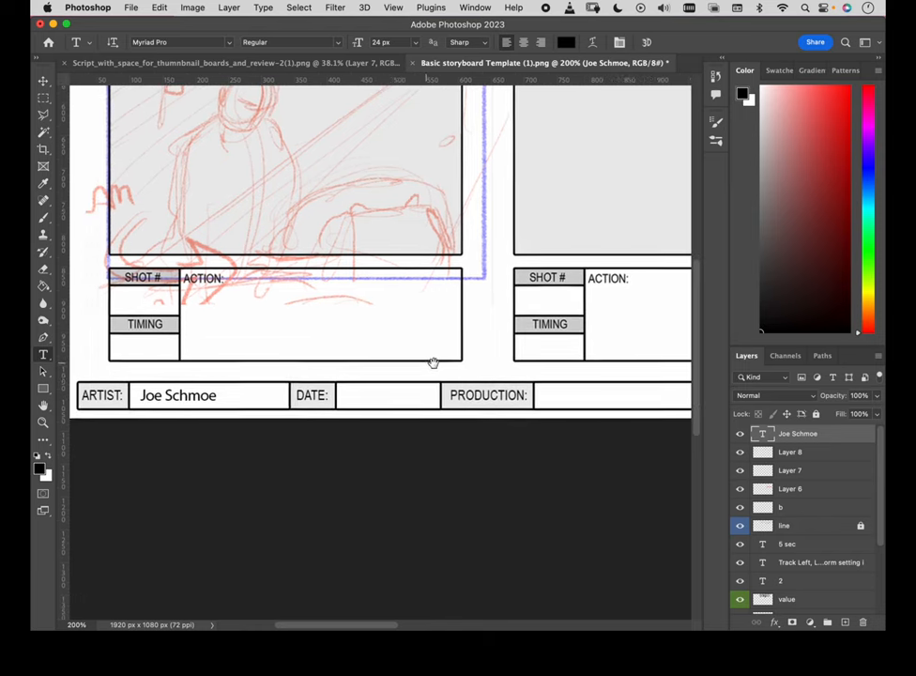
scroll("down", 3)
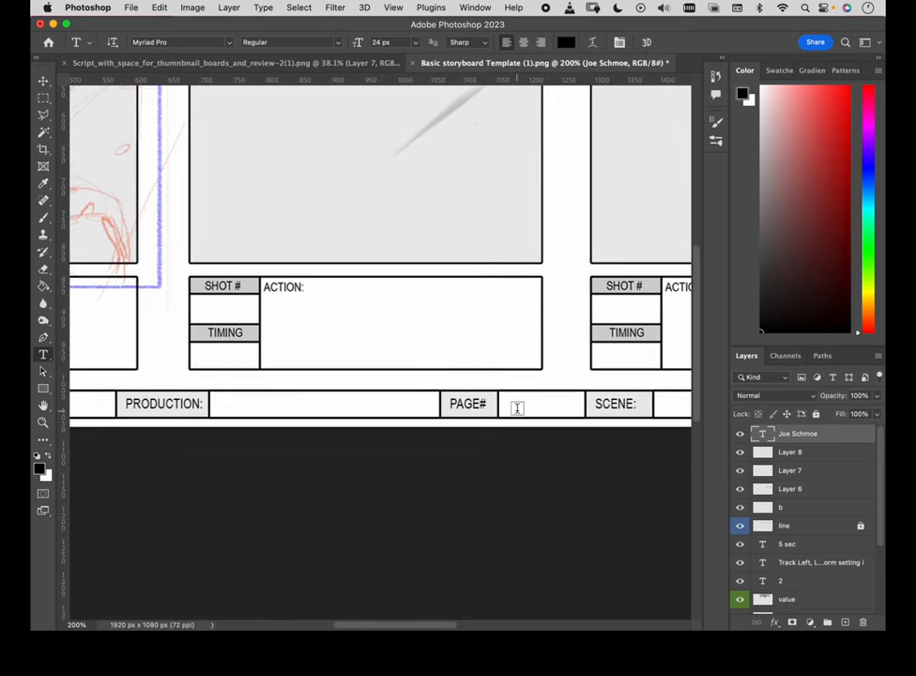
Enter '1 of 3' in the footer's PAGE# field
type("Lorem Ipsum")
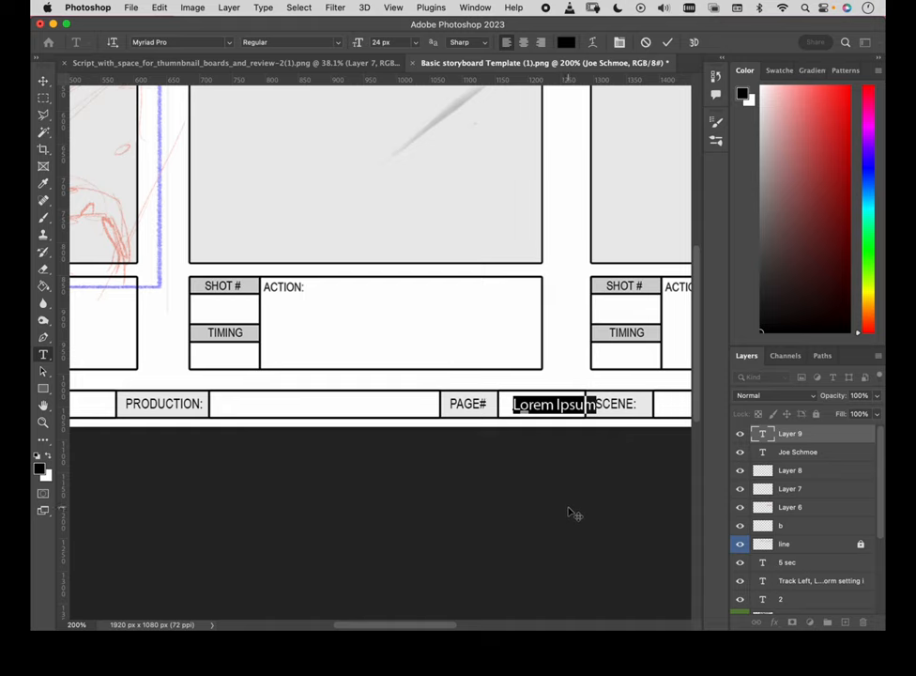
type("1 of")
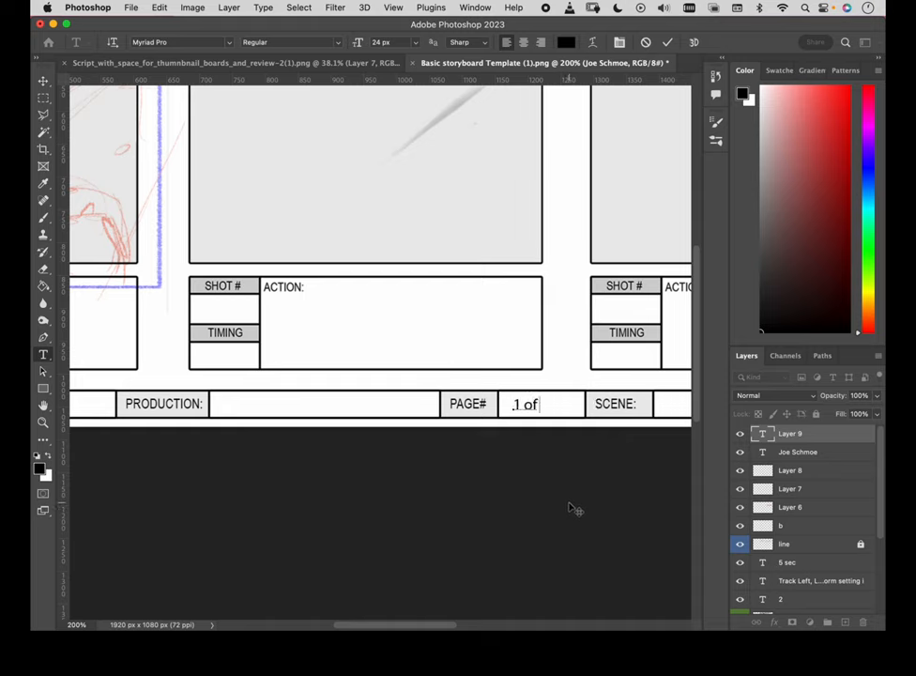
type("3")
left_click(672, 404)
type("1")
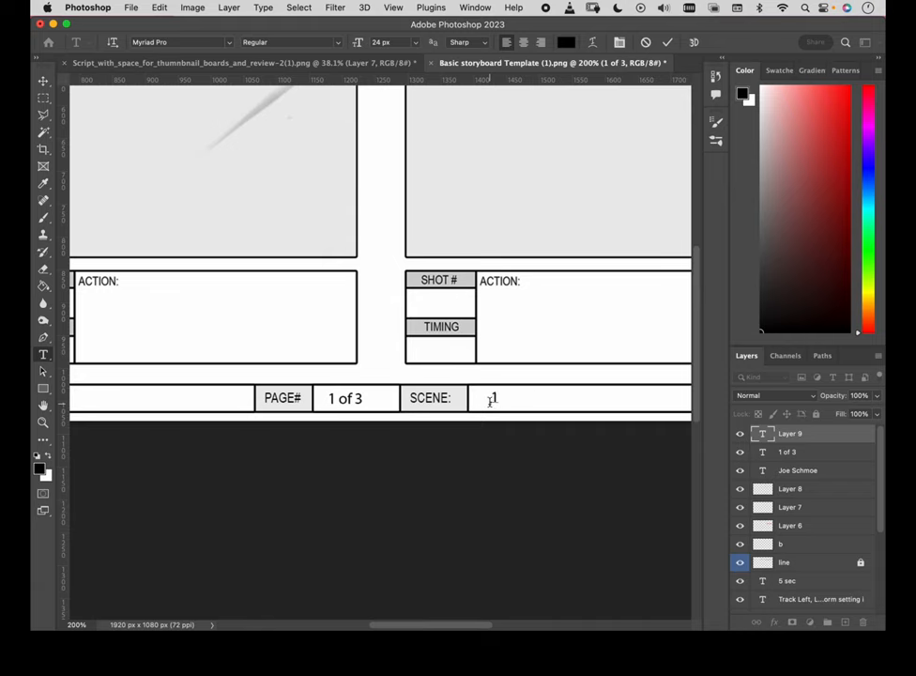
Enter '1 opening scene' in the footer's SCENE field
type("open s")
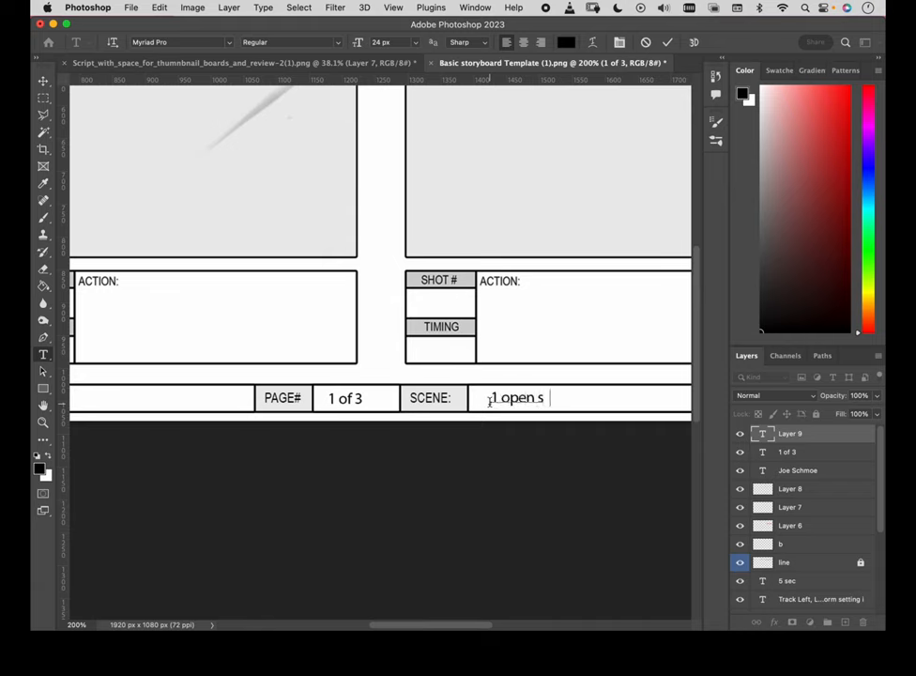
type("cene")
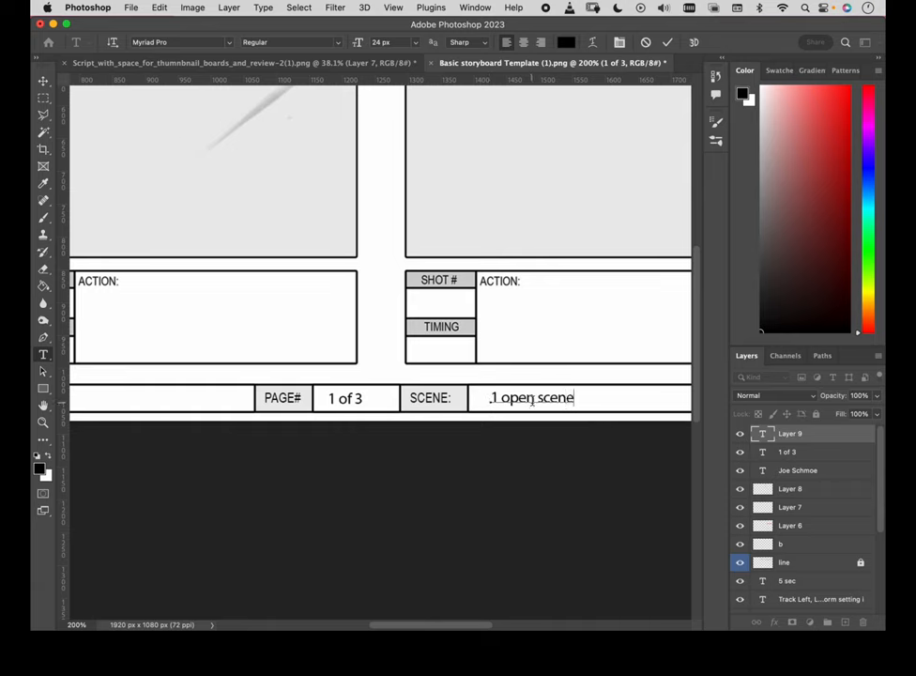
type("in")
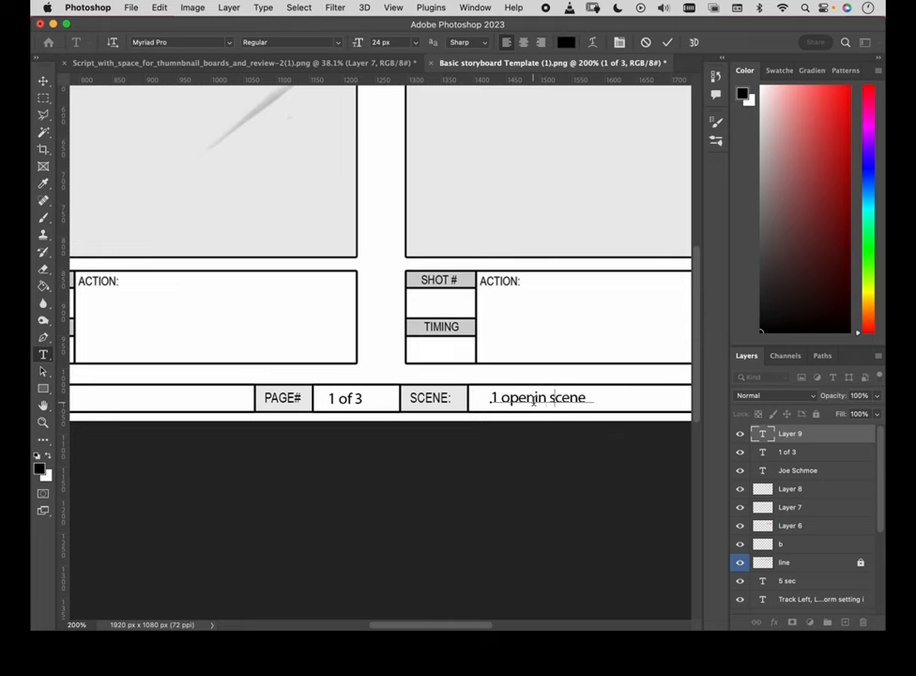
type("g")
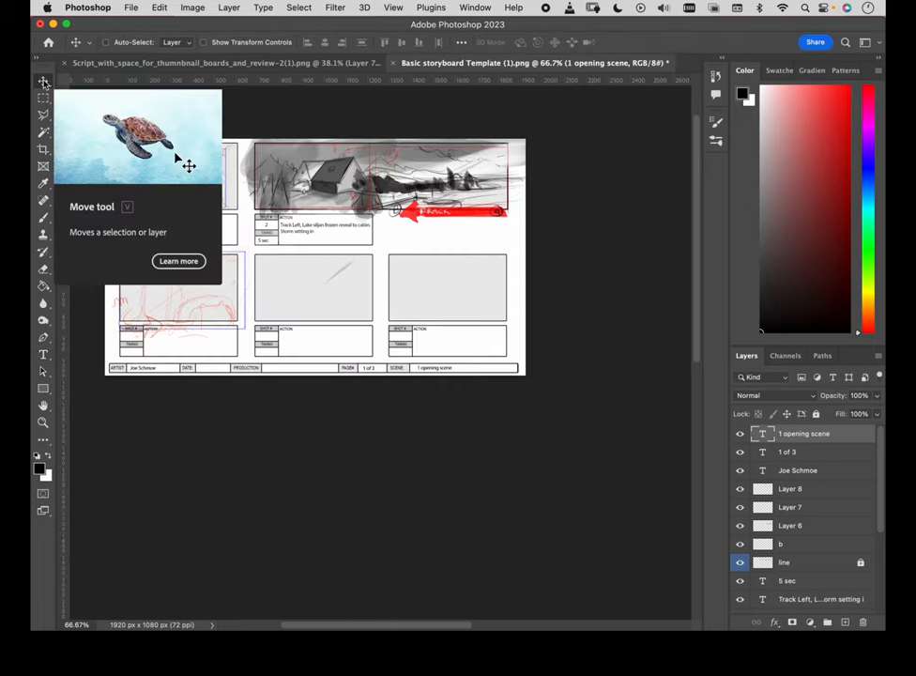
mouse_move(437, 380)
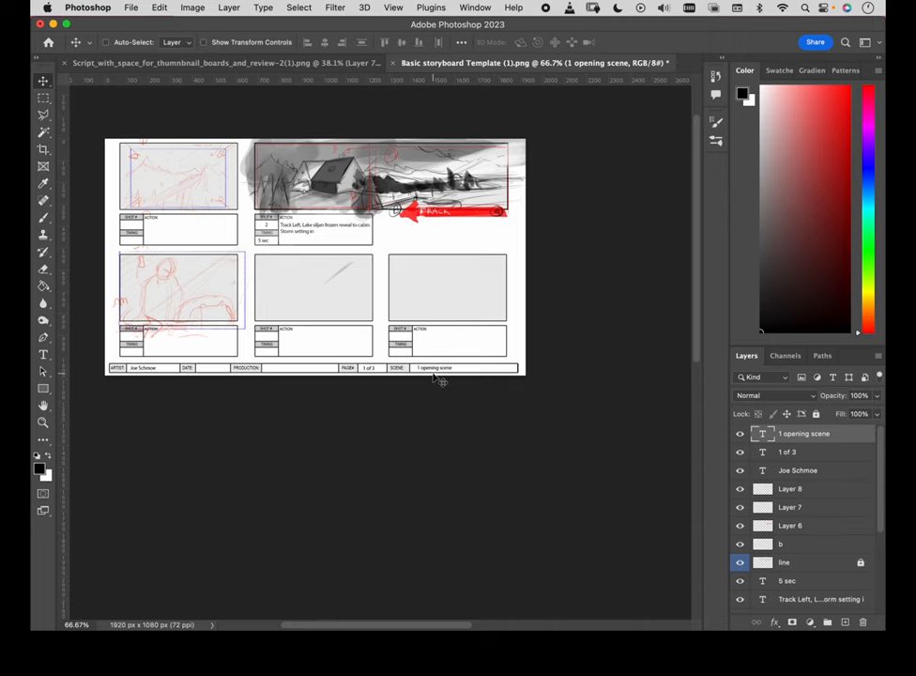